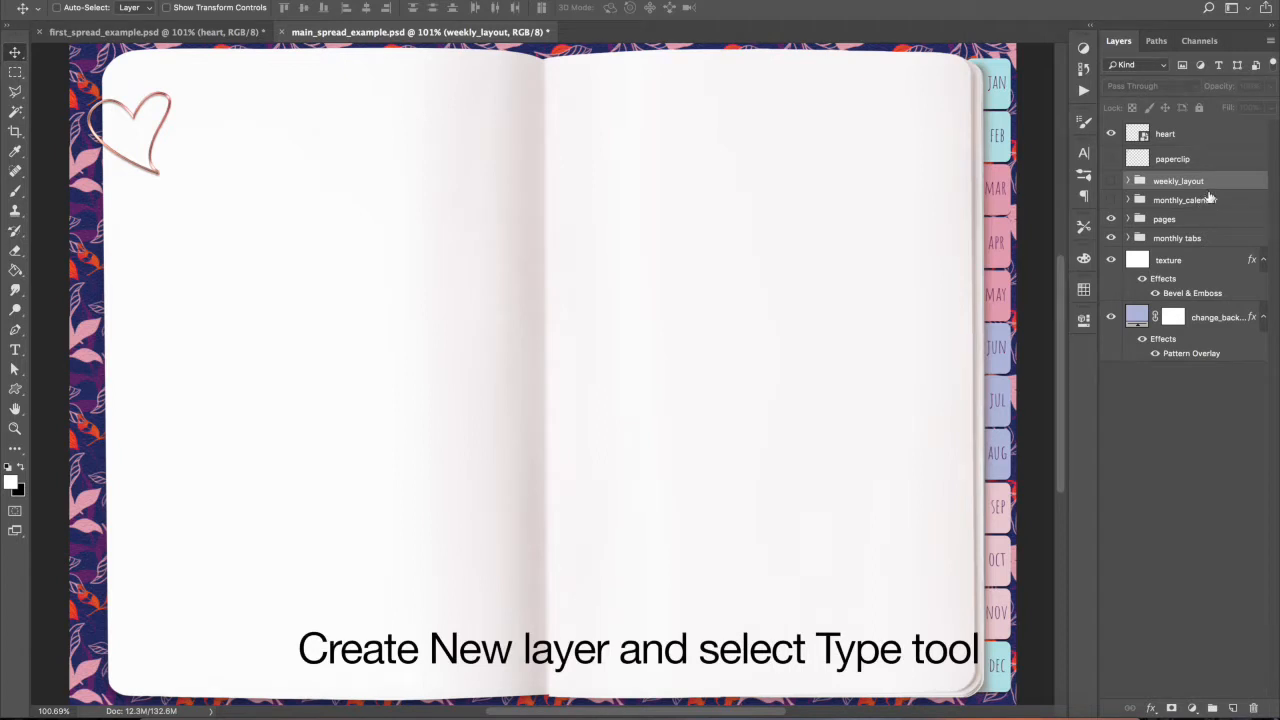
# On a new layer, add a 'TODAY IS:' text heading at the top-left of the page
pyautogui.click(1232, 708)
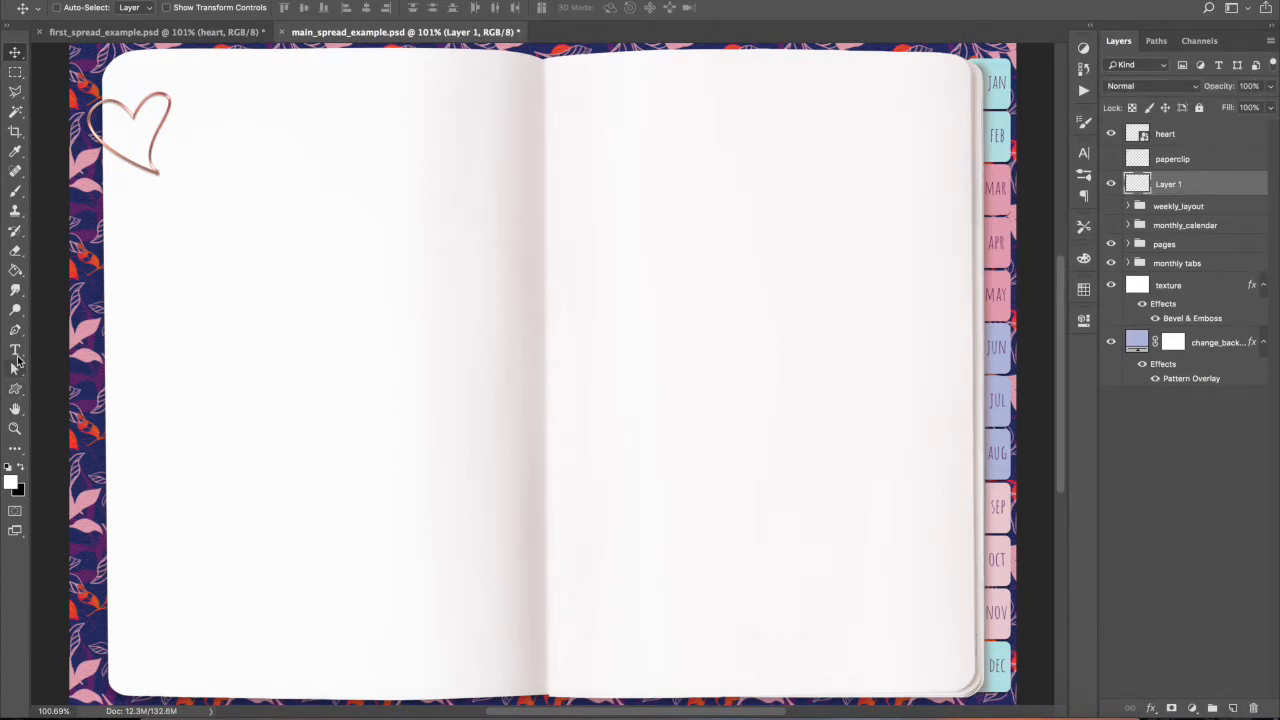
pyautogui.click(16, 350)
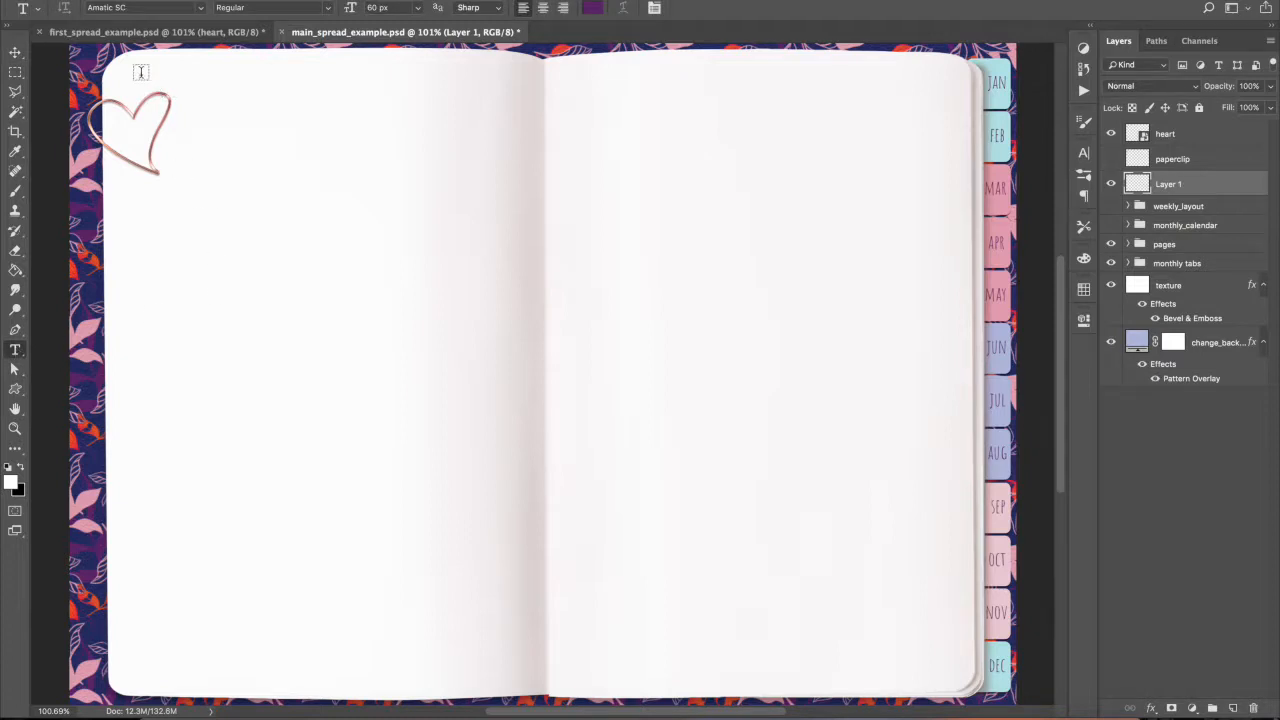
pyautogui.write('TODAY')
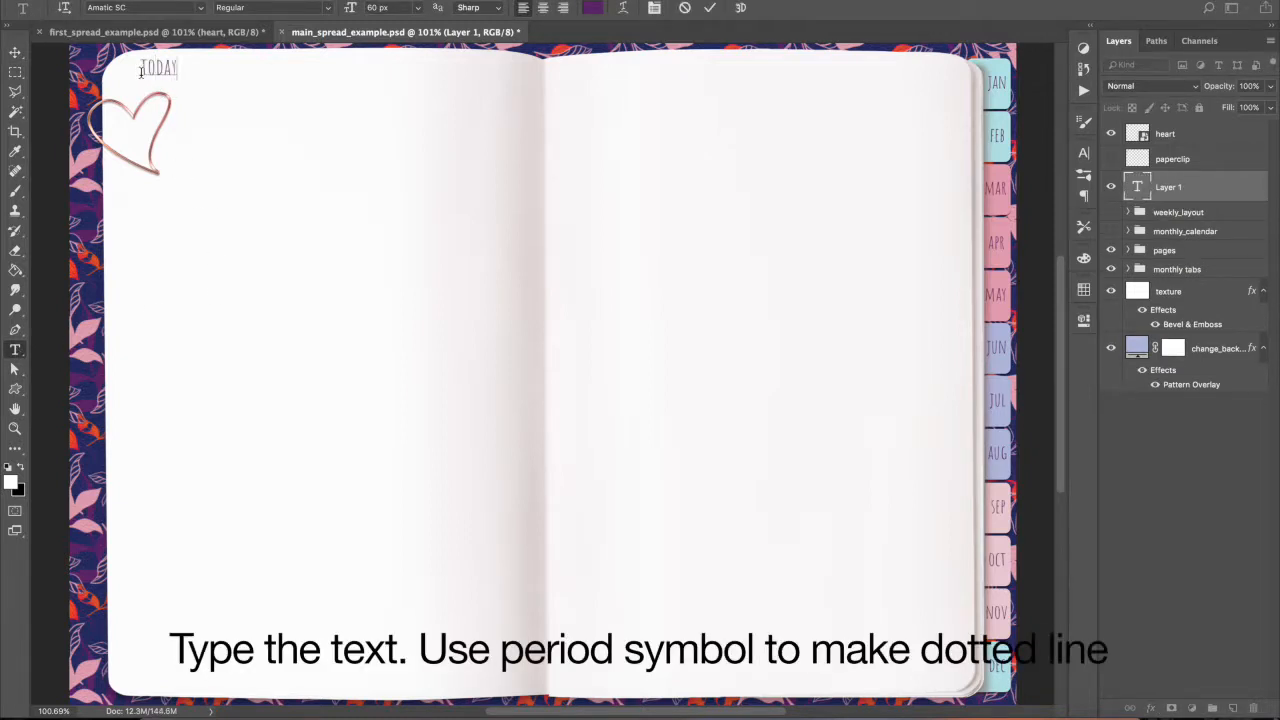
pyautogui.write('IS')
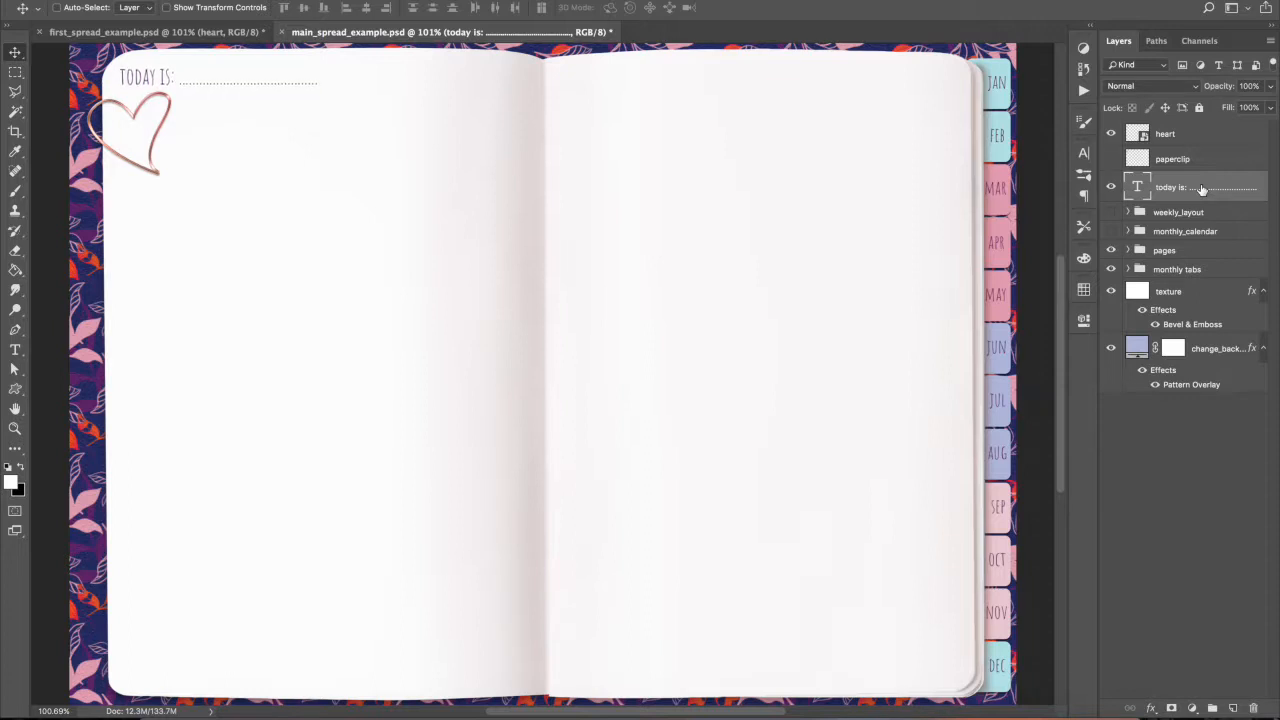
pyautogui.click(16, 350)
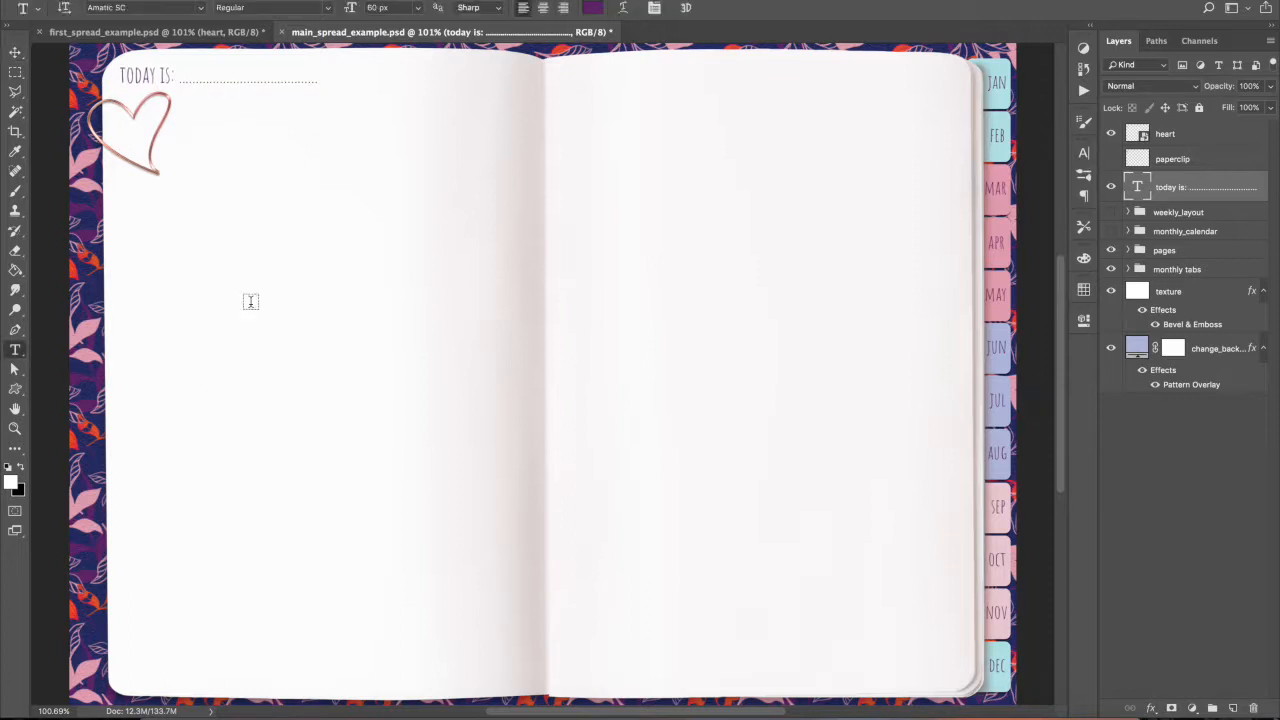
pyautogui.click(304, 82)
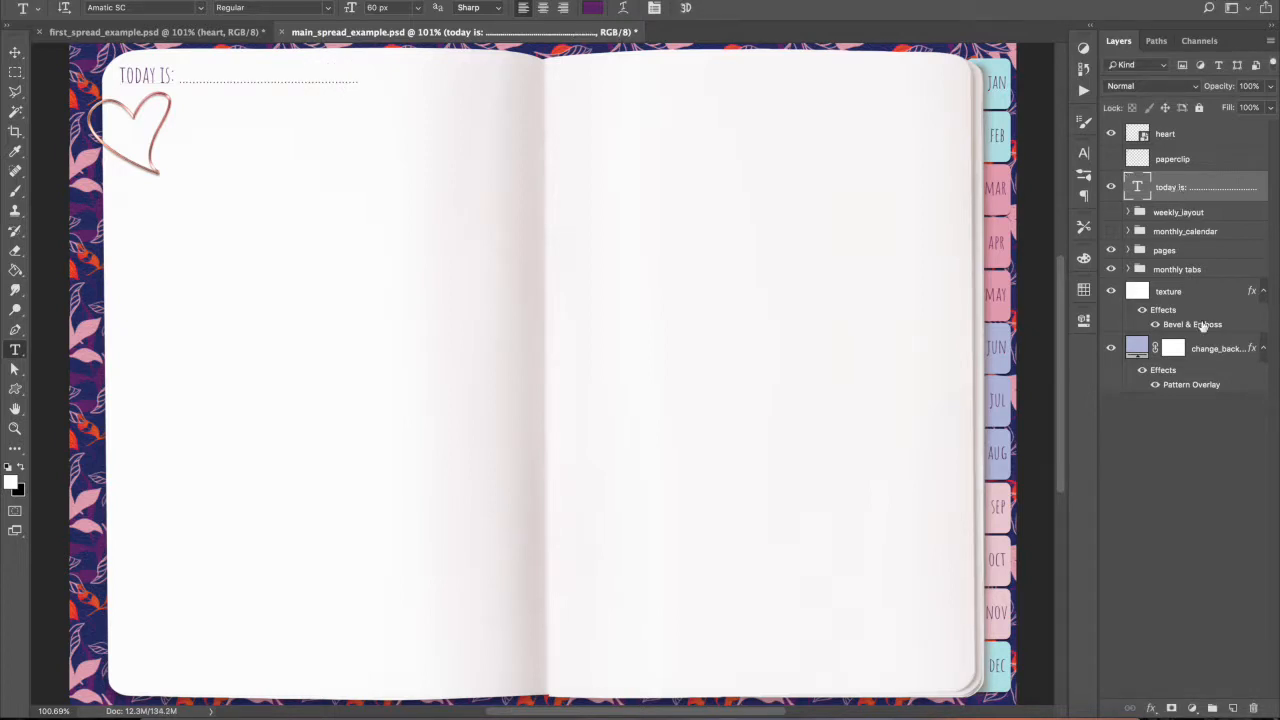
# On a new layer, set the Rectangle tool to no fill with a purple 3 px dotted stroke
pyautogui.click(1236, 708)
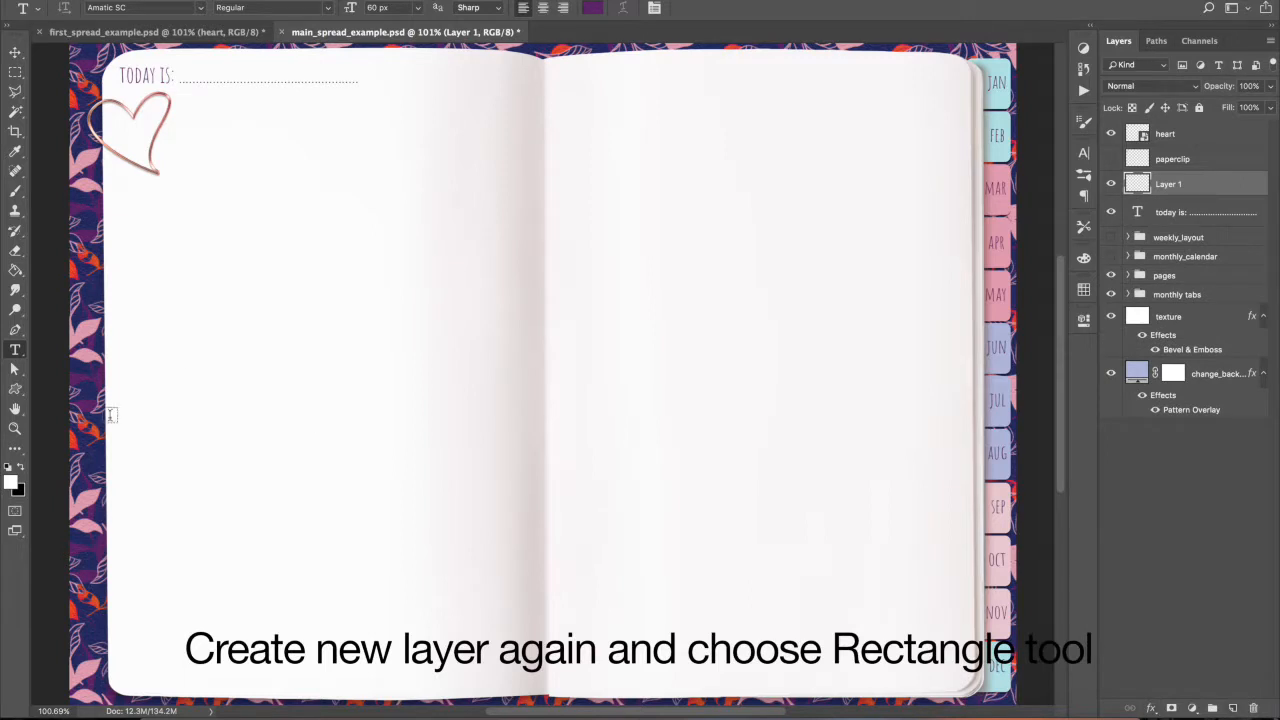
pyautogui.click(16, 388)
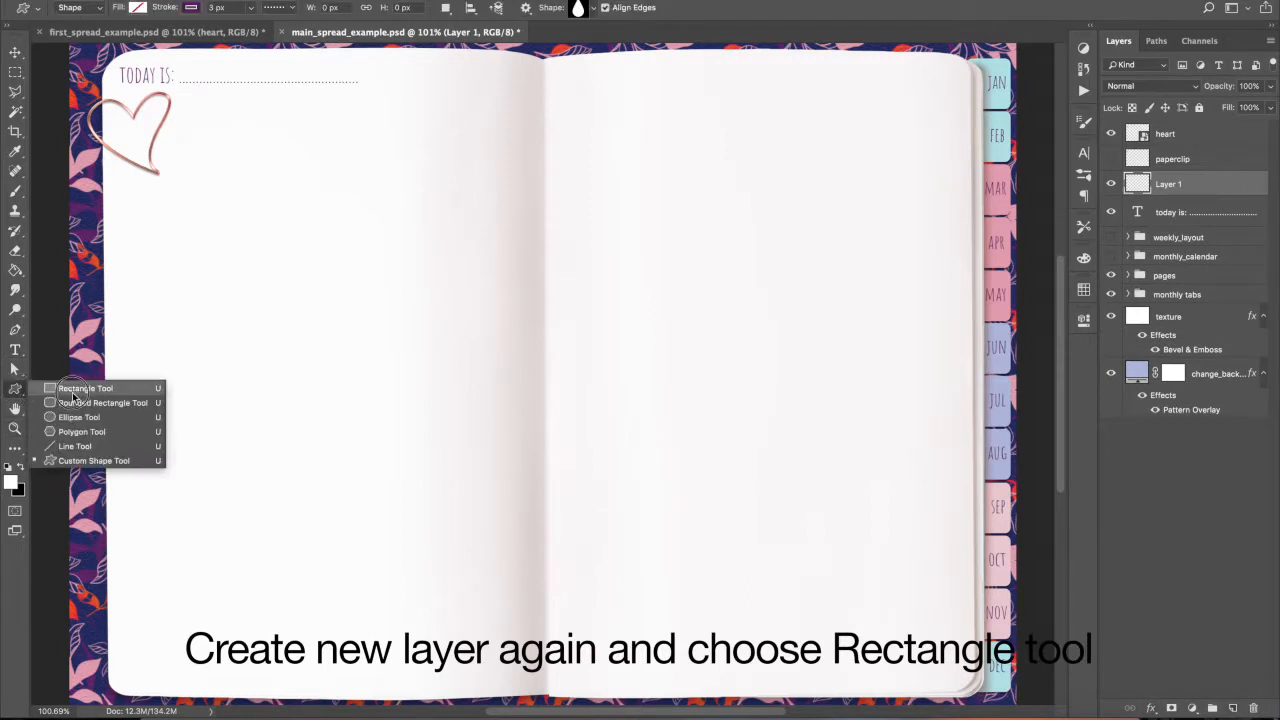
pyautogui.click(136, 8)
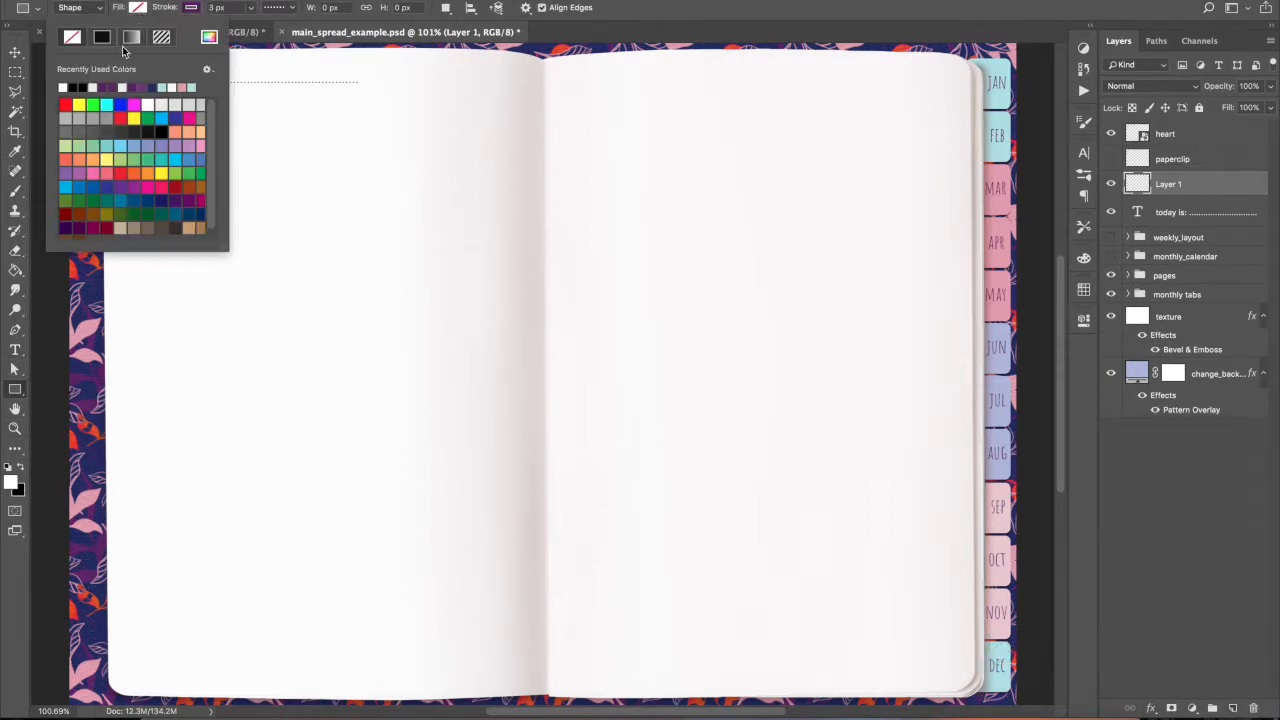
pyautogui.click(72, 36)
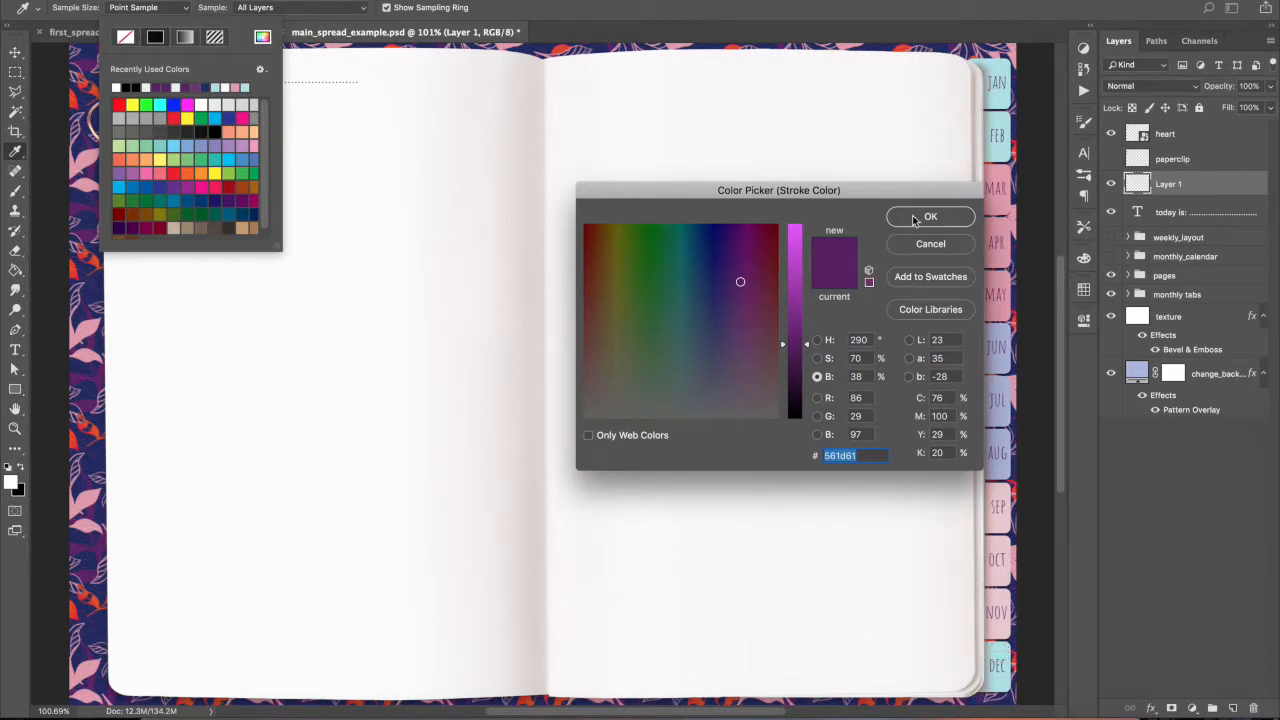
pyautogui.click(930, 216)
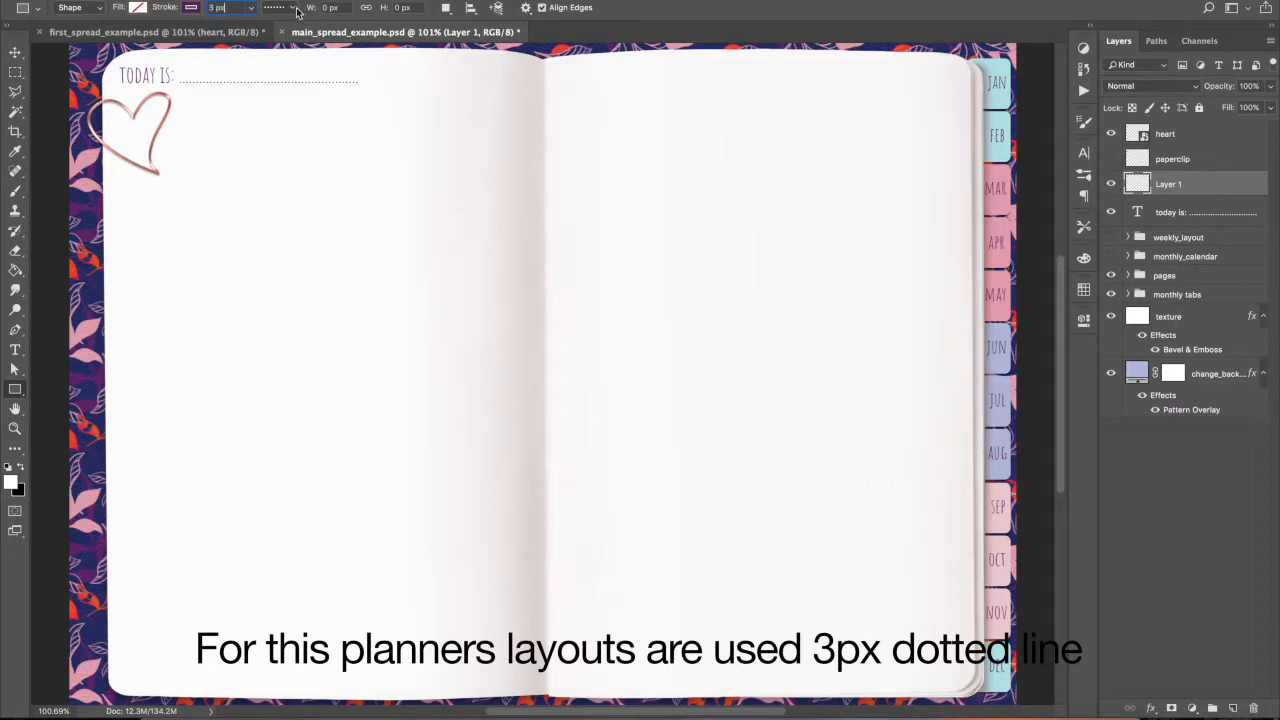
pyautogui.click(276, 8)
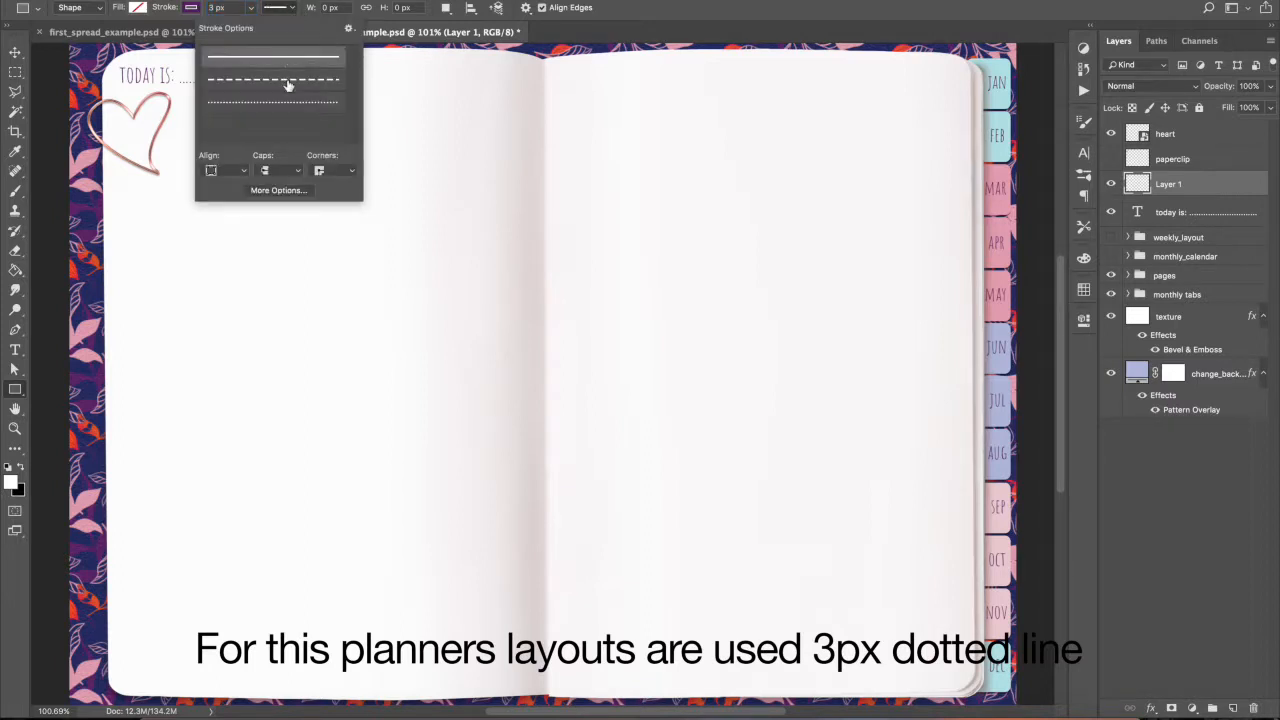
pyautogui.click(272, 100)
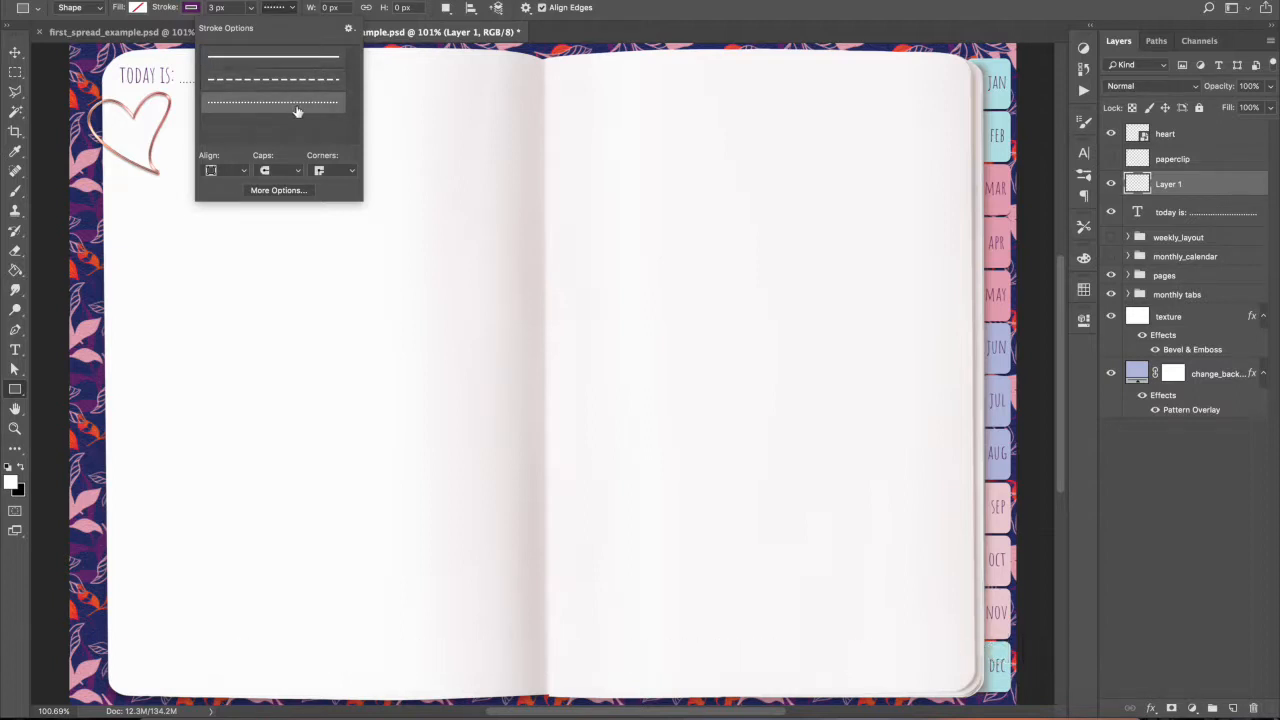
pyautogui.click(272, 104)
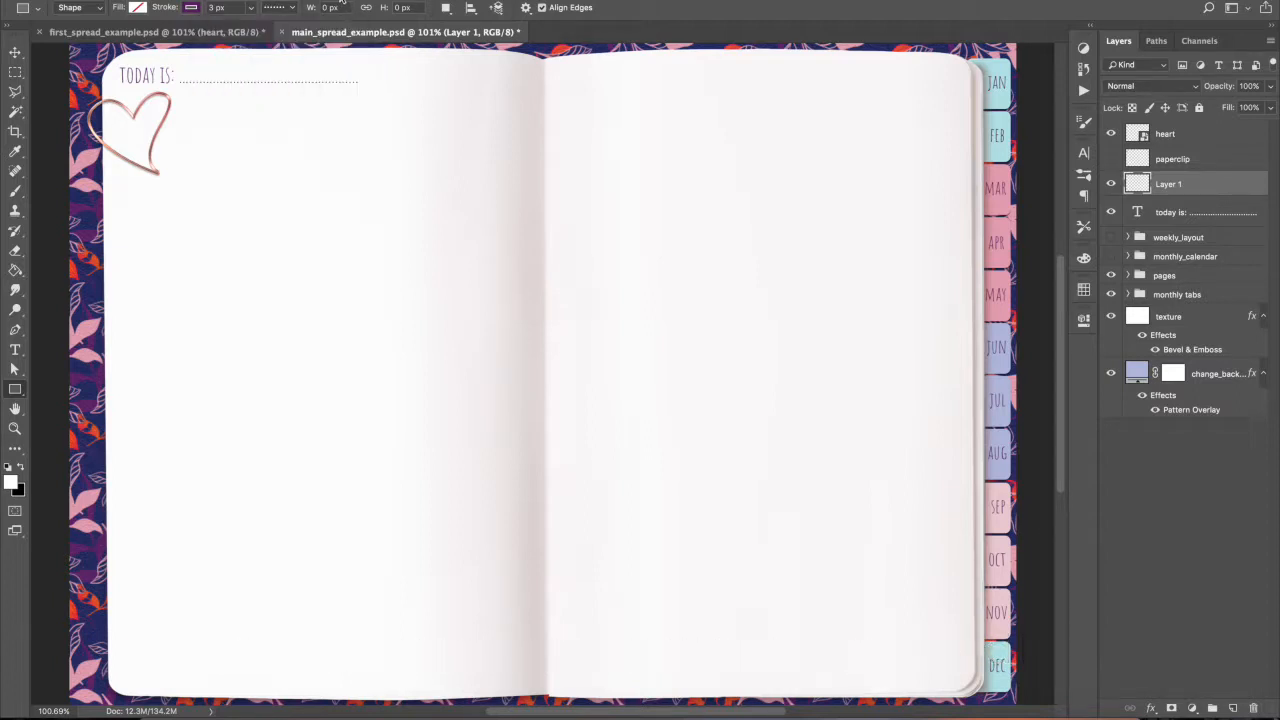
pyautogui.moveTo(144, 158)
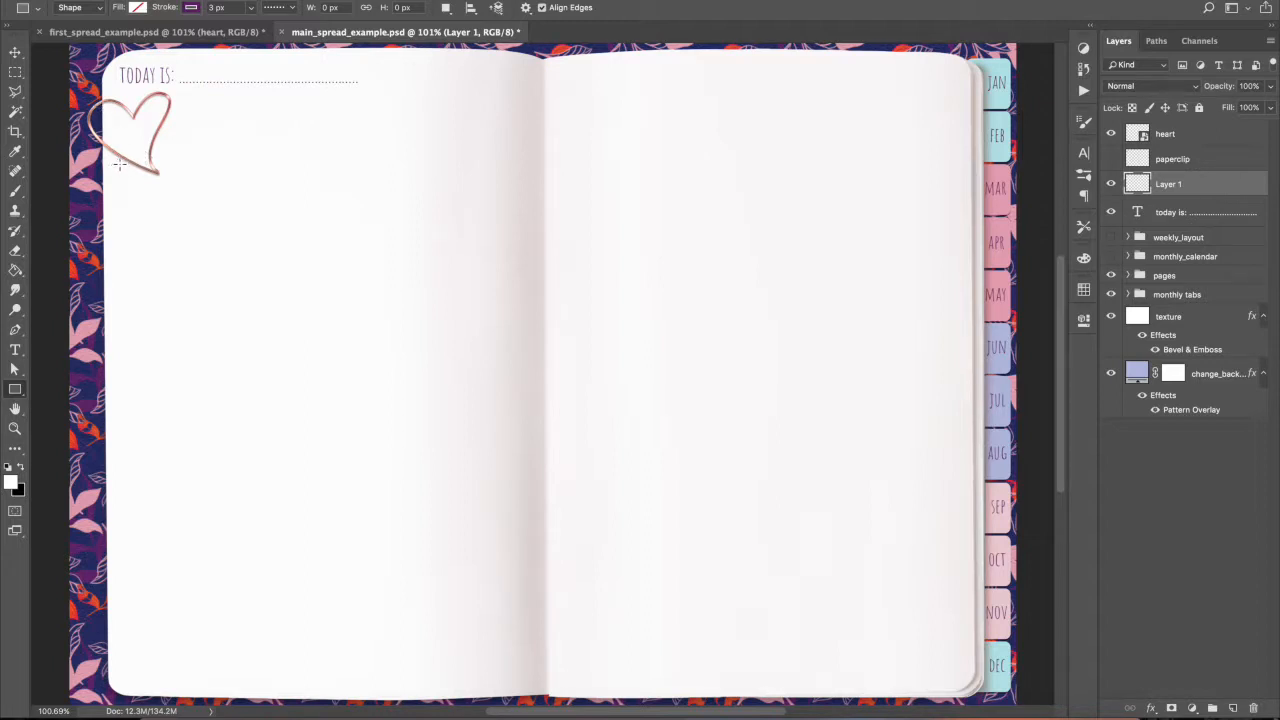
# Draw a tall dotted rectangle frame from below the heart to the bottom of the left page
pyautogui.moveTo(120, 164); pyautogui.dragTo(340, 588)
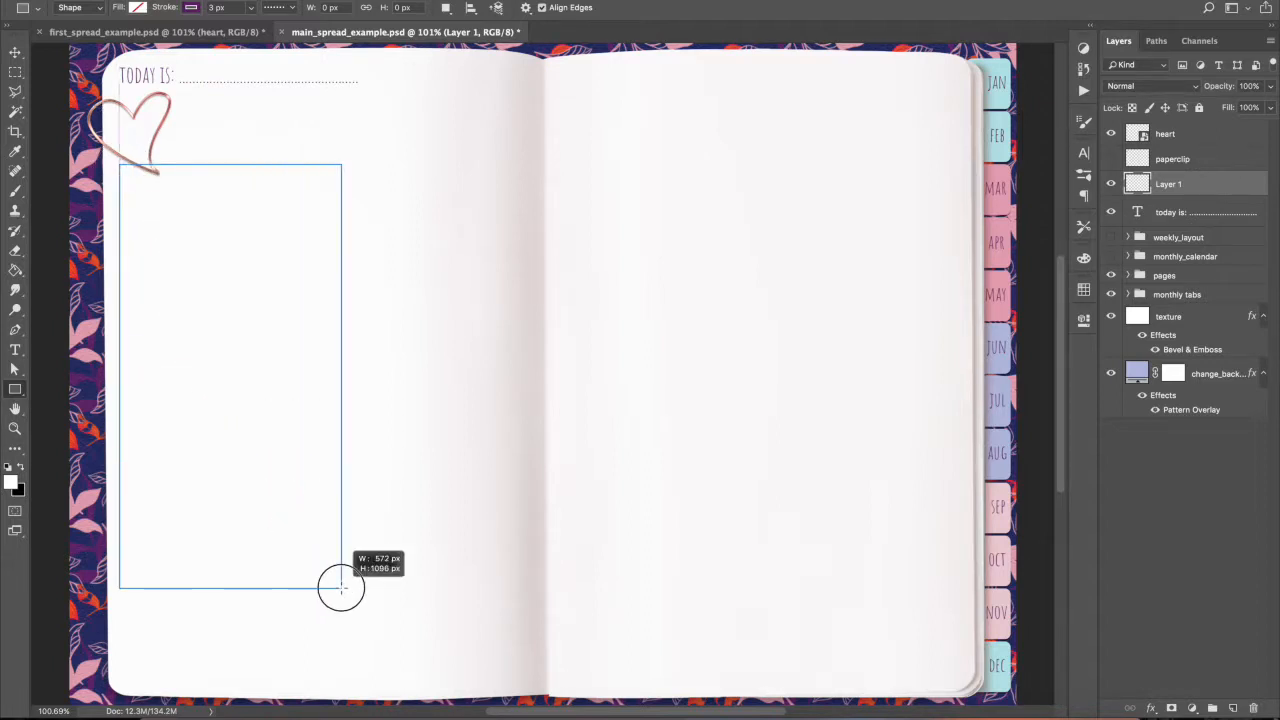
pyautogui.moveTo(340, 588); pyautogui.dragTo(364, 680)
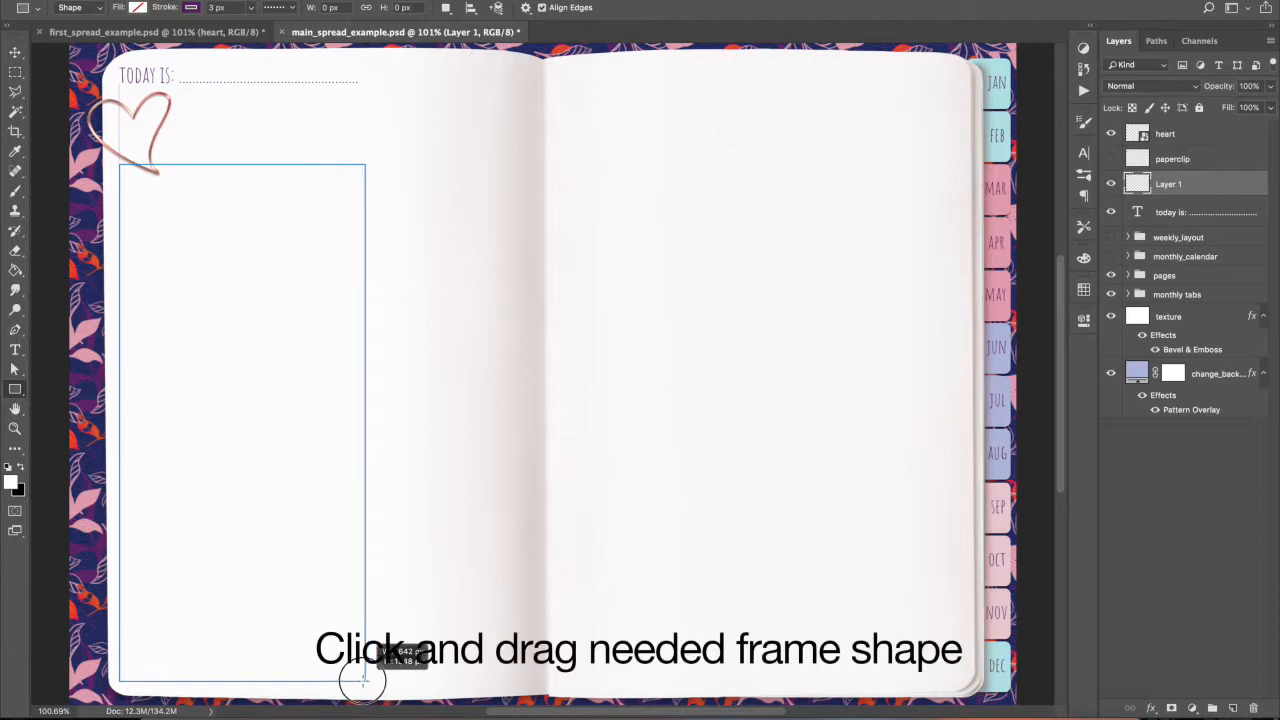
pyautogui.moveTo(120, 164); pyautogui.dragTo(360, 686)
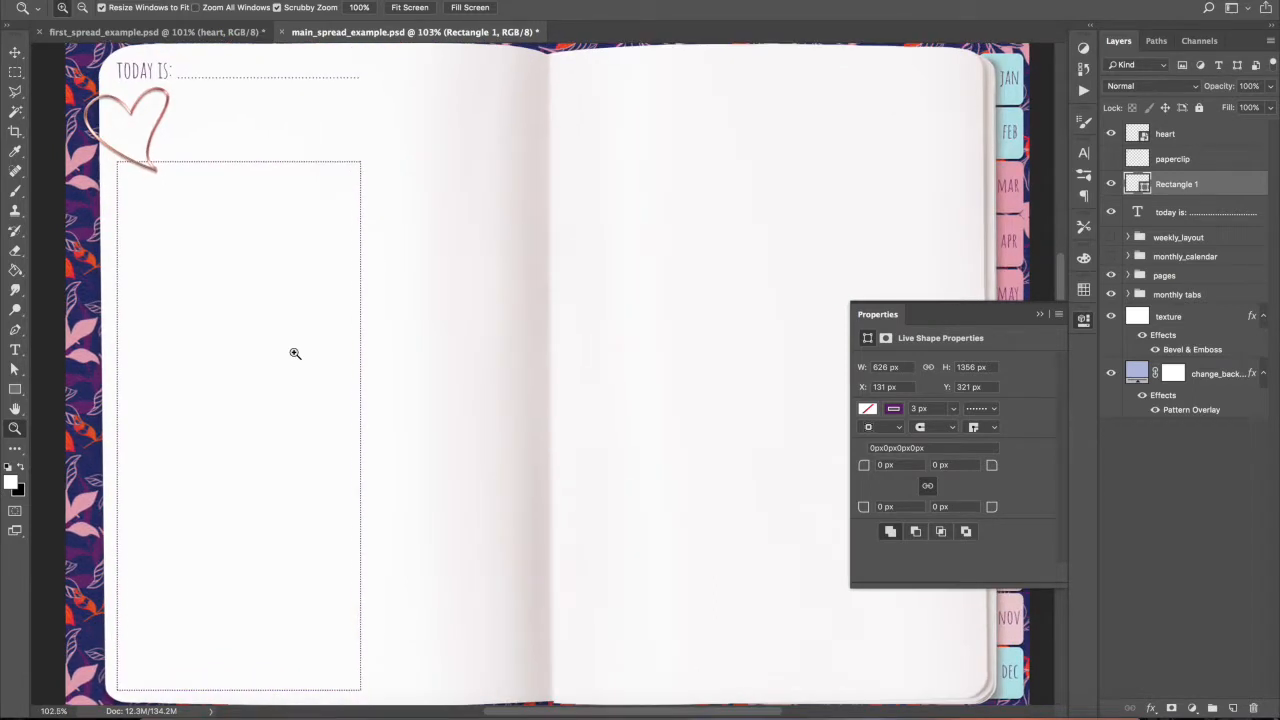
pyautogui.click(16, 348)
pyautogui.write('MY')
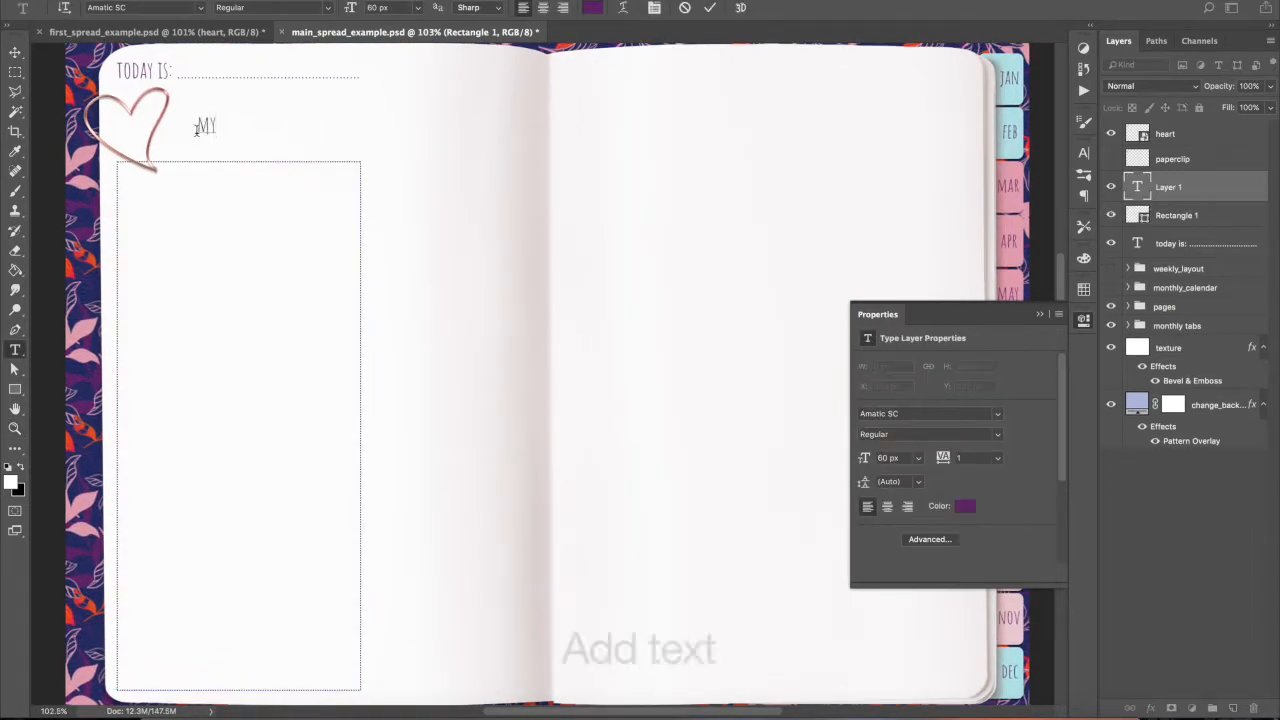
# Add a 'MY SCHEDULE' text heading just above the dotted frame
pyautogui.write('SCHEDULE')
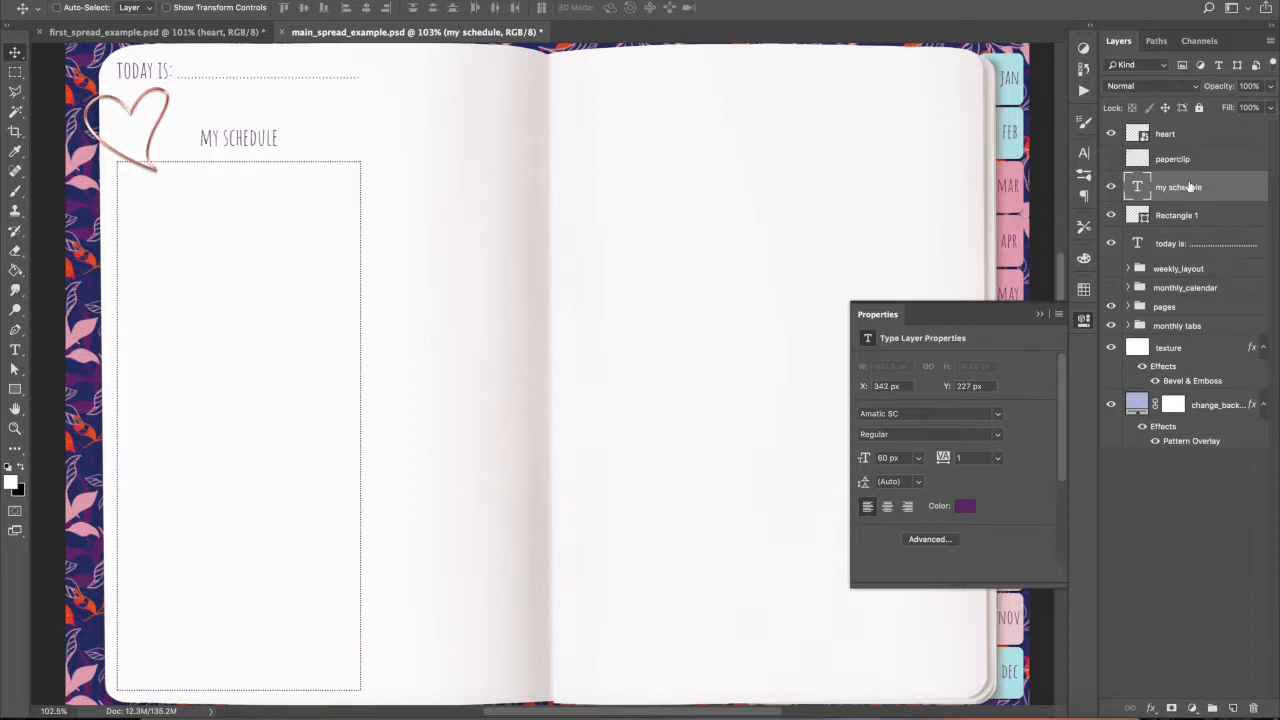
pyautogui.click(1176, 216)
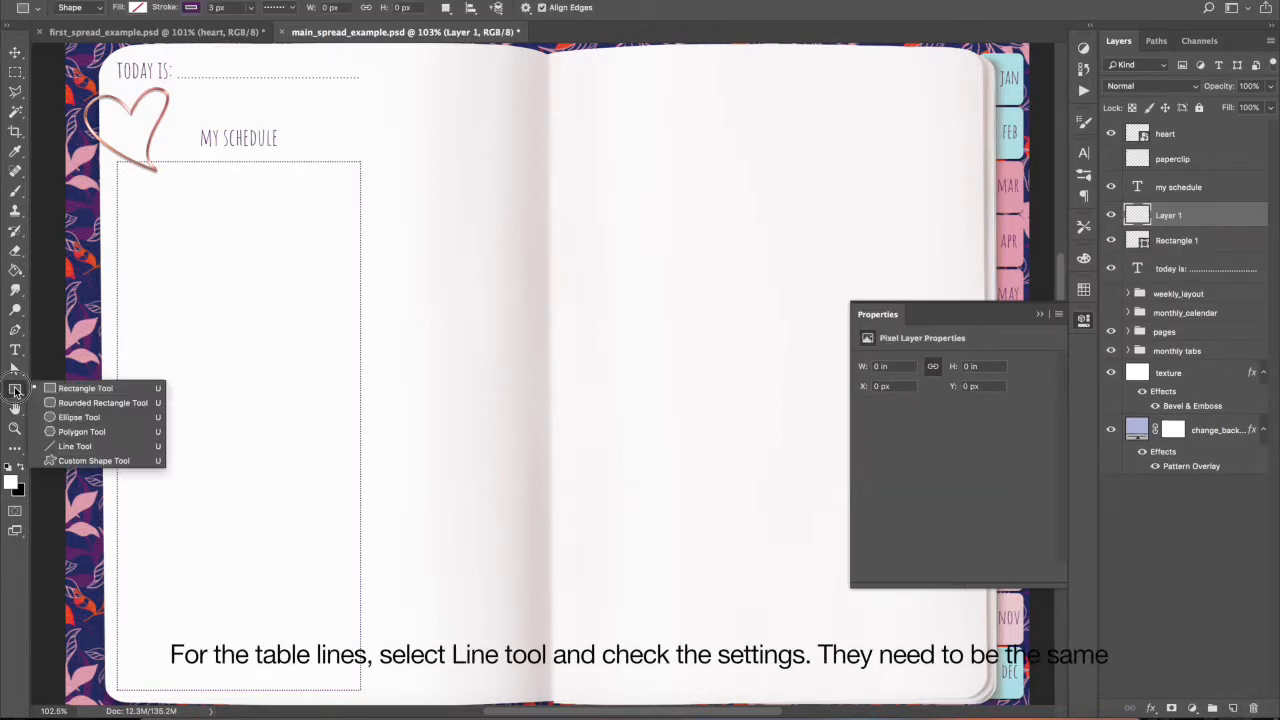
# Draw a horizontal line across the top of the frame with the Line tool
pyautogui.click(76, 446)
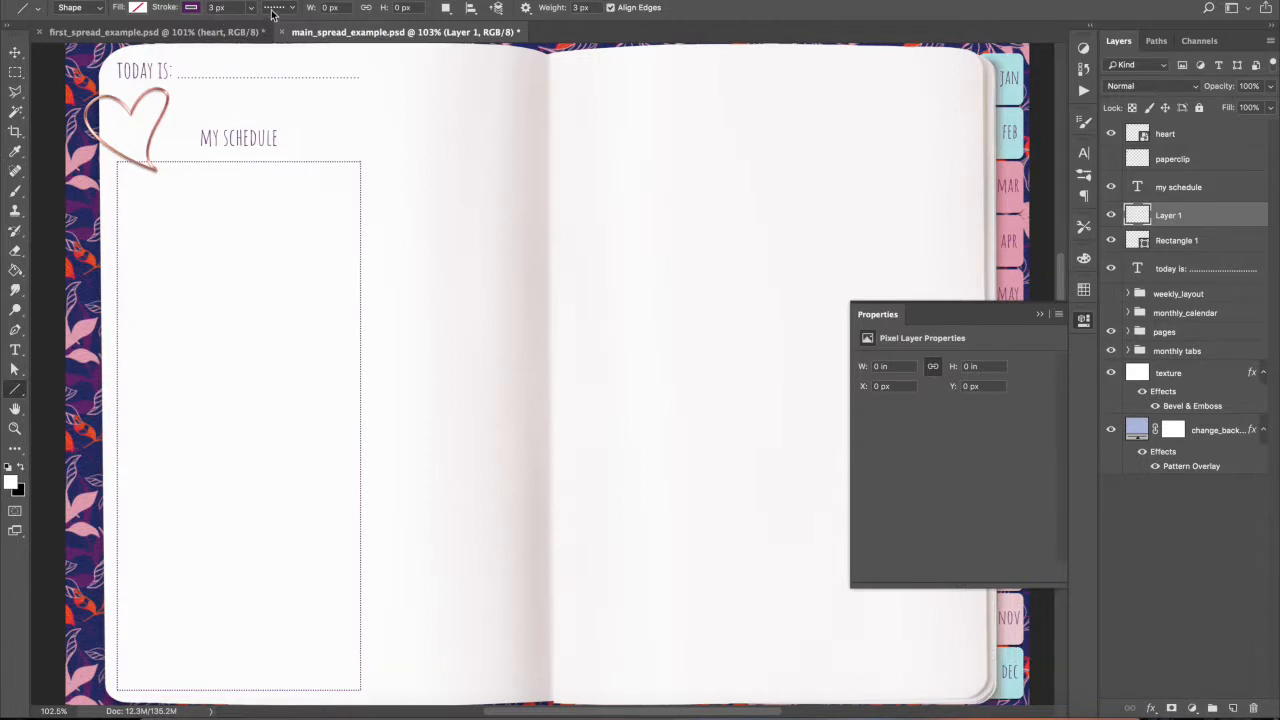
pyautogui.moveTo(116, 196)
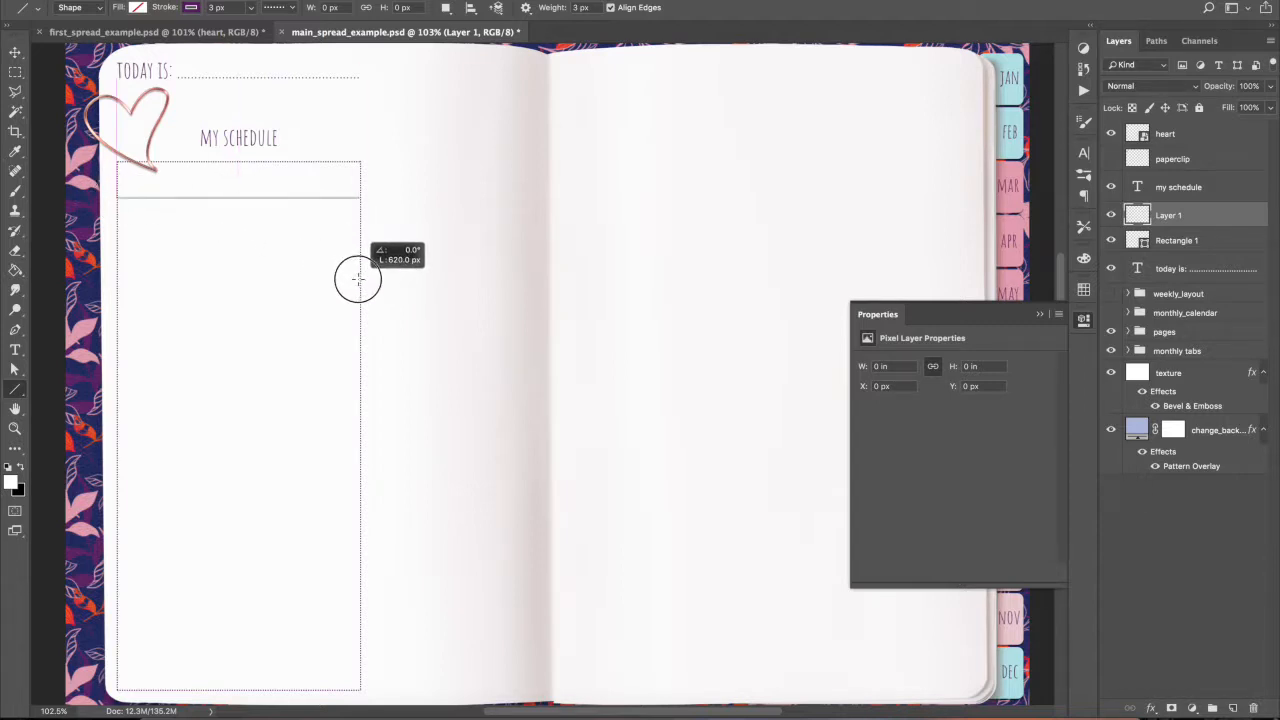
pyautogui.moveTo(116, 198); pyautogui.dragTo(360, 198)
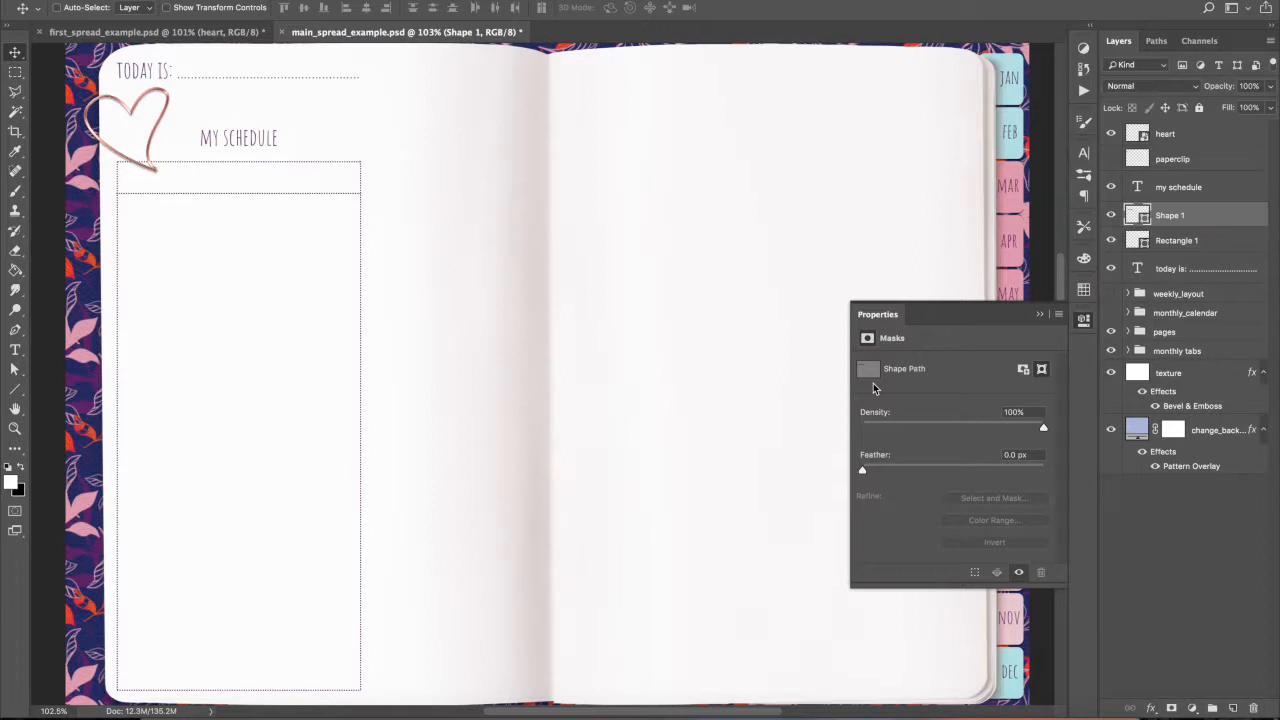
pyautogui.moveTo(400, 418)
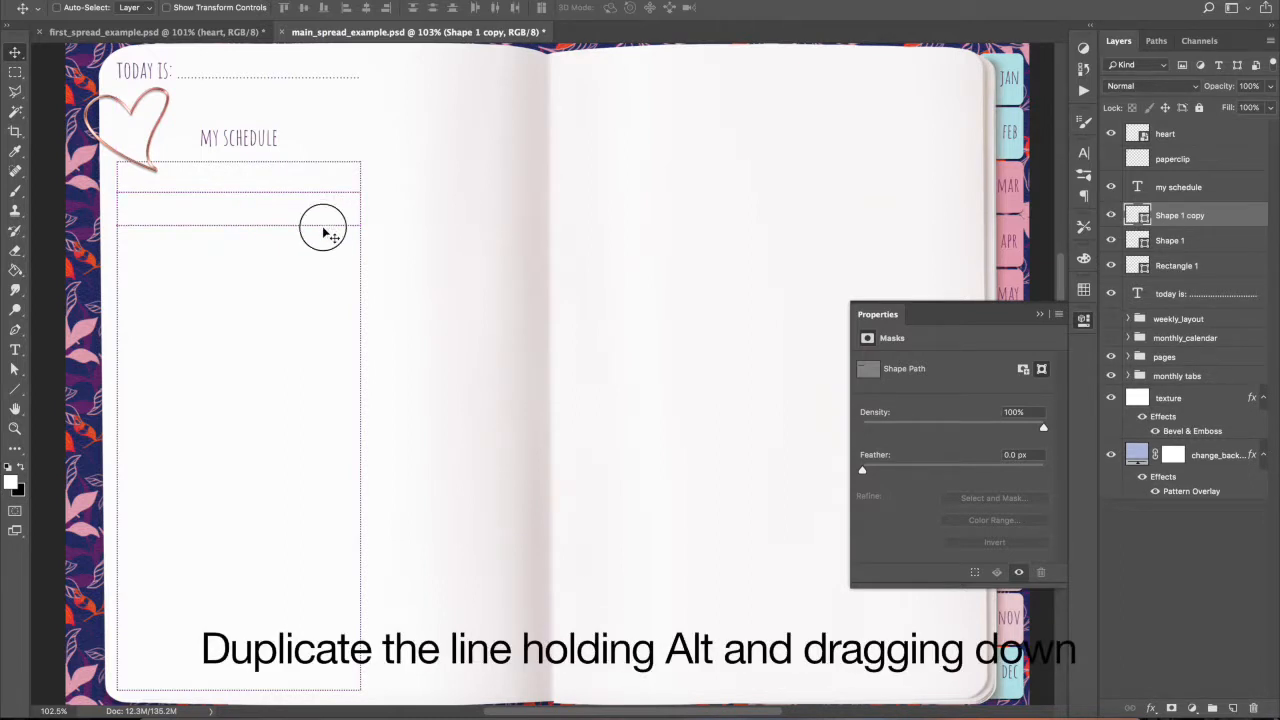
# Alt-drag duplicate lines downward to rule the whole schedule box with evenly spaced rows
pyautogui.moveTo(324, 228); pyautogui.dragTo(320, 264)
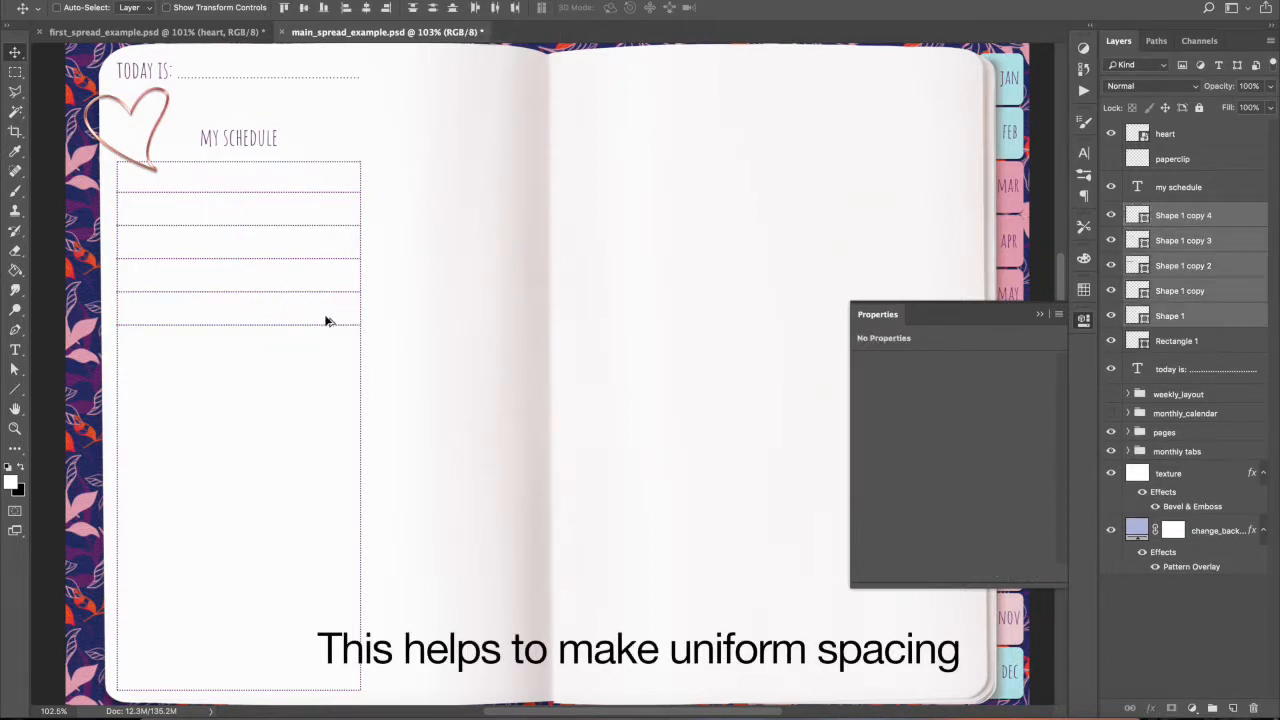
pyautogui.moveTo(330, 320); pyautogui.dragTo(330, 480)
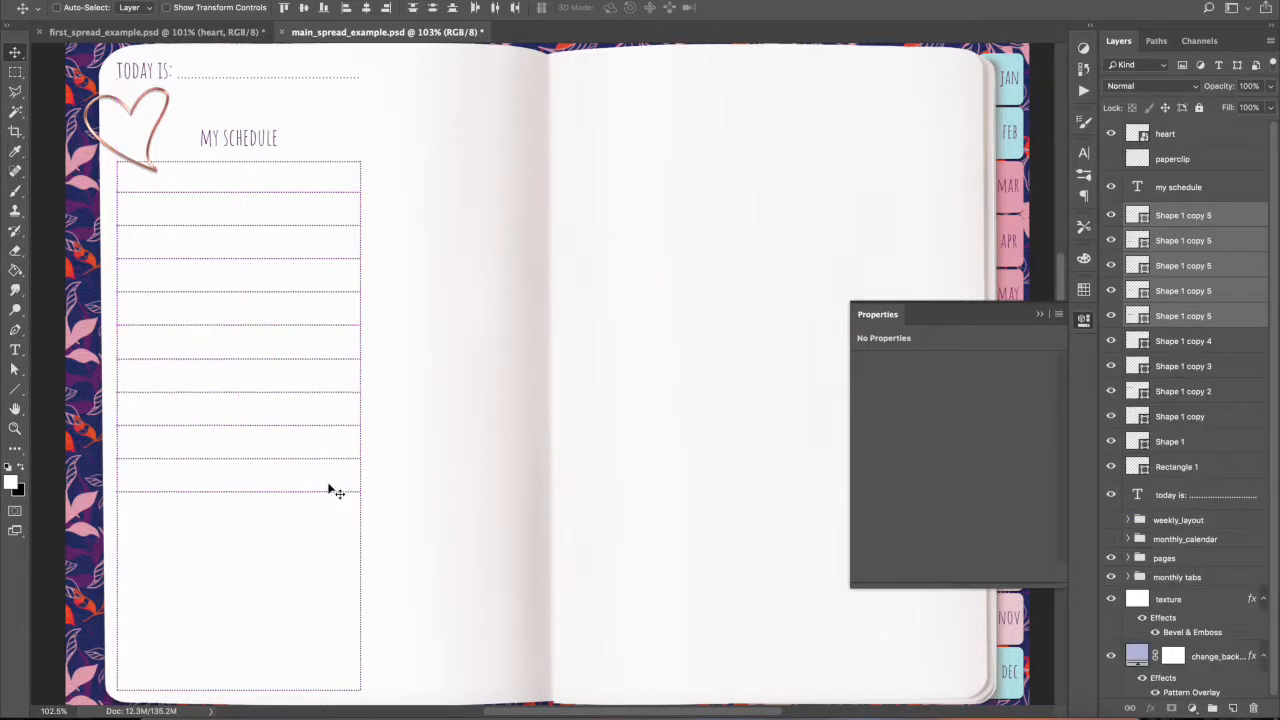
pyautogui.moveTo(340, 490); pyautogui.dragTo(280, 630)
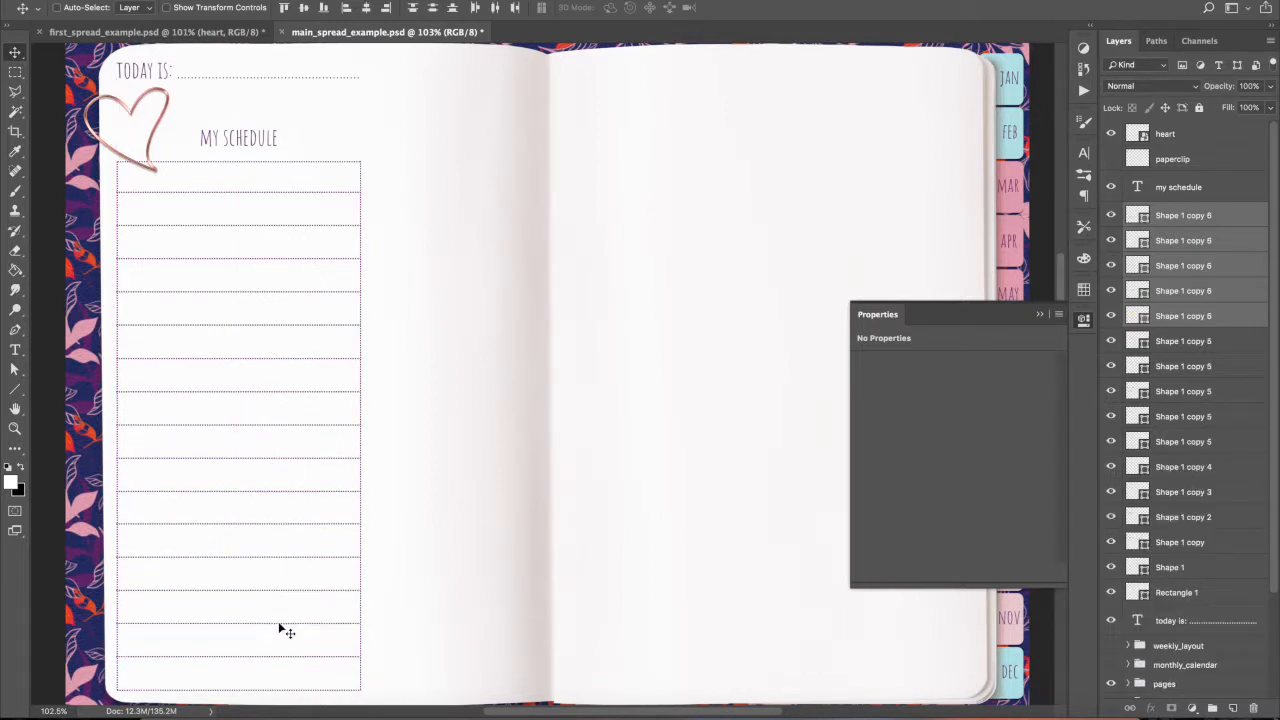
# Label the schedule rows with hours 700 to 2200, zeros set as superscript
pyautogui.click(16, 348)
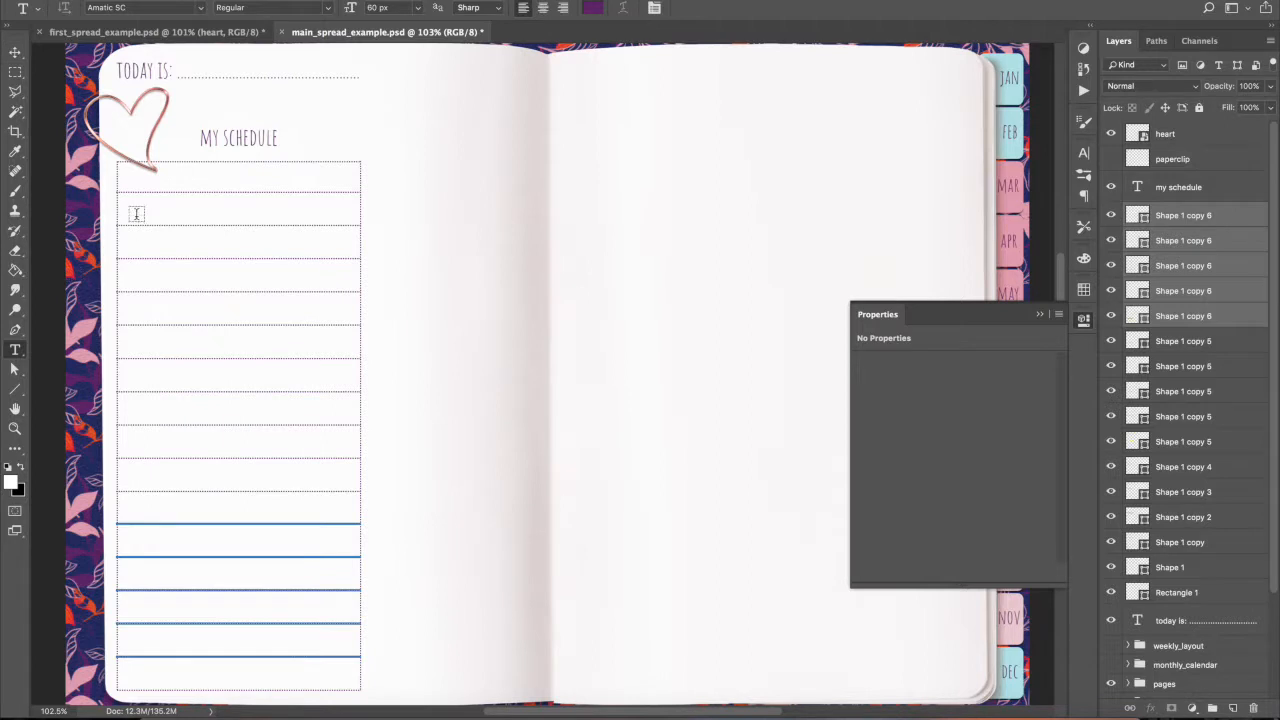
pyautogui.click(126, 182)
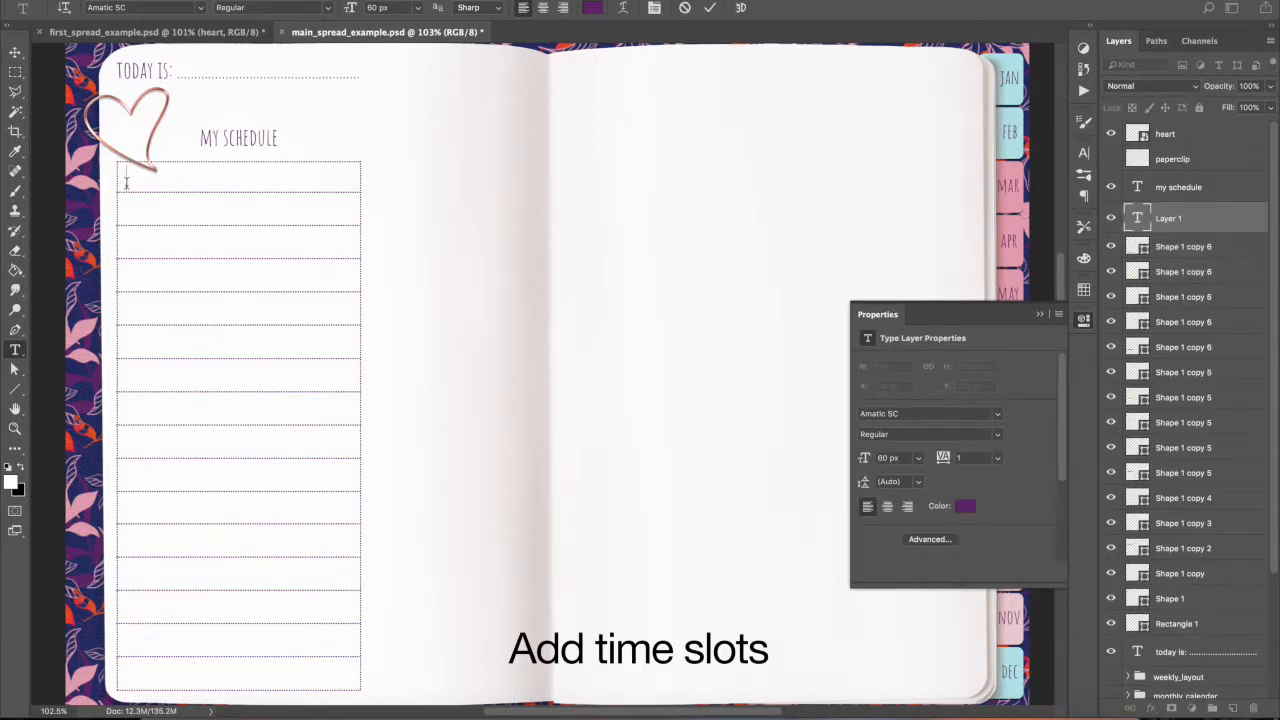
pyautogui.write('7:00')
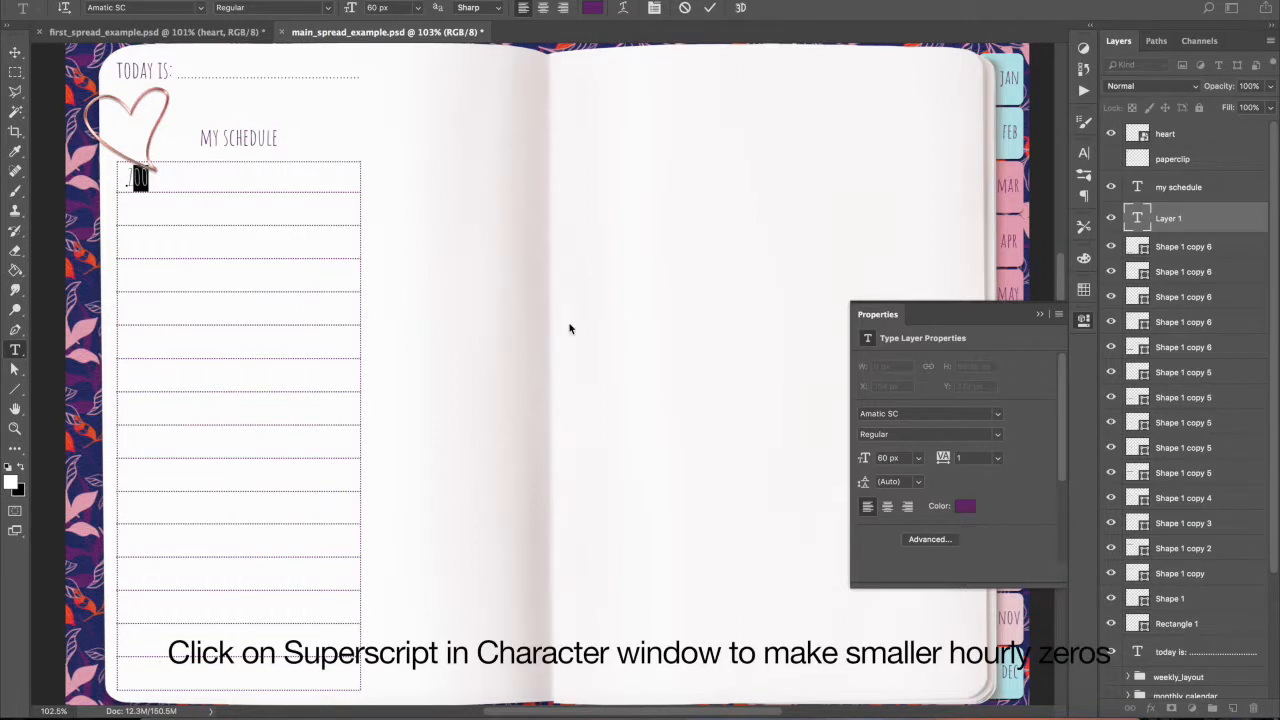
pyautogui.moveTo(920, 452)
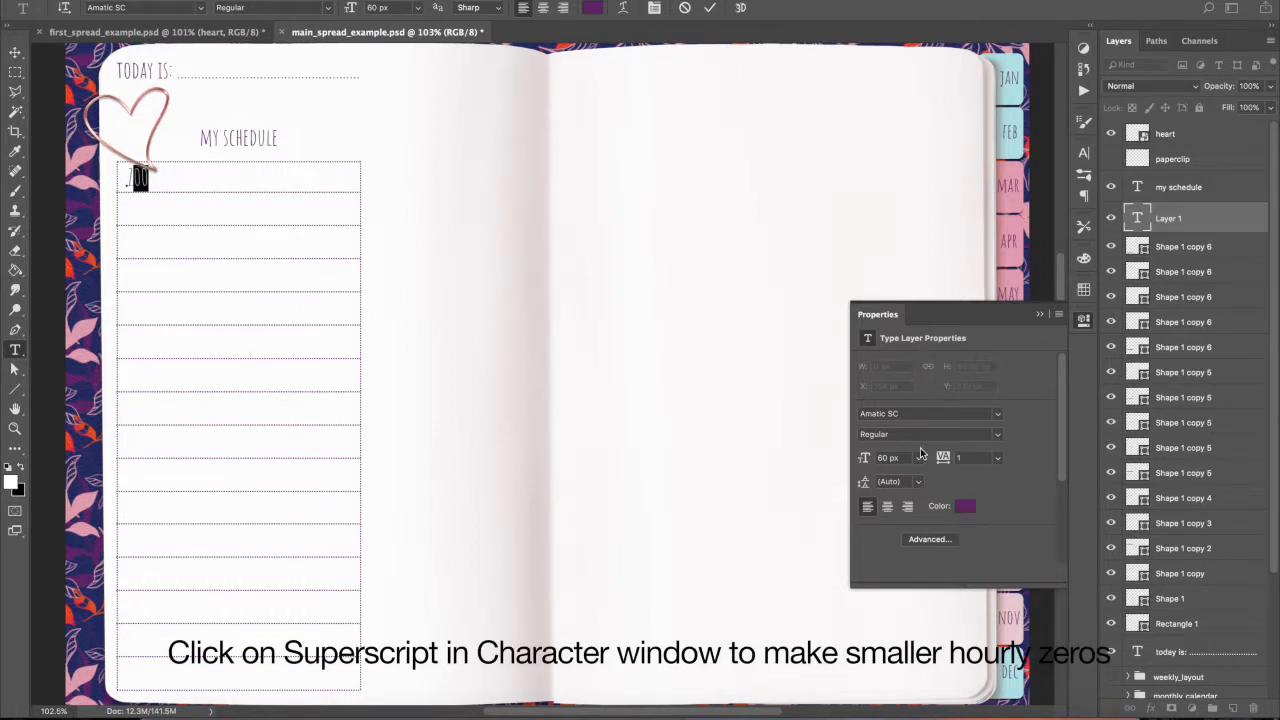
pyautogui.moveTo(1008, 356)
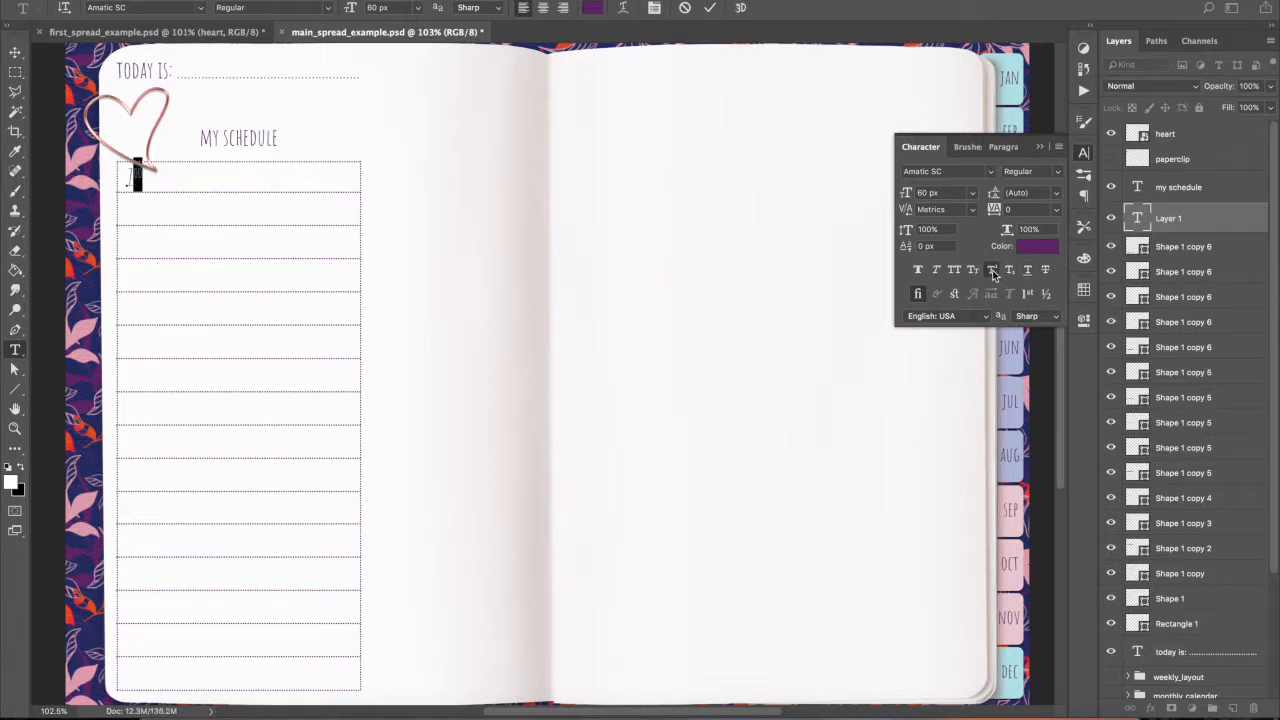
pyautogui.write('700')
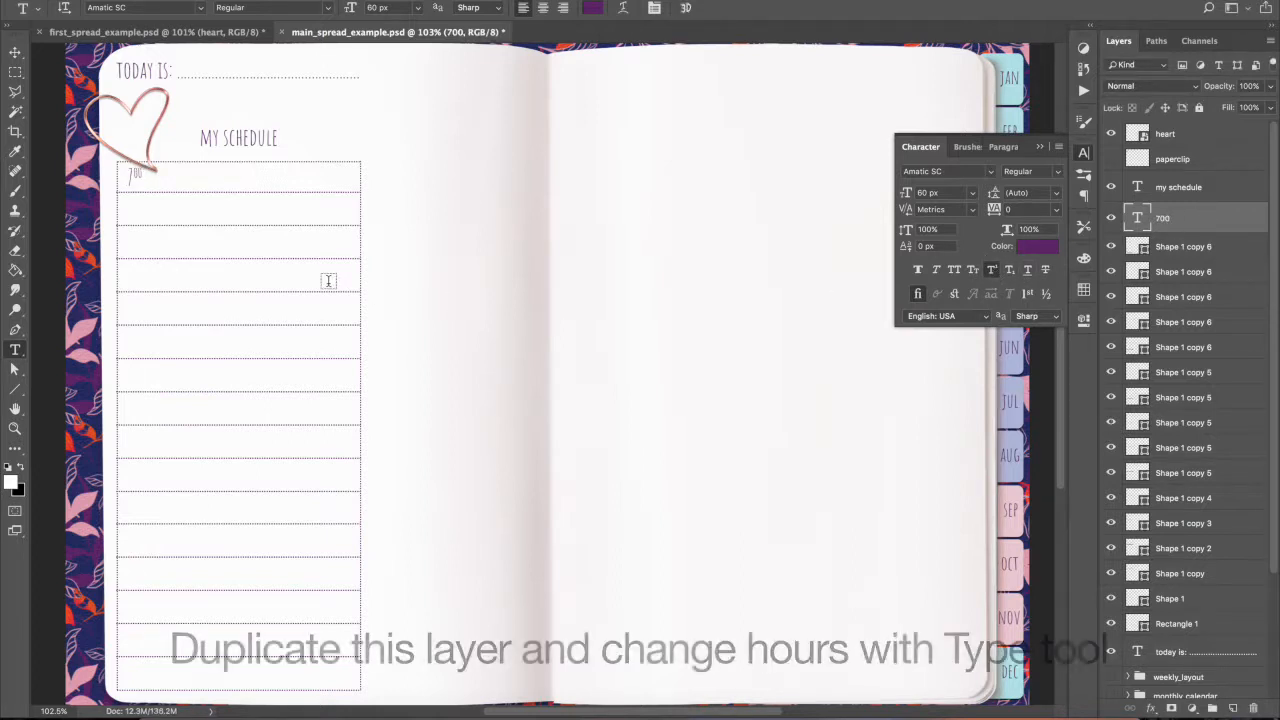
pyautogui.click(16, 54)
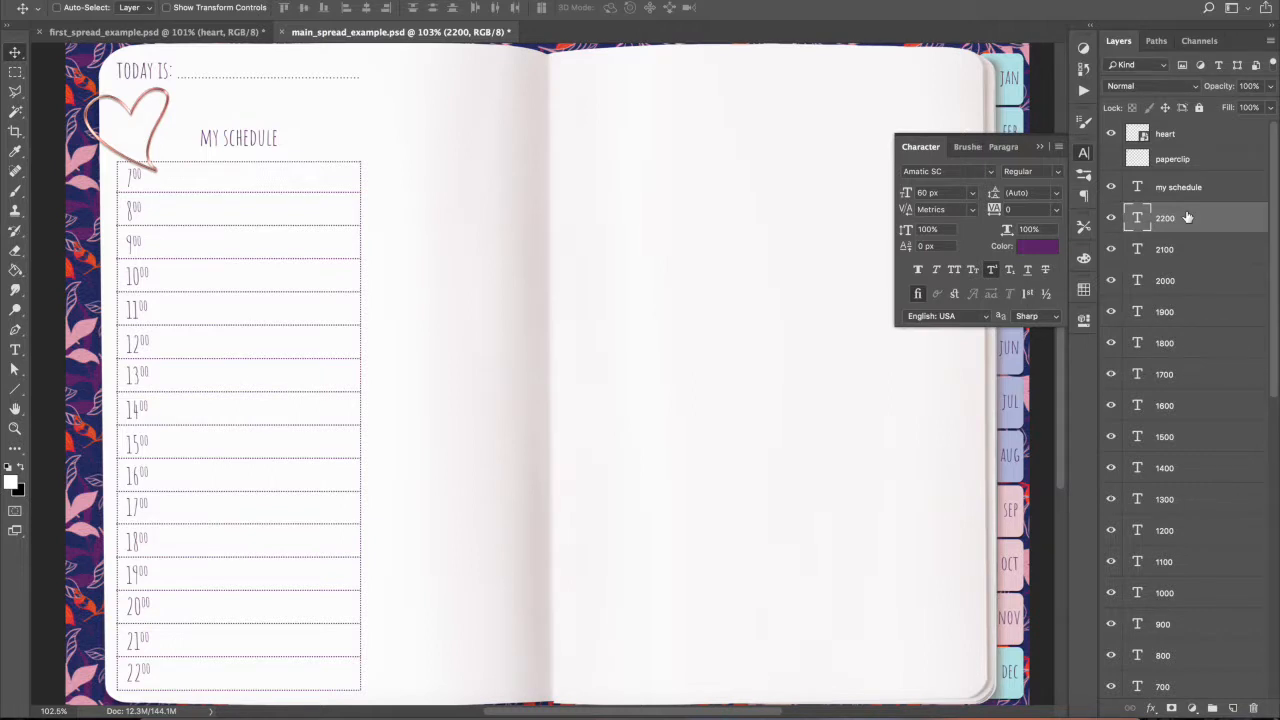
pyautogui.click(1178, 188)
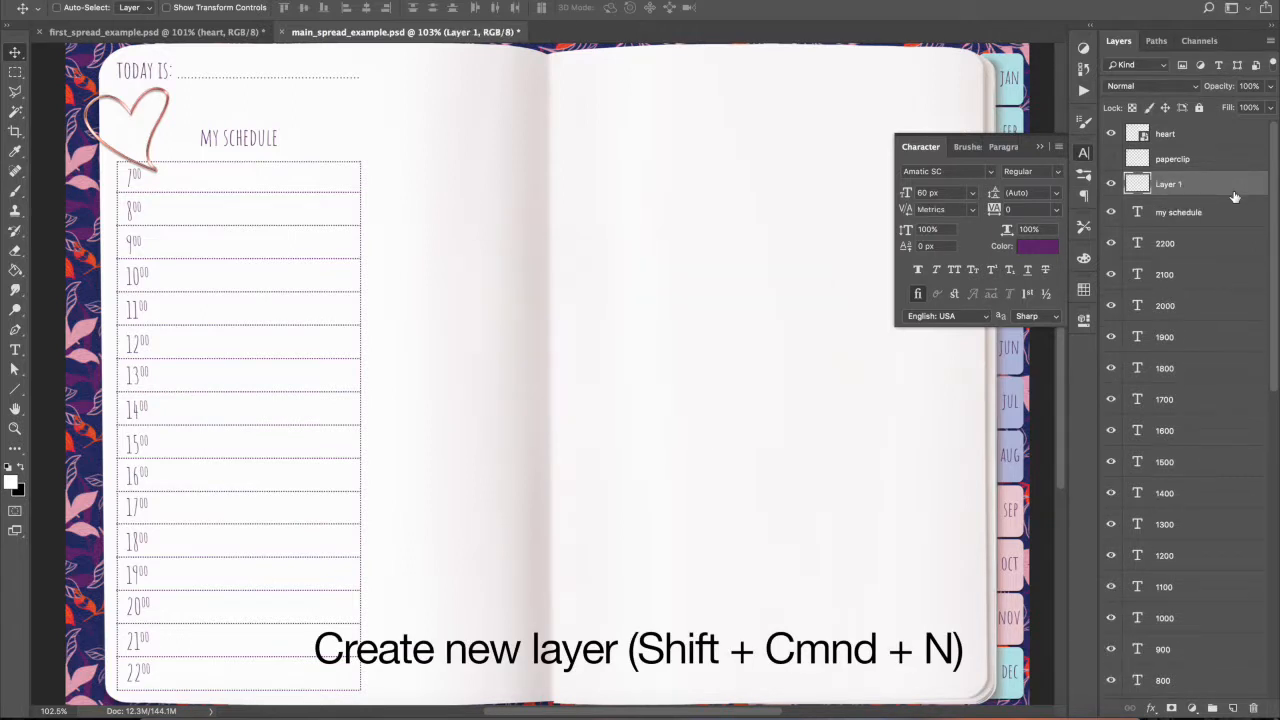
# Add a 'TO DO' heading beside the schedule with dotted ruled lines beneath it
pyautogui.click(16, 350)
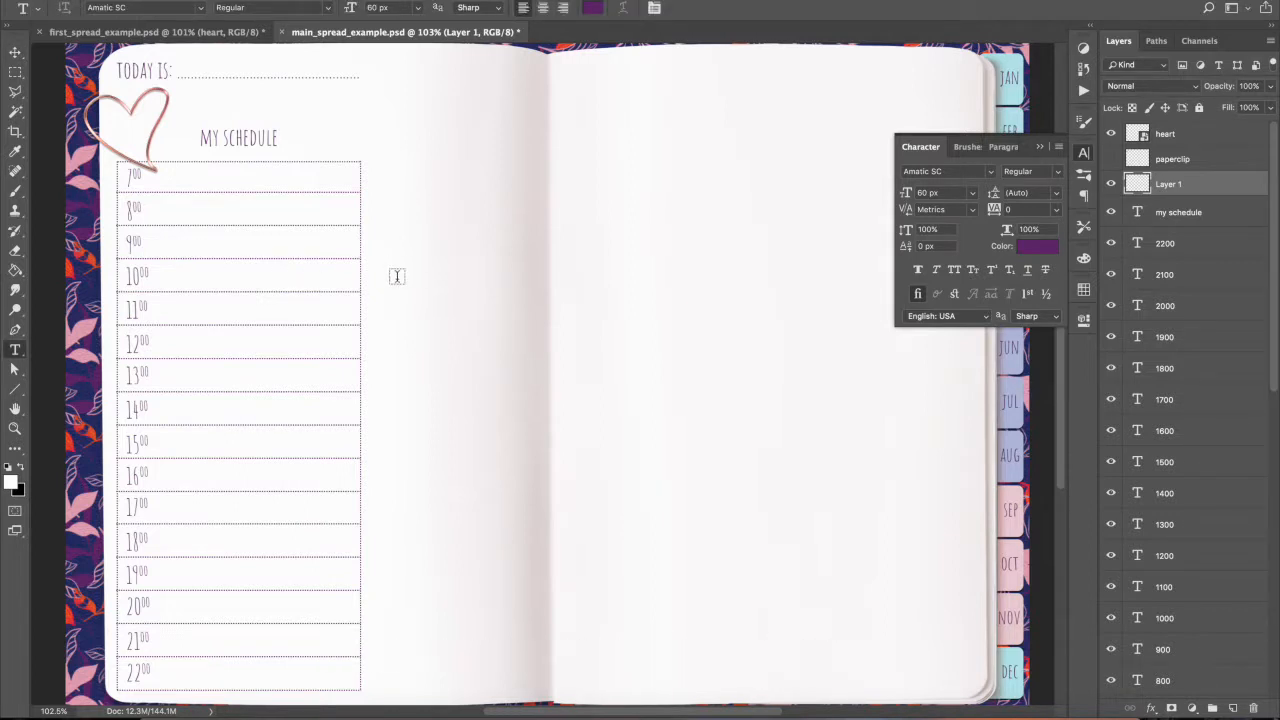
pyautogui.write('TO DO')
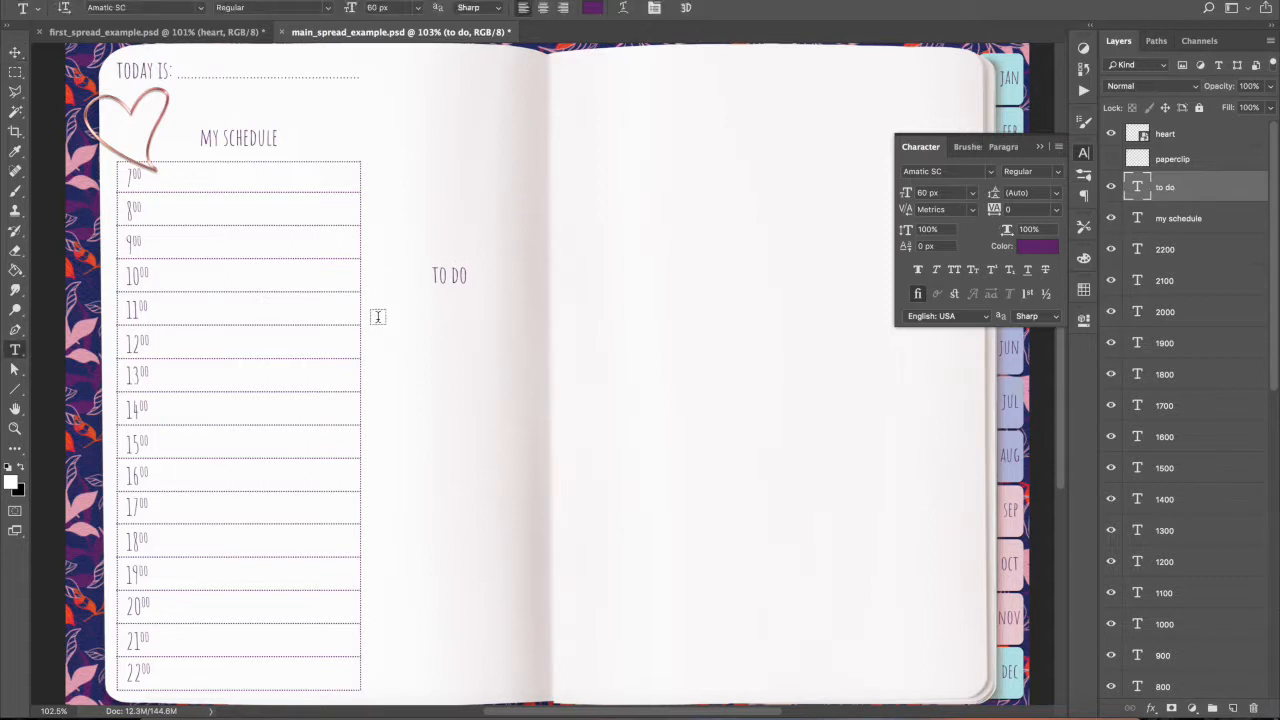
pyautogui.click(384, 316)
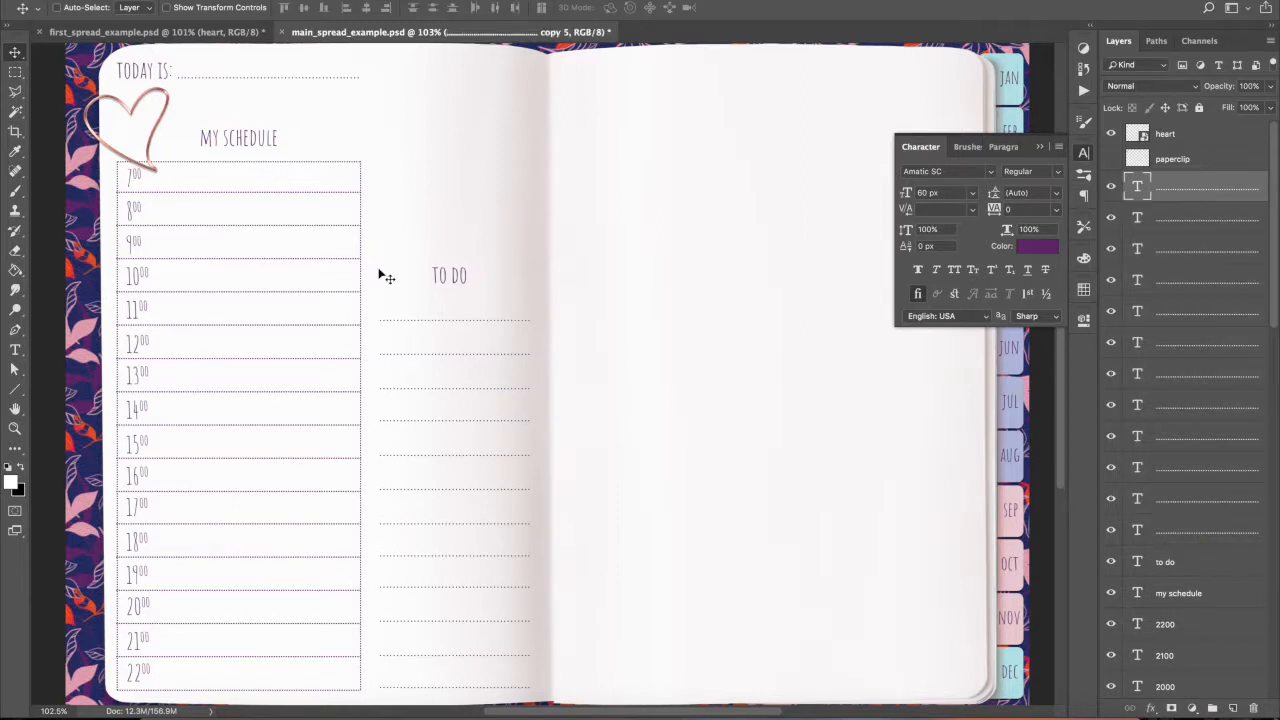
# Draw a small circle checkbox with the Ellipse tool and copy it onto the first three To Do lines
pyautogui.click(16, 390)
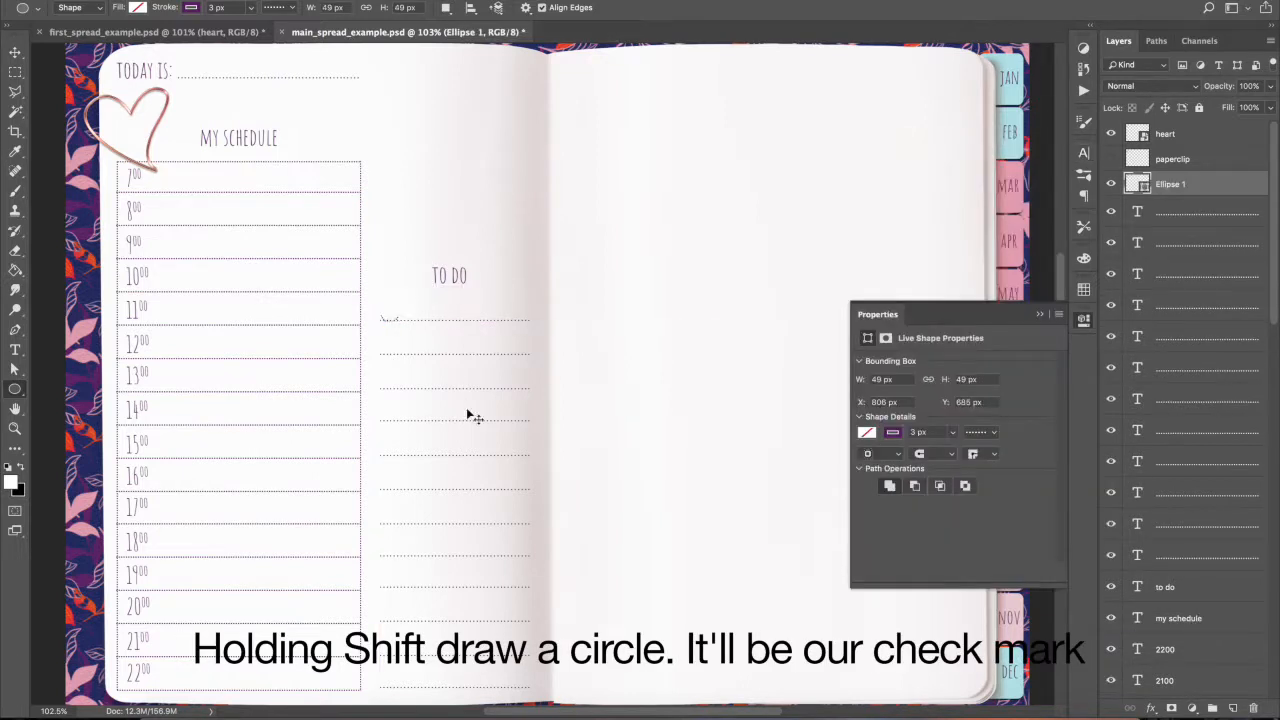
pyautogui.moveTo(390, 304); pyautogui.dragTo(396, 310)
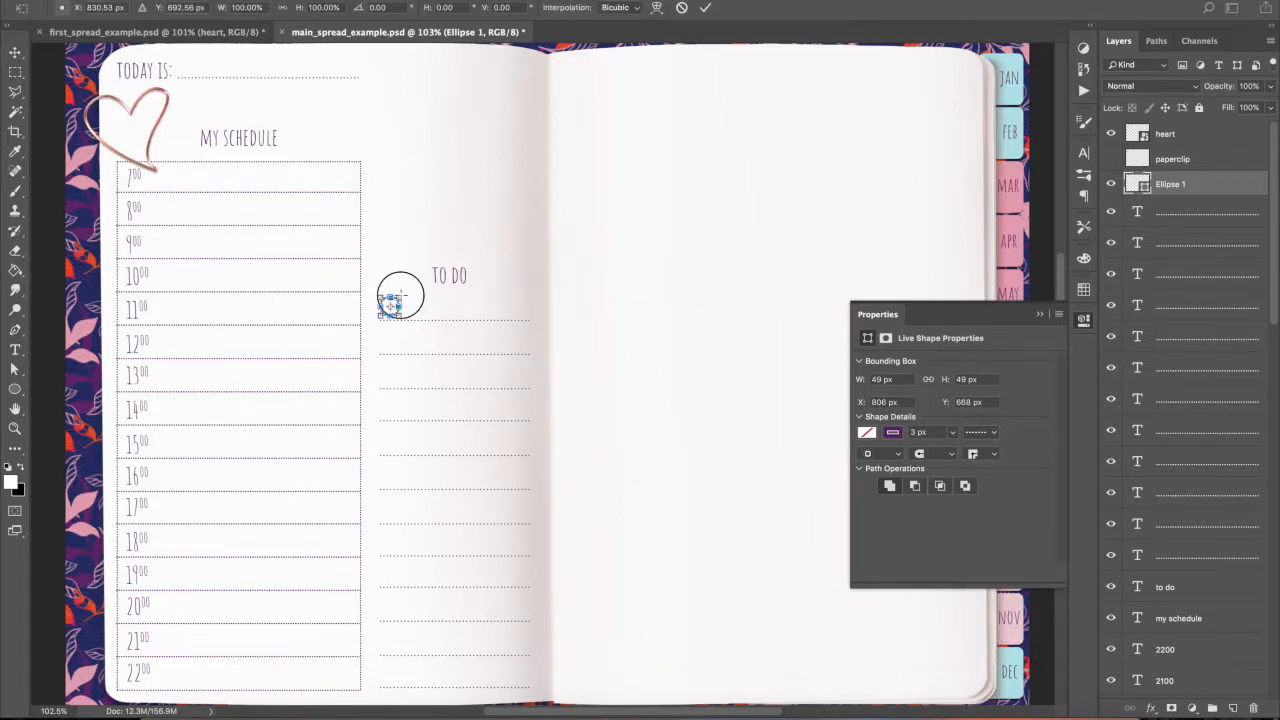
pyautogui.press('v')
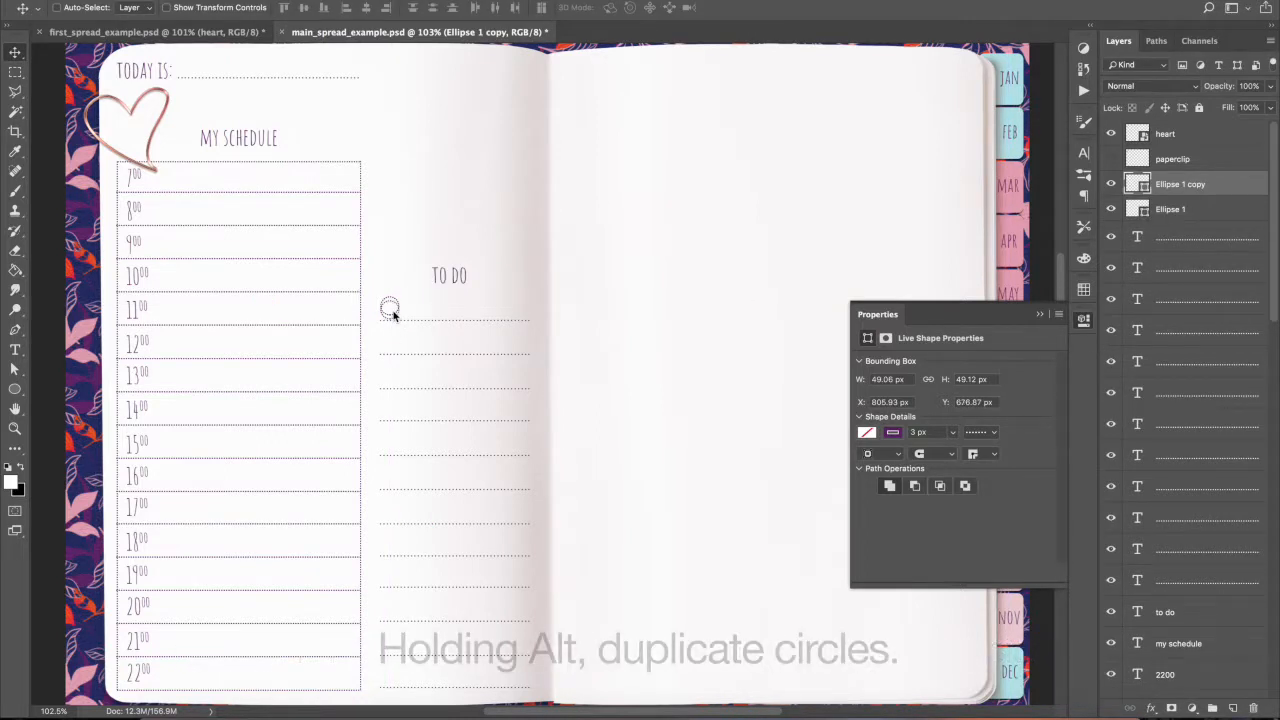
pyautogui.moveTo(388, 308); pyautogui.dragTo(388, 340)
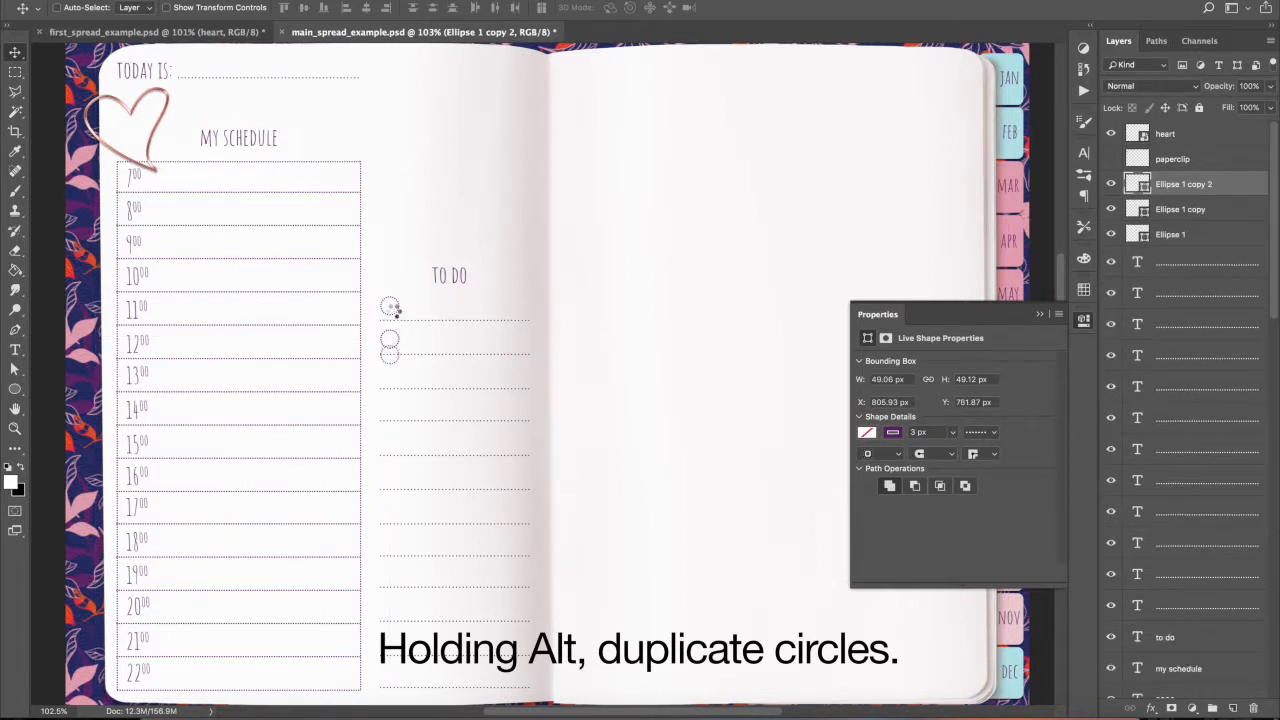
pyautogui.moveTo(390, 340); pyautogui.dragTo(390, 378)
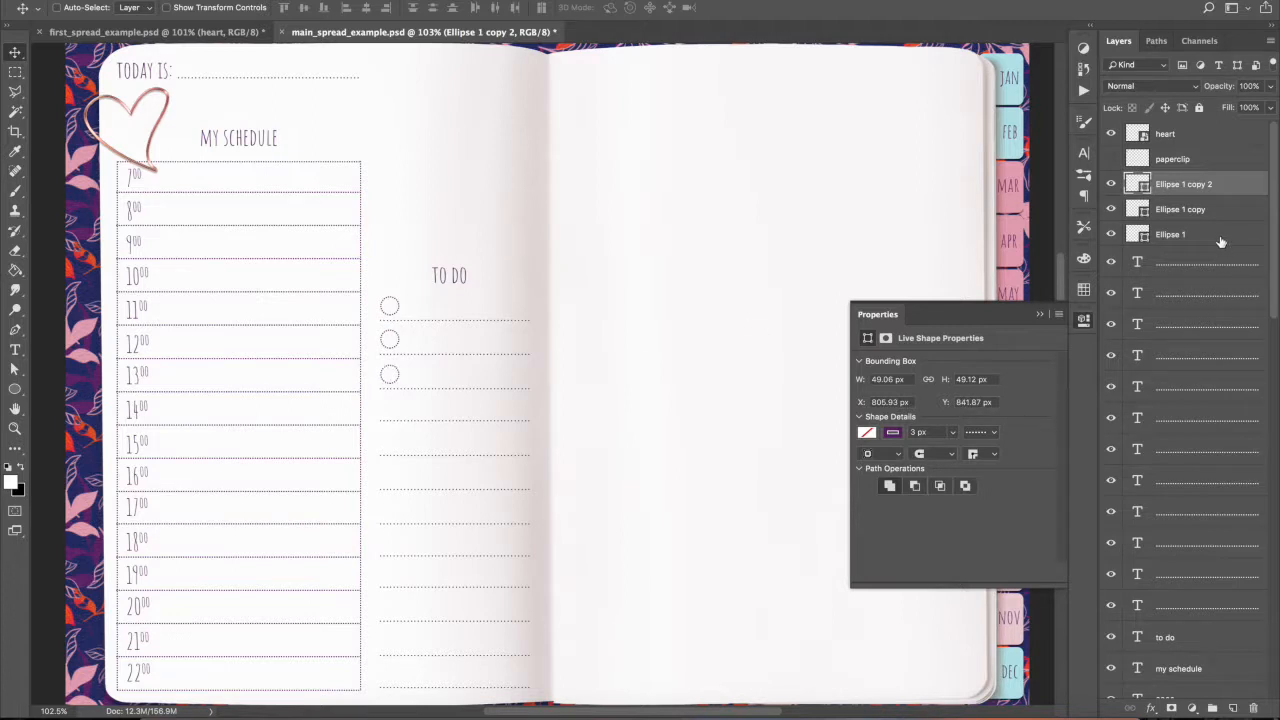
# Duplicate the circles in groups down to the last To Do lines
pyautogui.moveTo(388, 374); pyautogui.dragTo(408, 450)
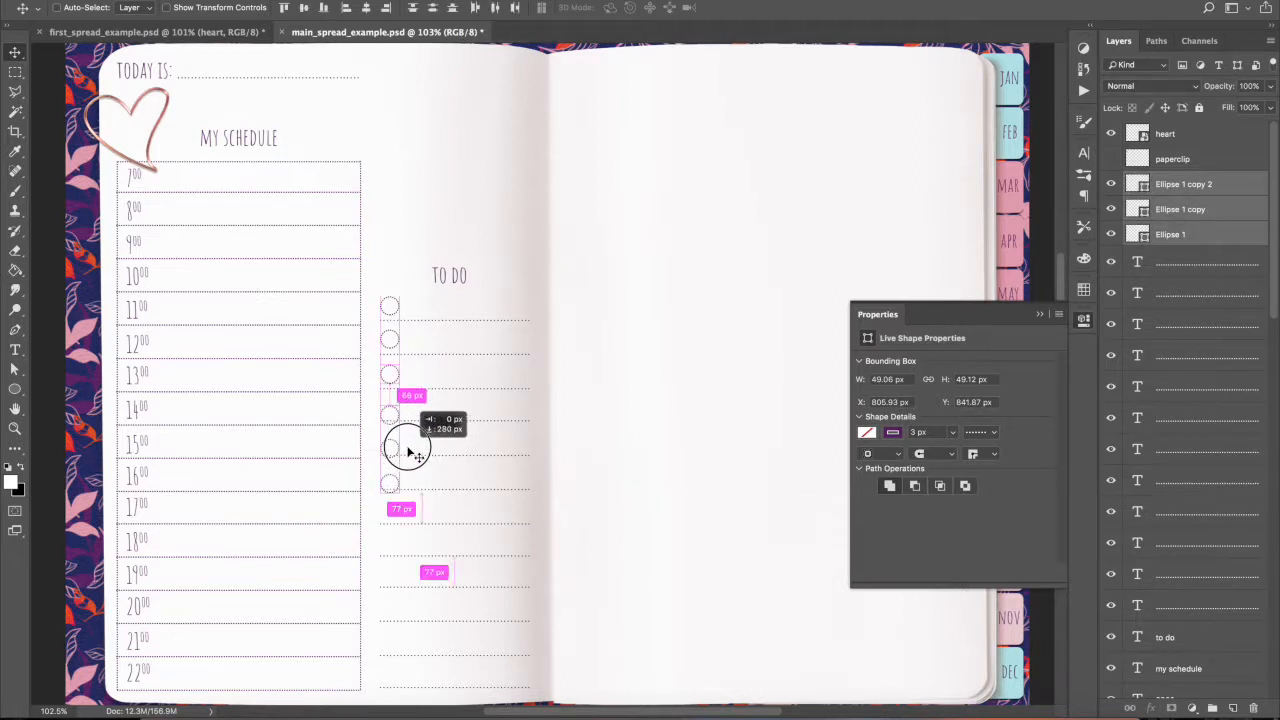
pyautogui.moveTo(408, 448); pyautogui.dragTo(418, 538)
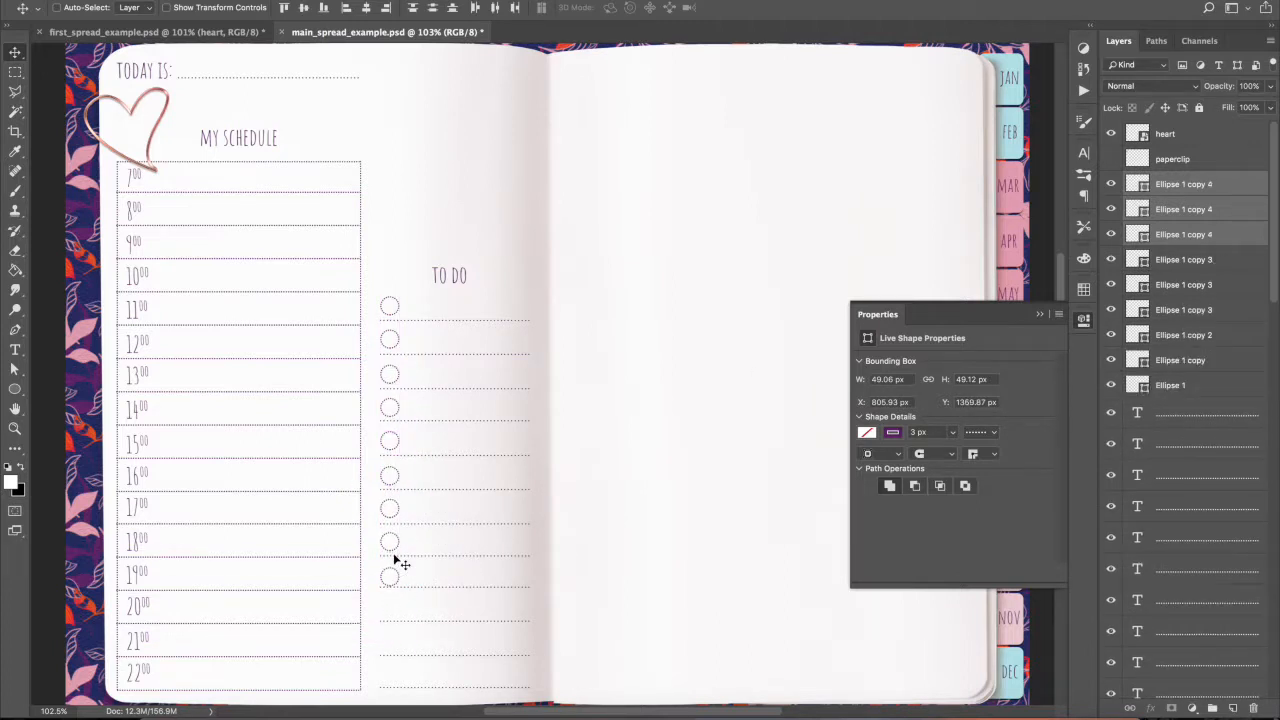
pyautogui.click(1184, 210)
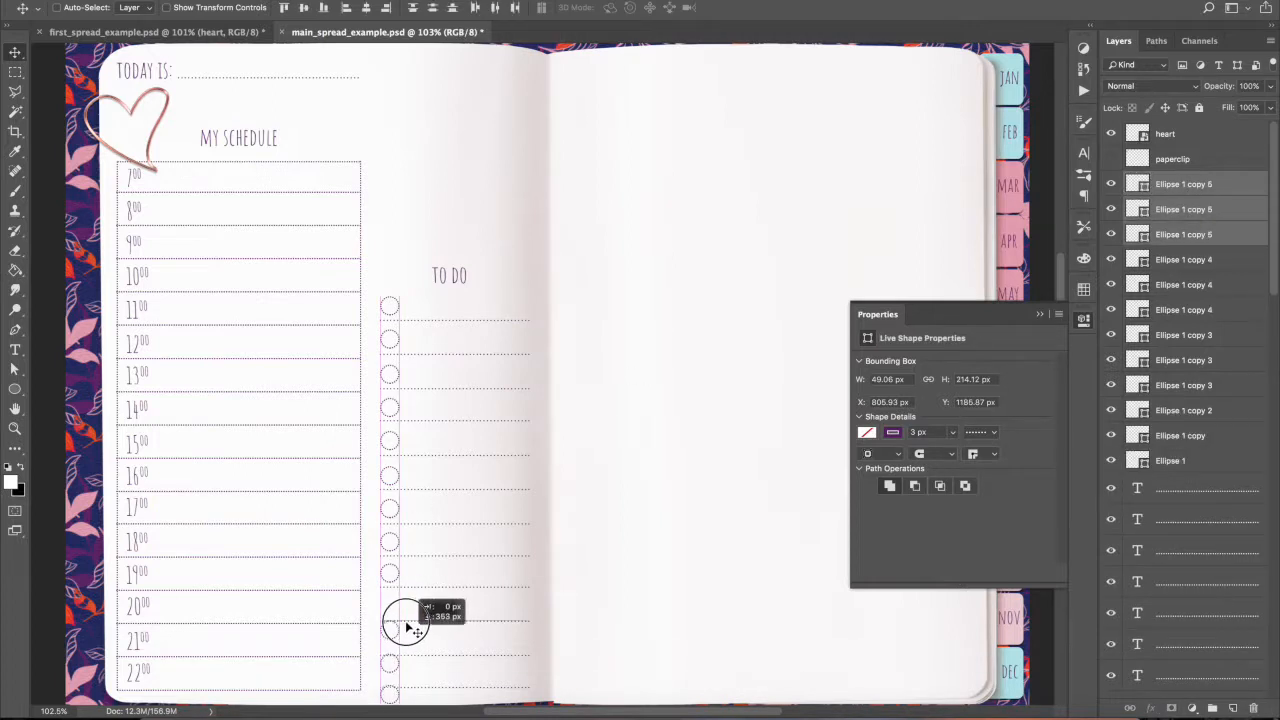
pyautogui.moveTo(408, 628); pyautogui.dragTo(412, 612)
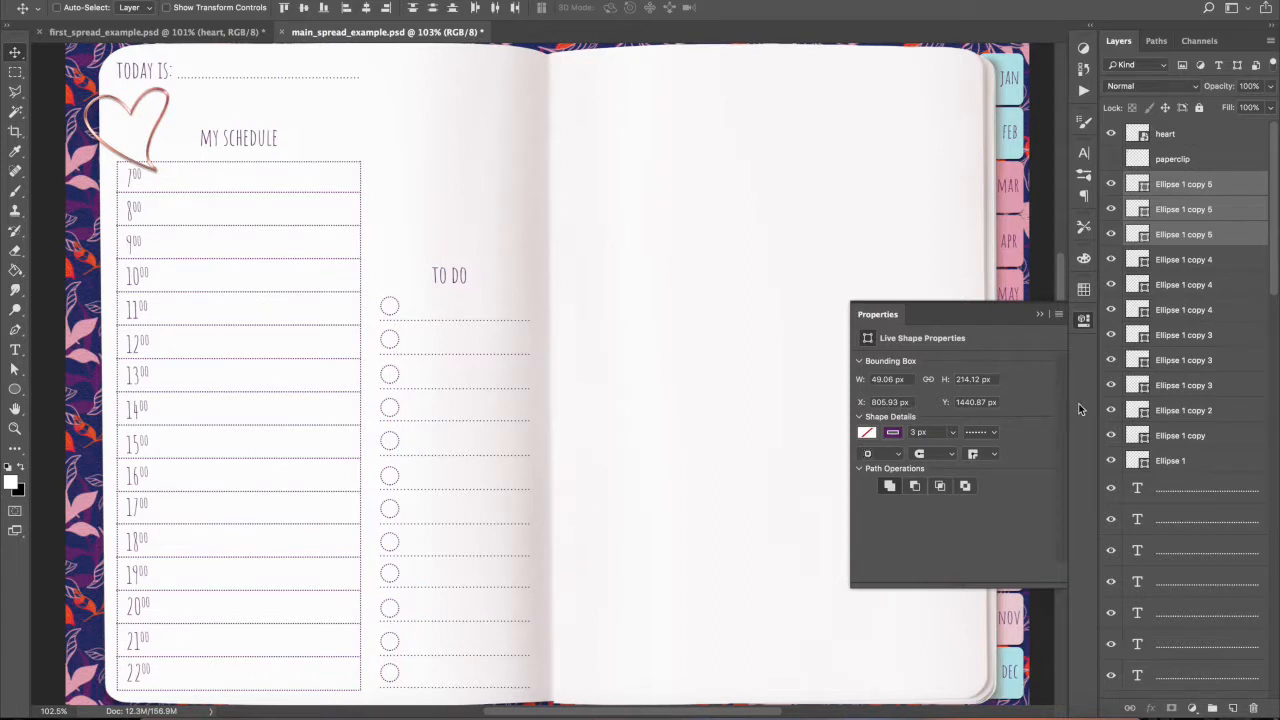
pyautogui.click(1040, 314)
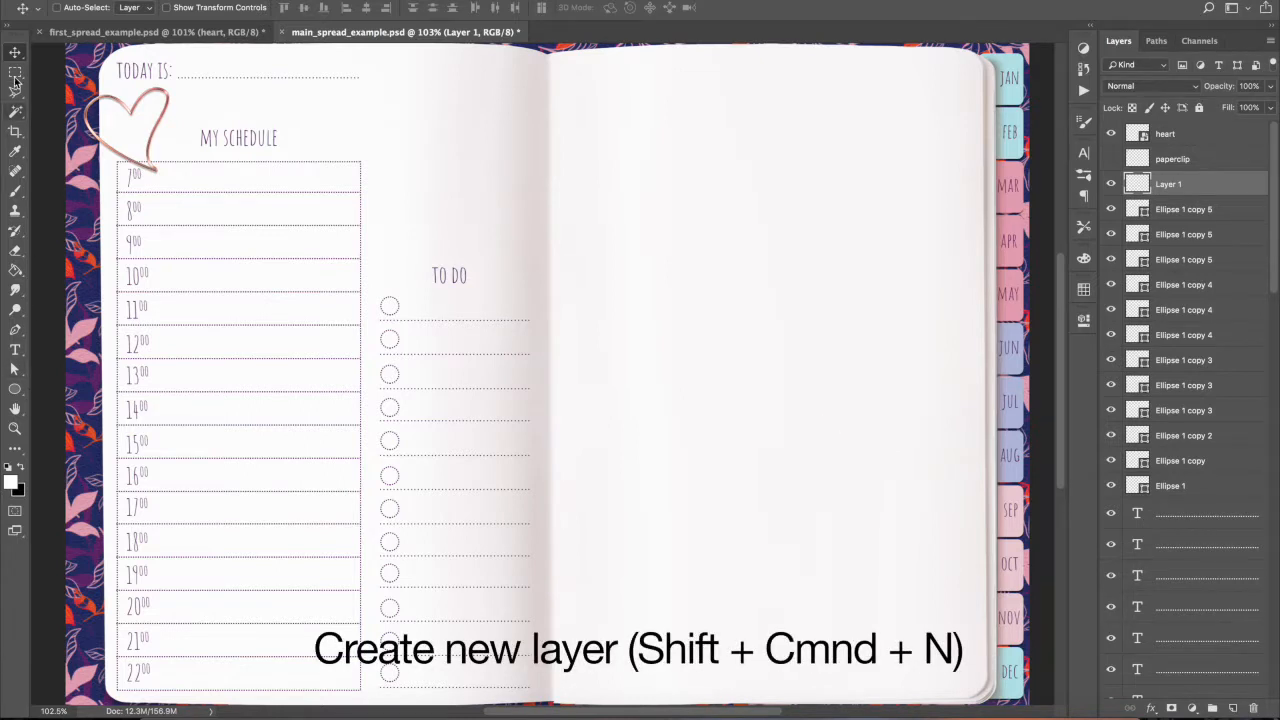
# Marquee a box above the To Do list, fill it white, and set the layer to Multiply
pyautogui.click(16, 76)
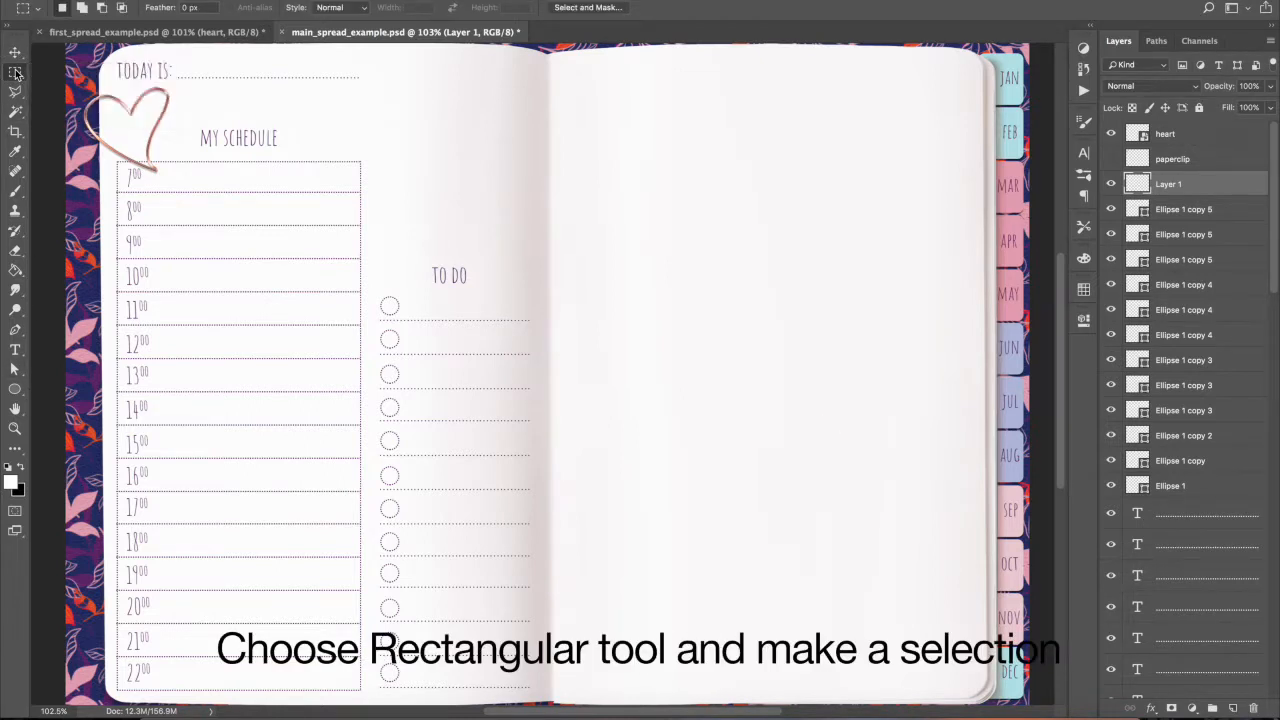
pyautogui.moveTo(372, 64); pyautogui.dragTo(510, 188)
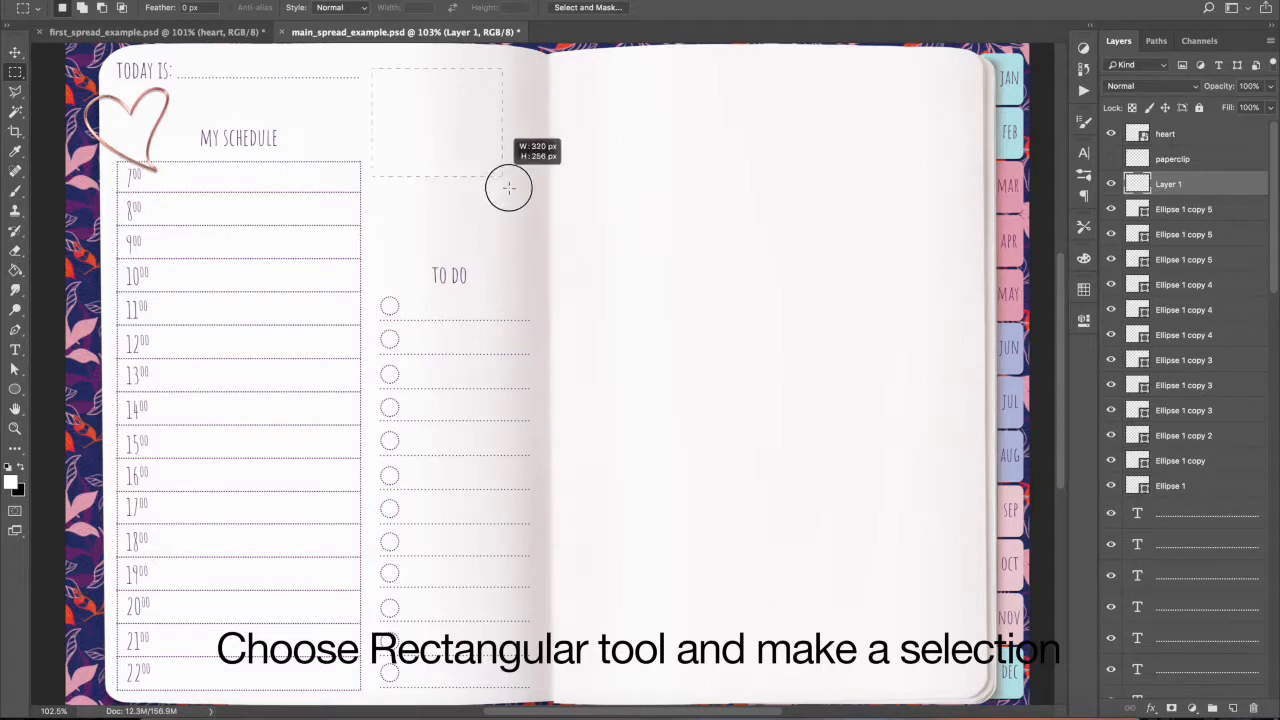
pyautogui.moveTo(508, 188); pyautogui.dragTo(538, 248)
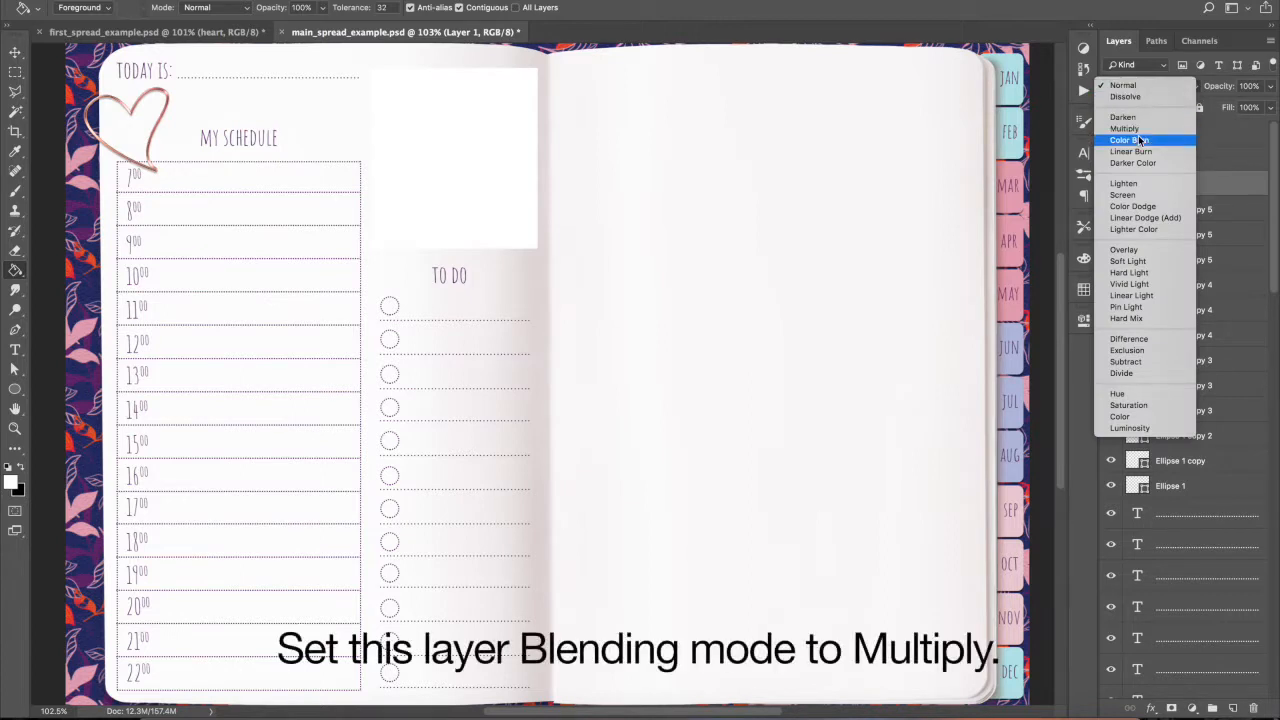
pyautogui.click(1124, 128)
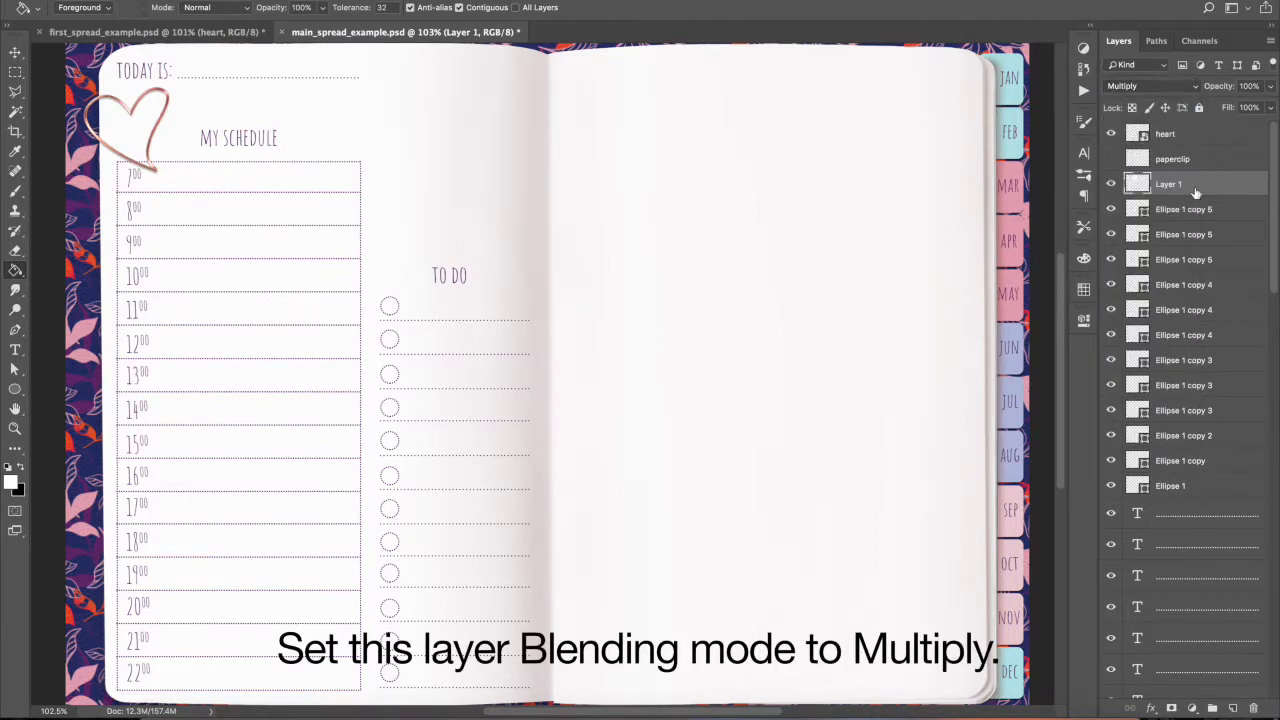
# Give Layer 1 a Pattern Overlay using the light pink-and-teal leaf pattern
pyautogui.doubleClick(1168, 184)
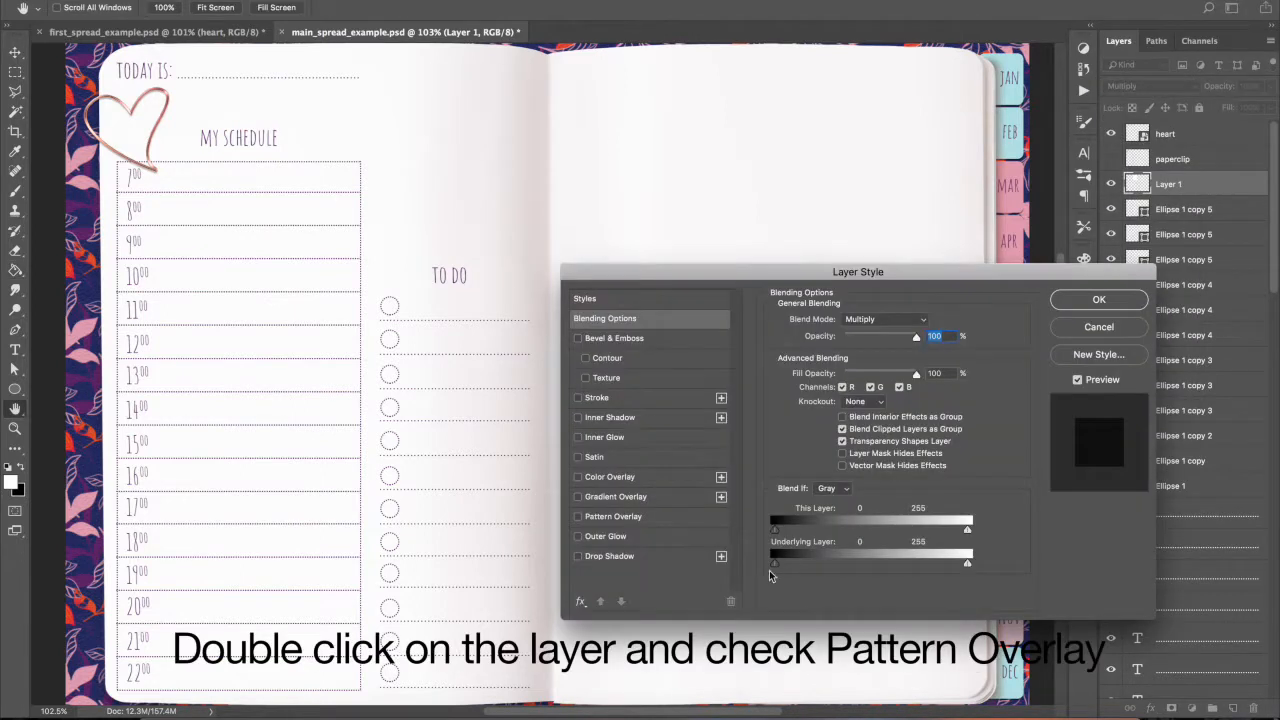
pyautogui.click(576, 516)
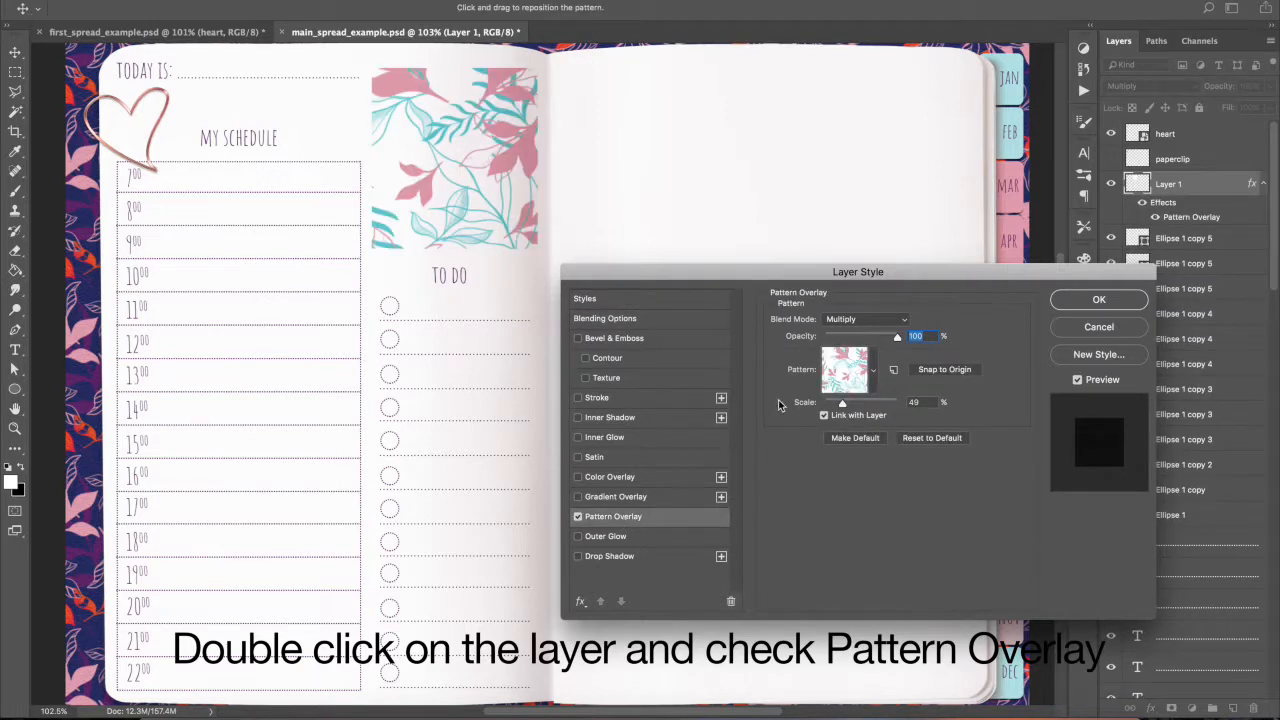
pyautogui.click(872, 368)
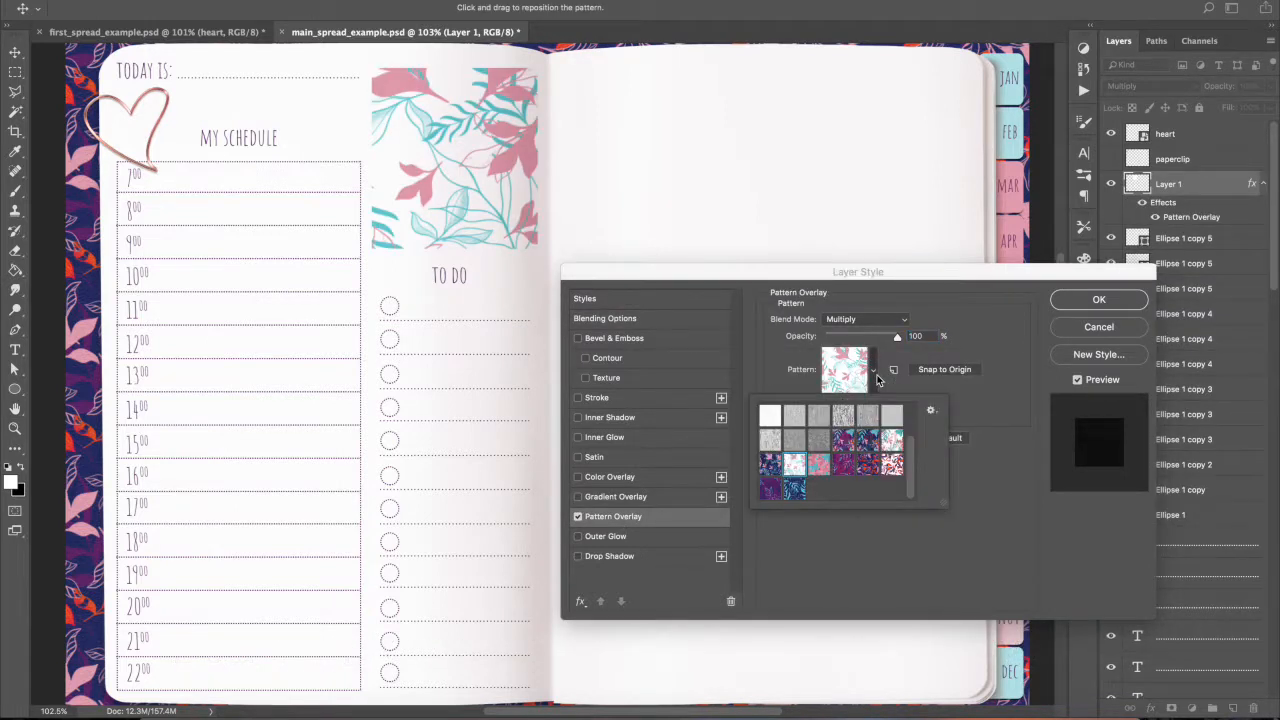
pyautogui.click(844, 442)
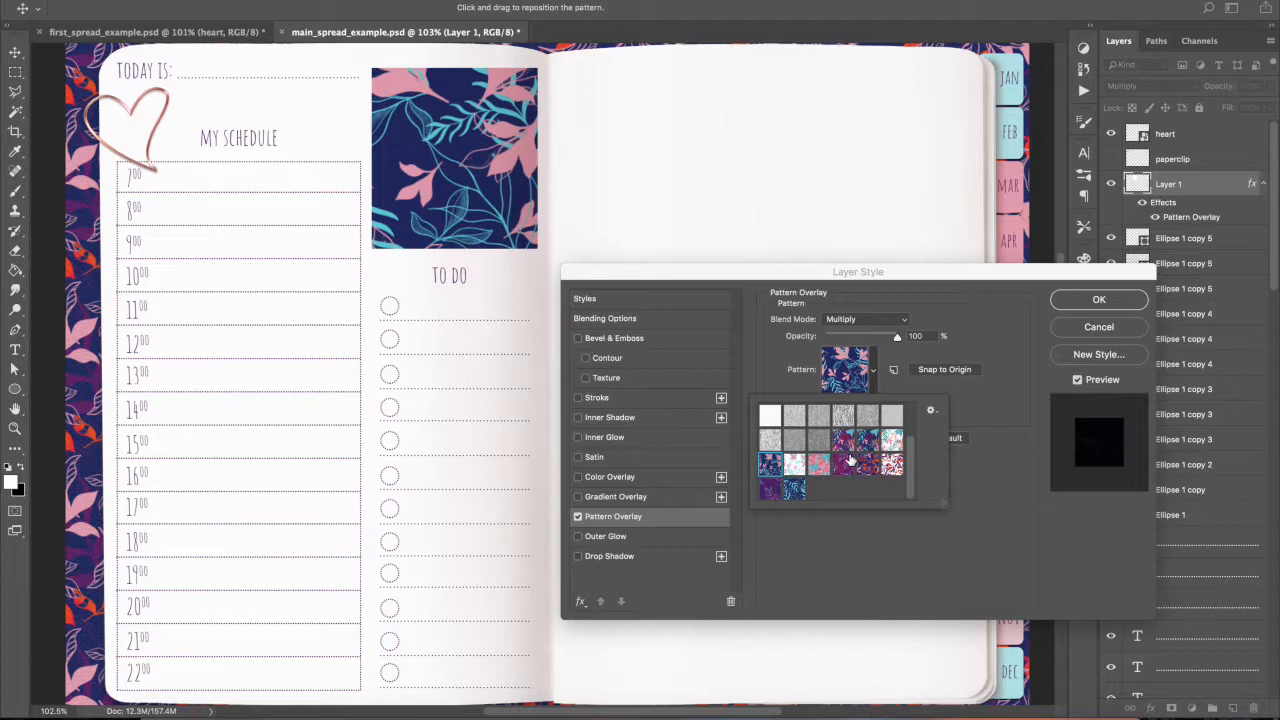
pyautogui.click(844, 440)
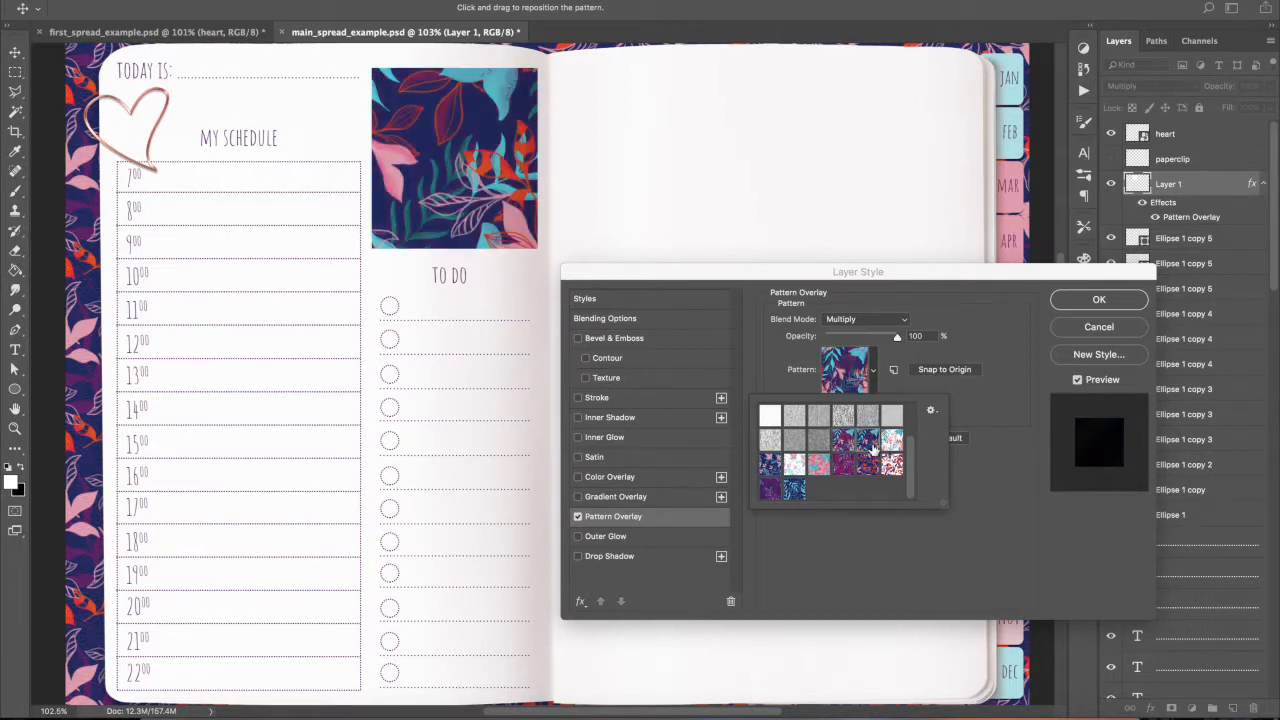
pyautogui.click(868, 464)
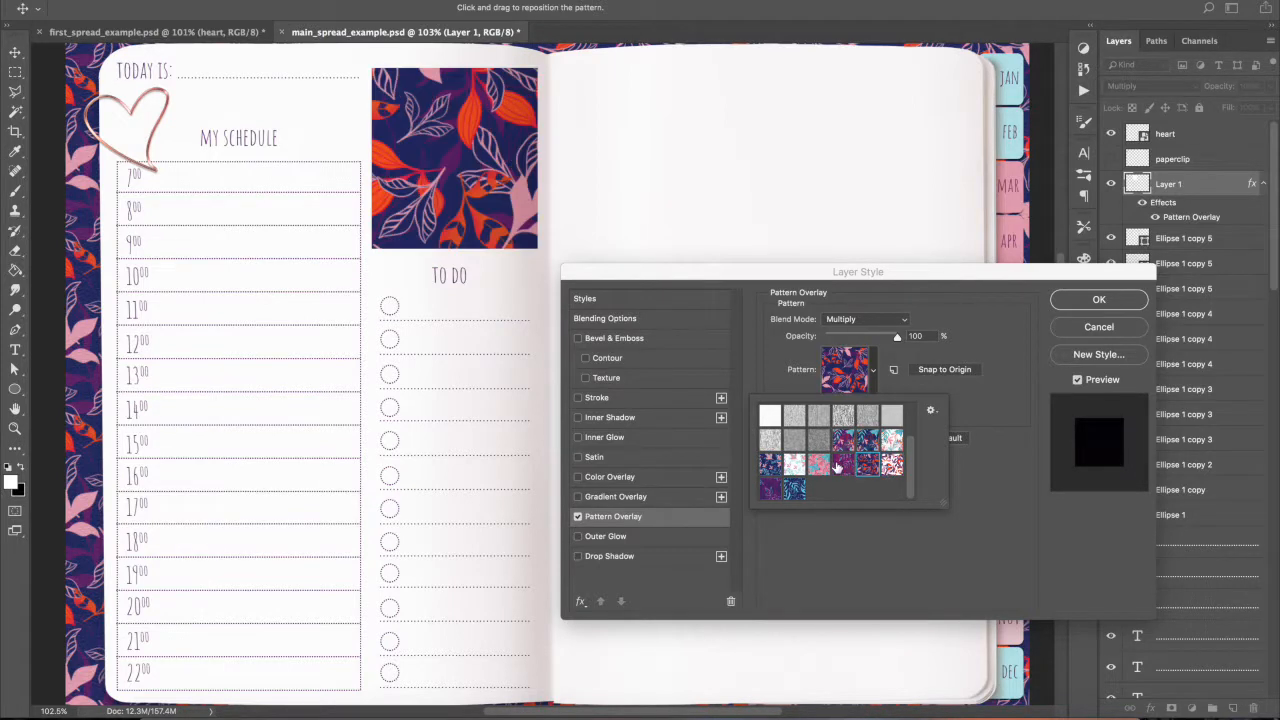
pyautogui.click(818, 464)
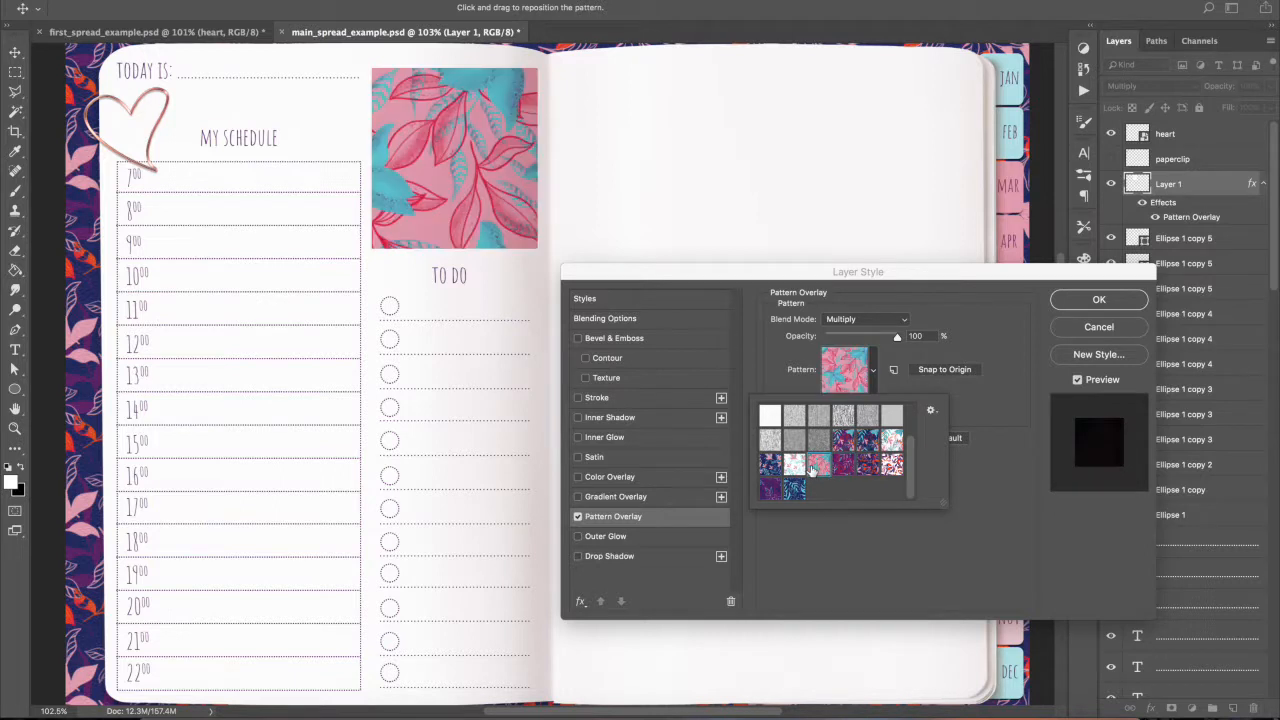
pyautogui.click(804, 464)
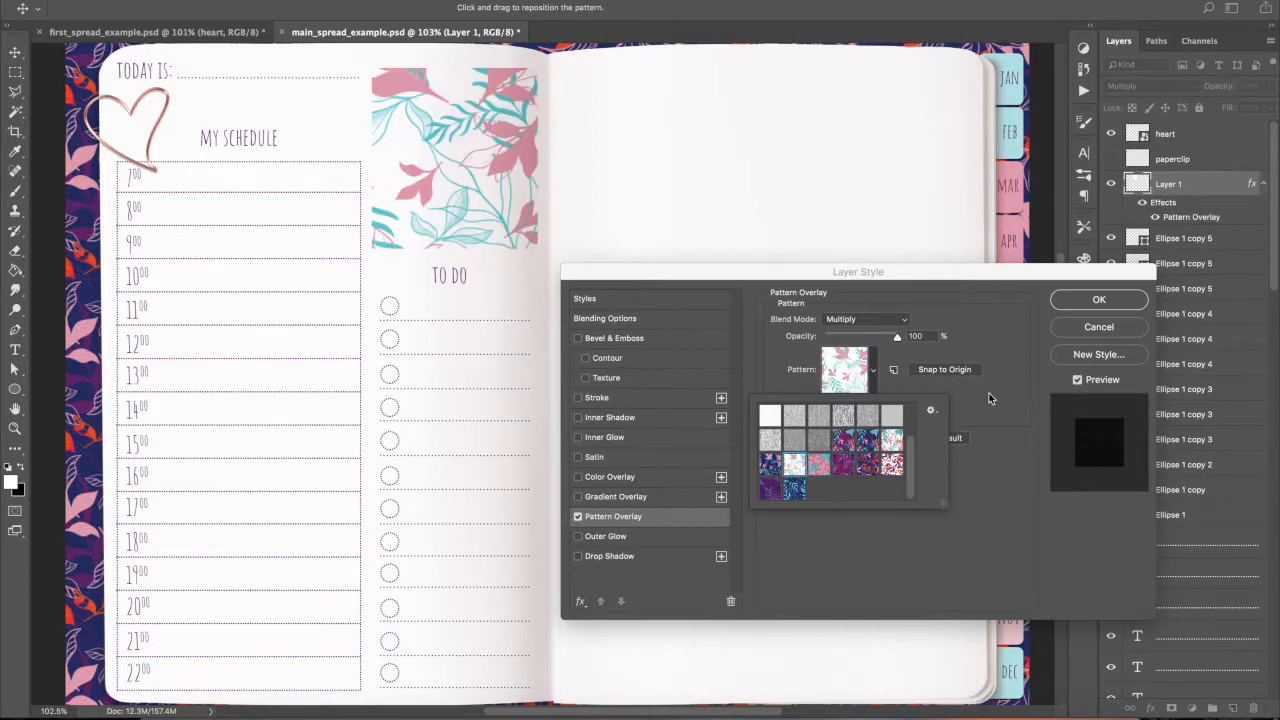
# Blend the pattern overlay in Multiply at reduced opacity and apply it
pyautogui.click(864, 320)
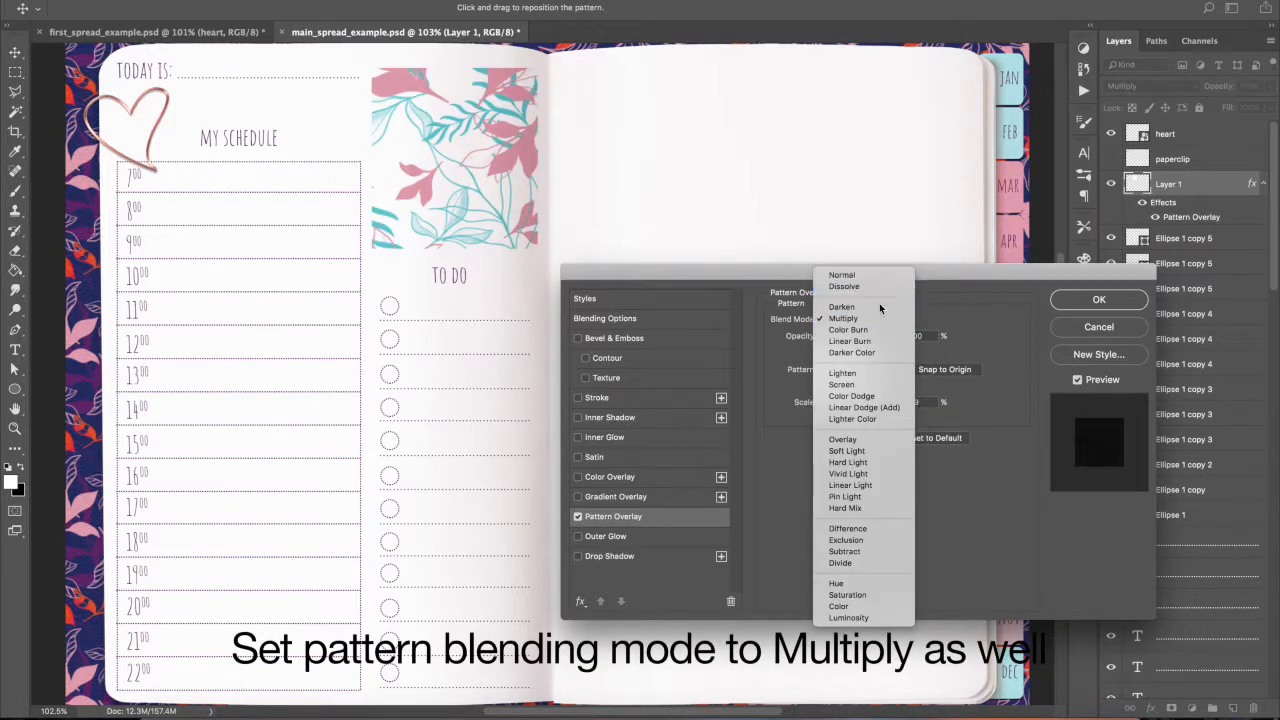
pyautogui.click(844, 318)
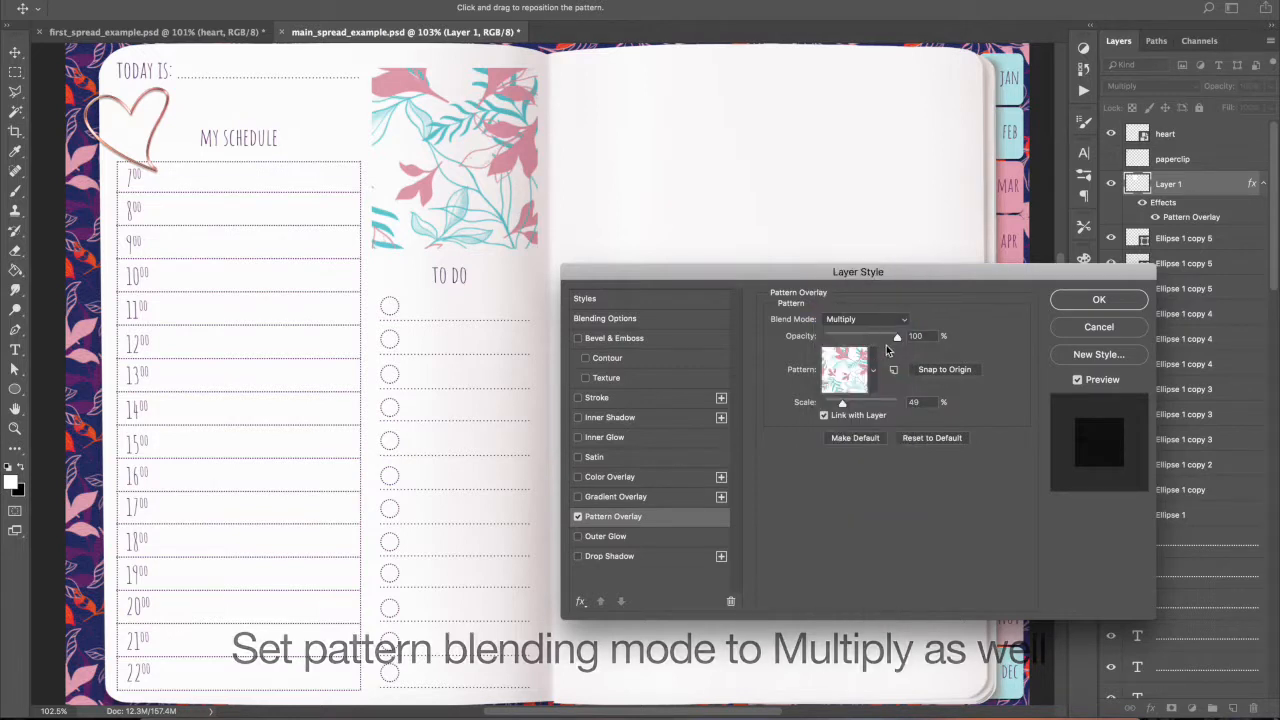
pyautogui.moveTo(896, 336); pyautogui.dragTo(876, 336)
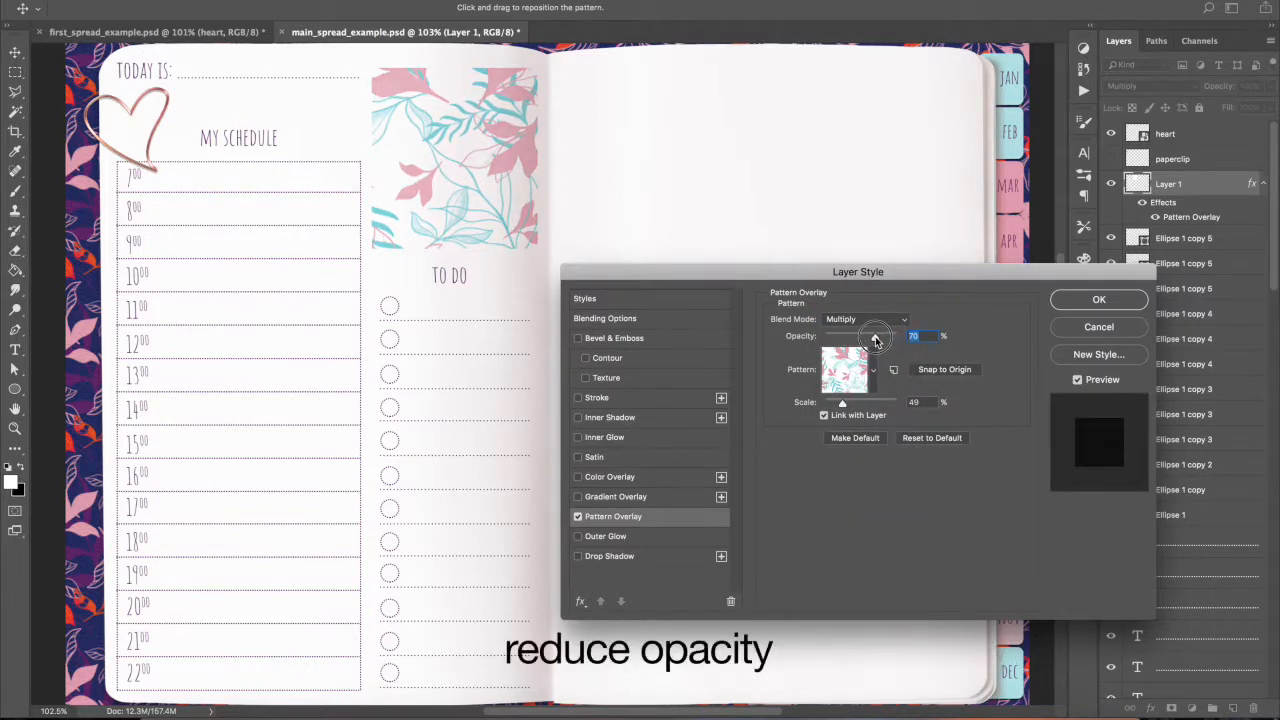
pyautogui.moveTo(876, 336); pyautogui.dragTo(860, 336)
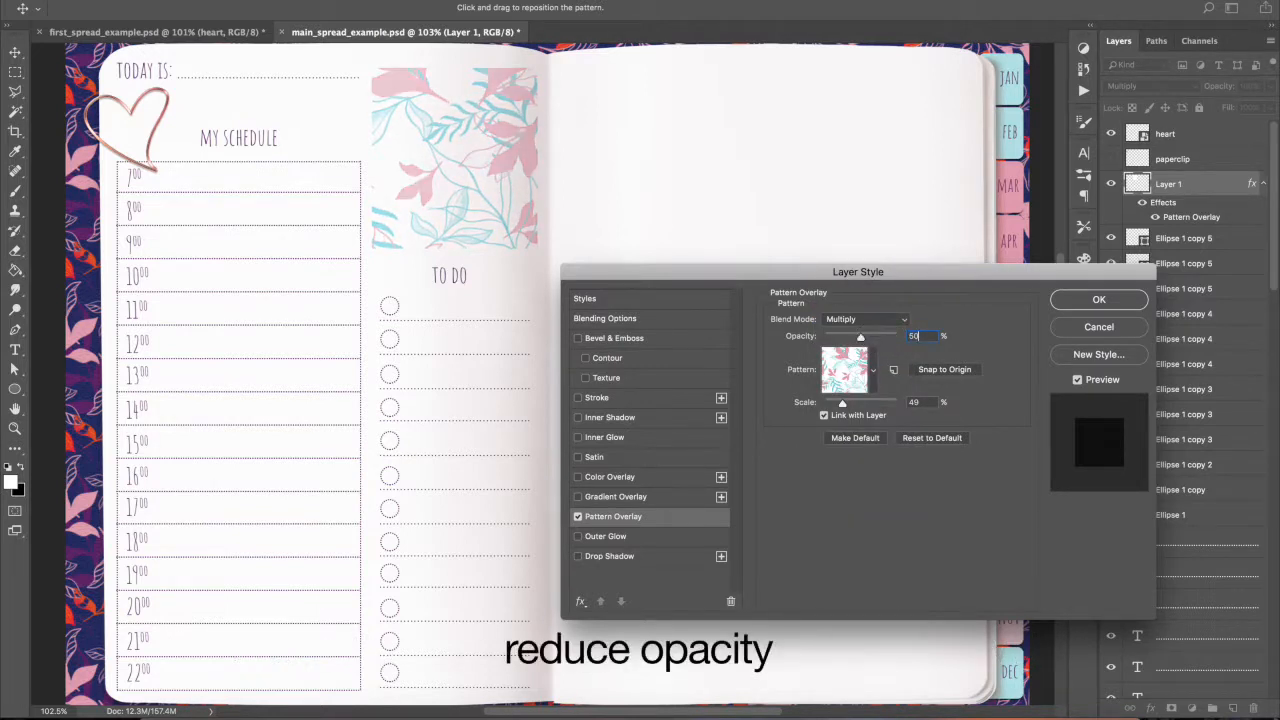
pyautogui.click(1098, 300)
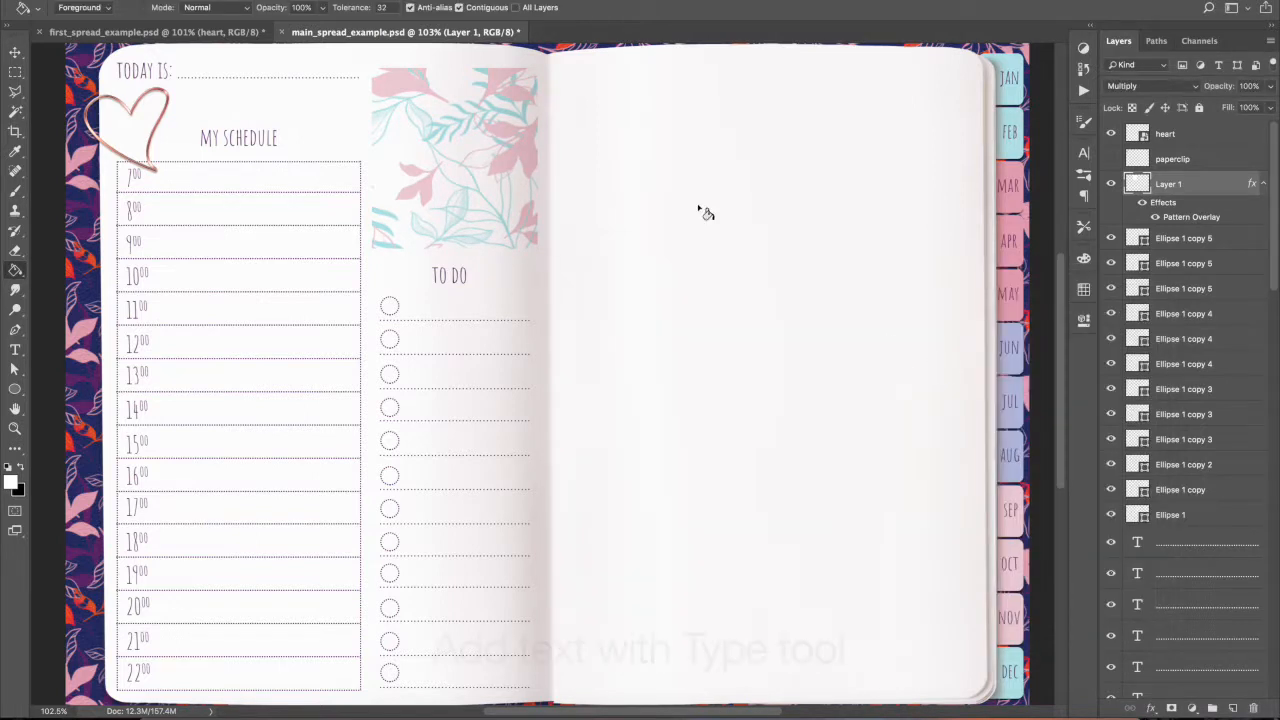
# Start a MY IDEAS text heading atop the right page
pyautogui.click(16, 350)
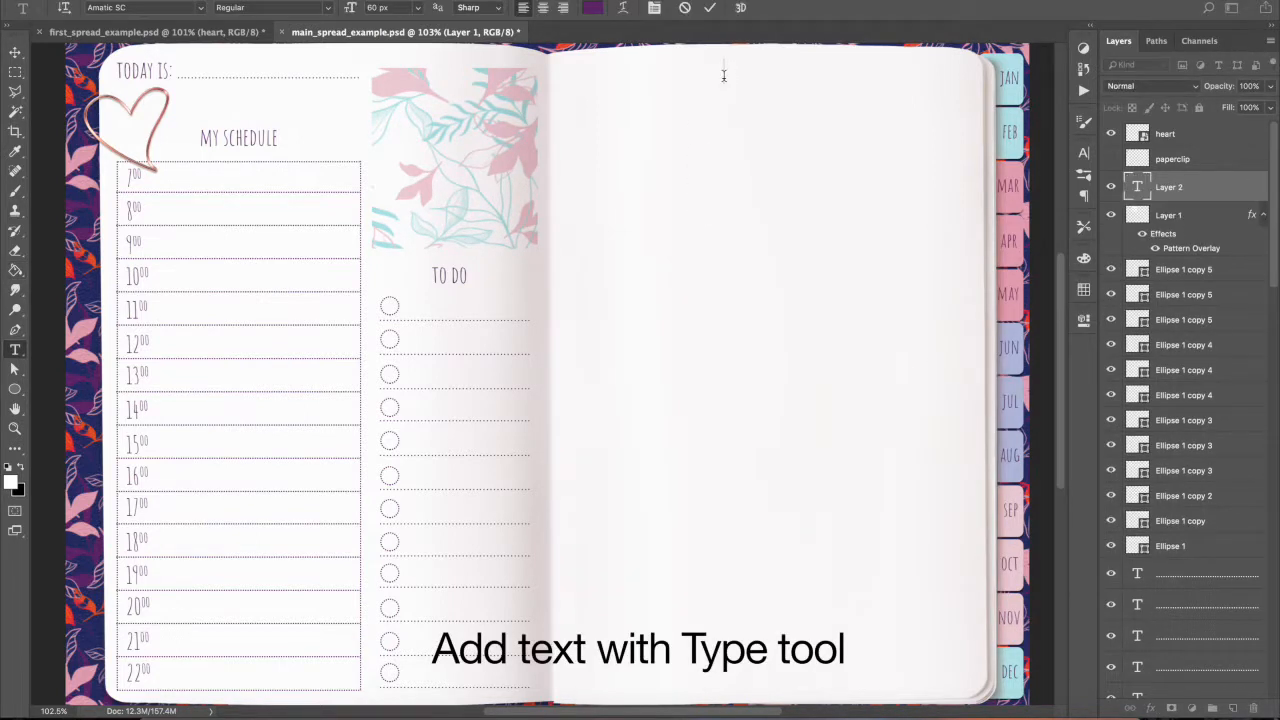
pyautogui.write('MY IDEAS')
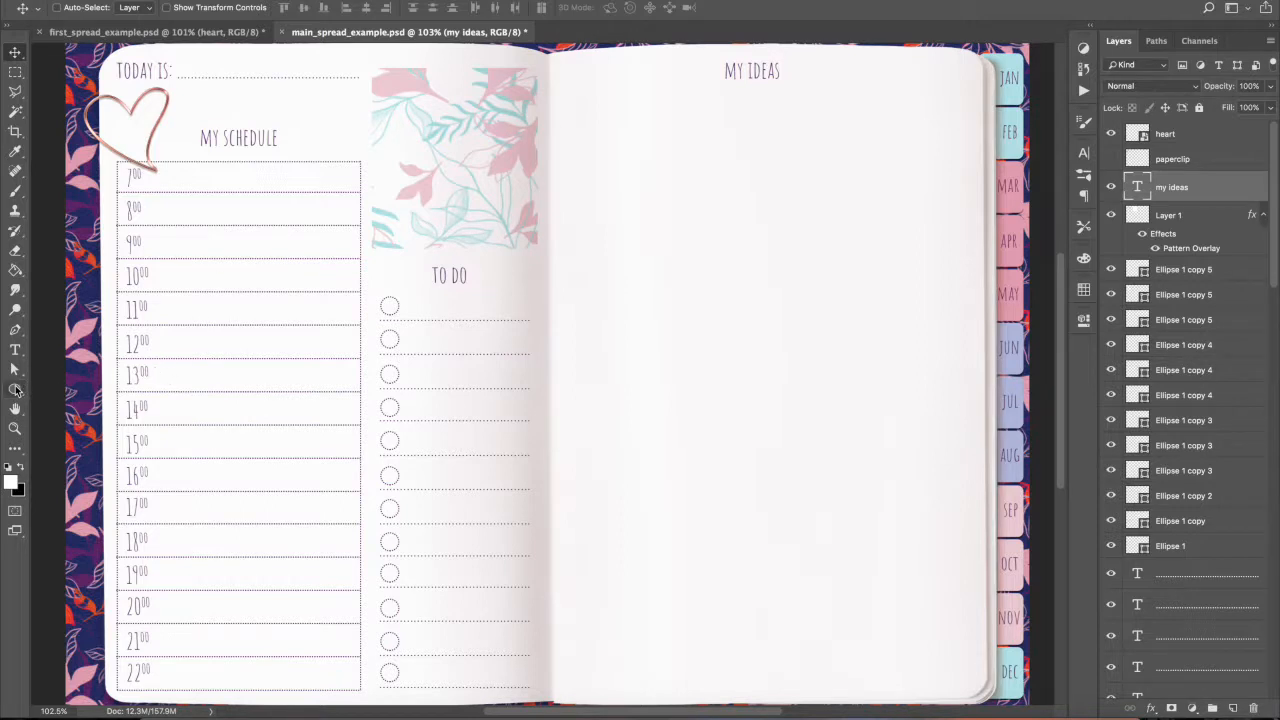
# Draw a lightbulb custom shape beside the MY IDEAS title
pyautogui.click(16, 388)
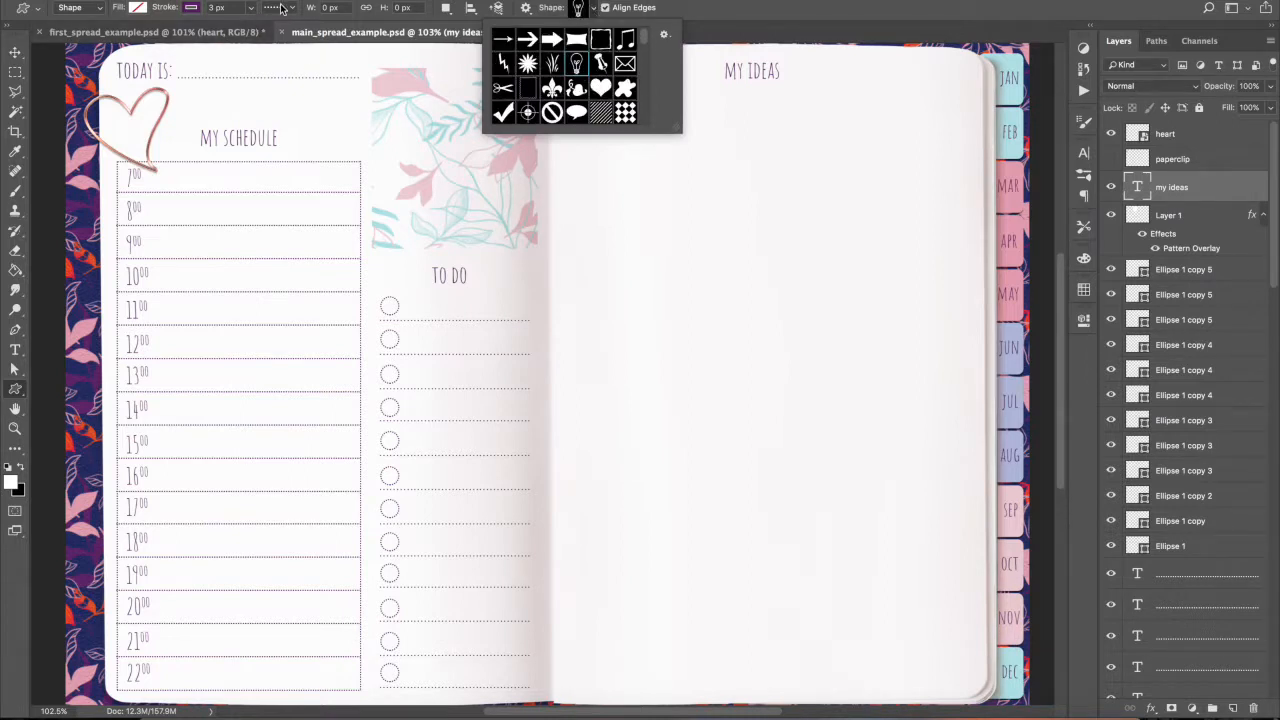
pyautogui.click(278, 8)
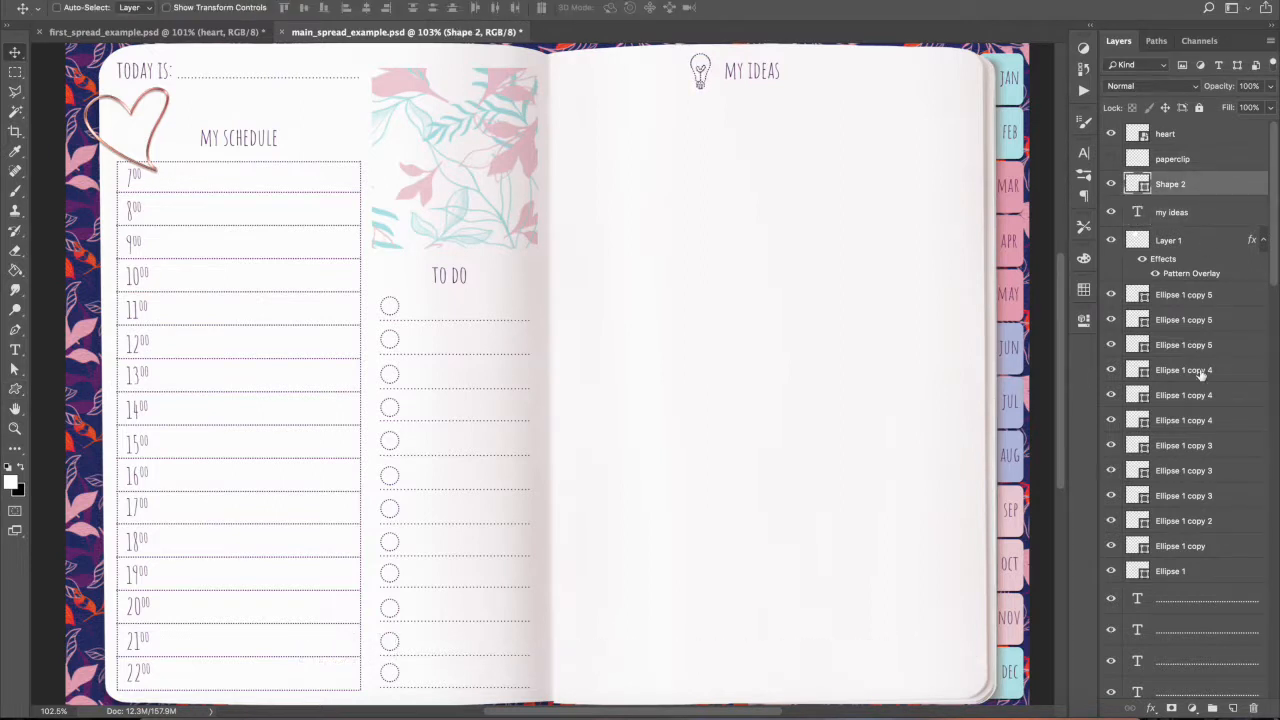
pyautogui.scroll(-3)
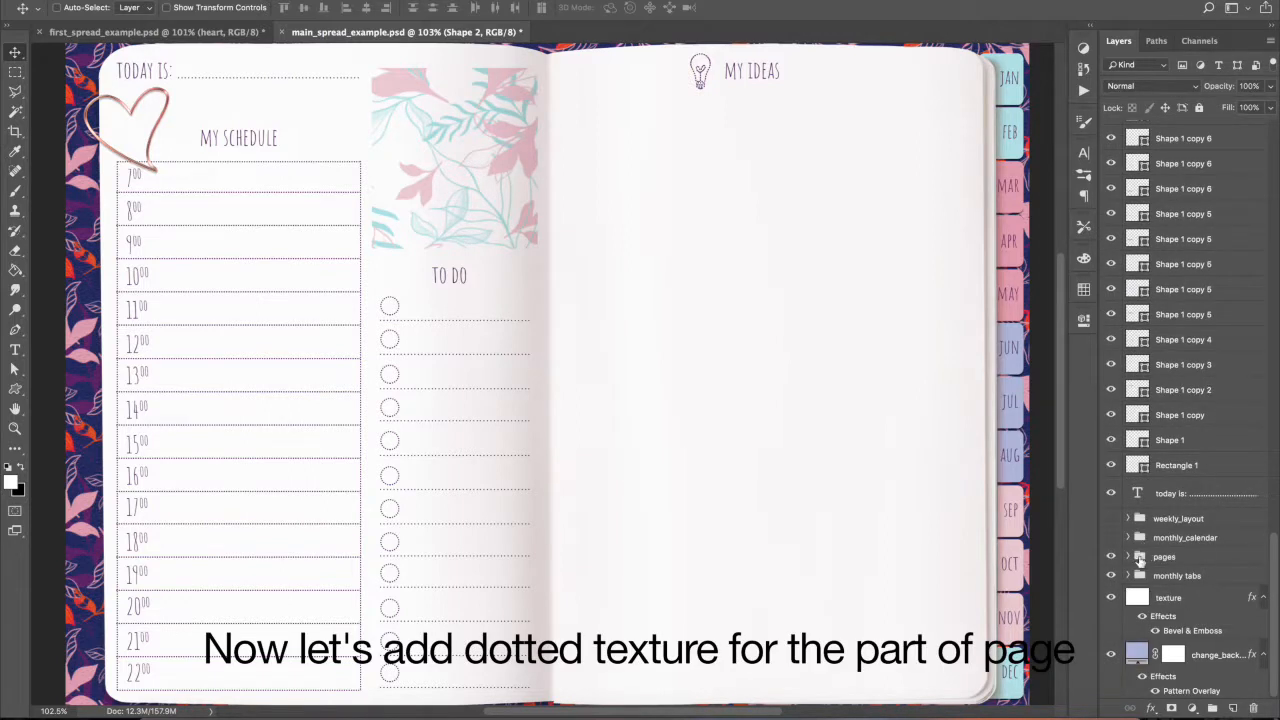
# Show the dotted_grid layer inside the pages group
pyautogui.click(1128, 556)
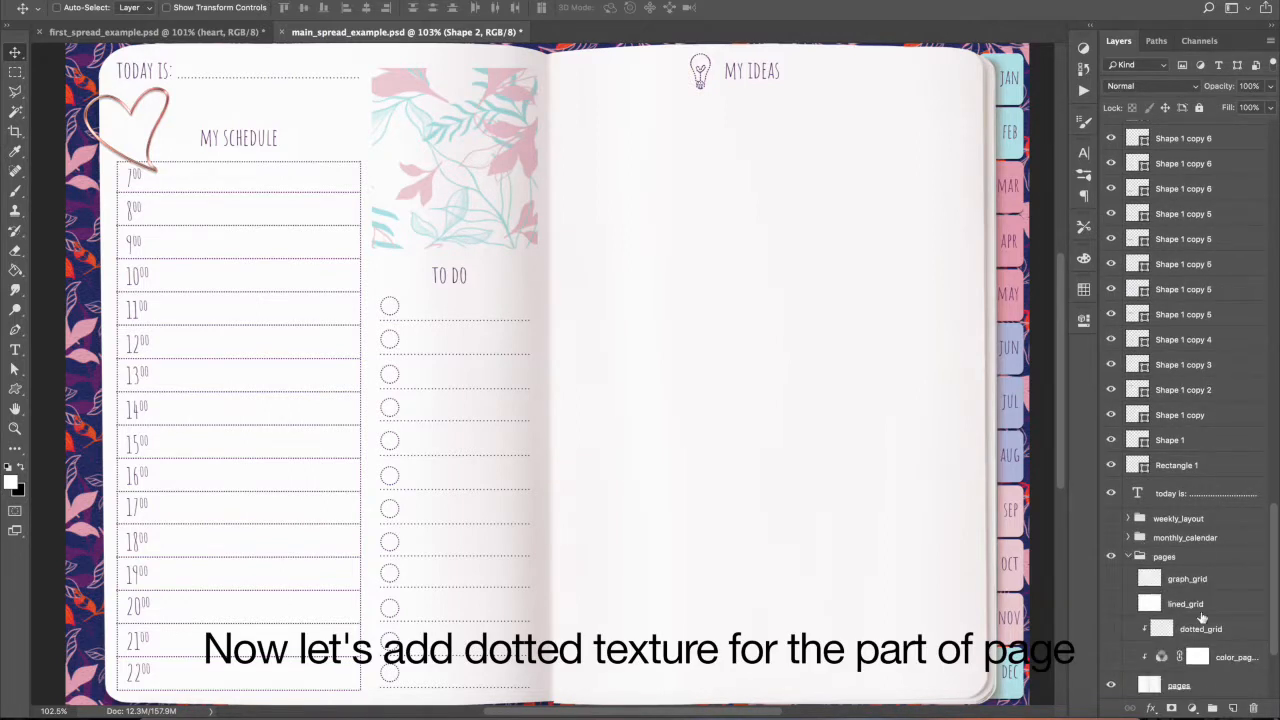
pyautogui.click(1200, 628)
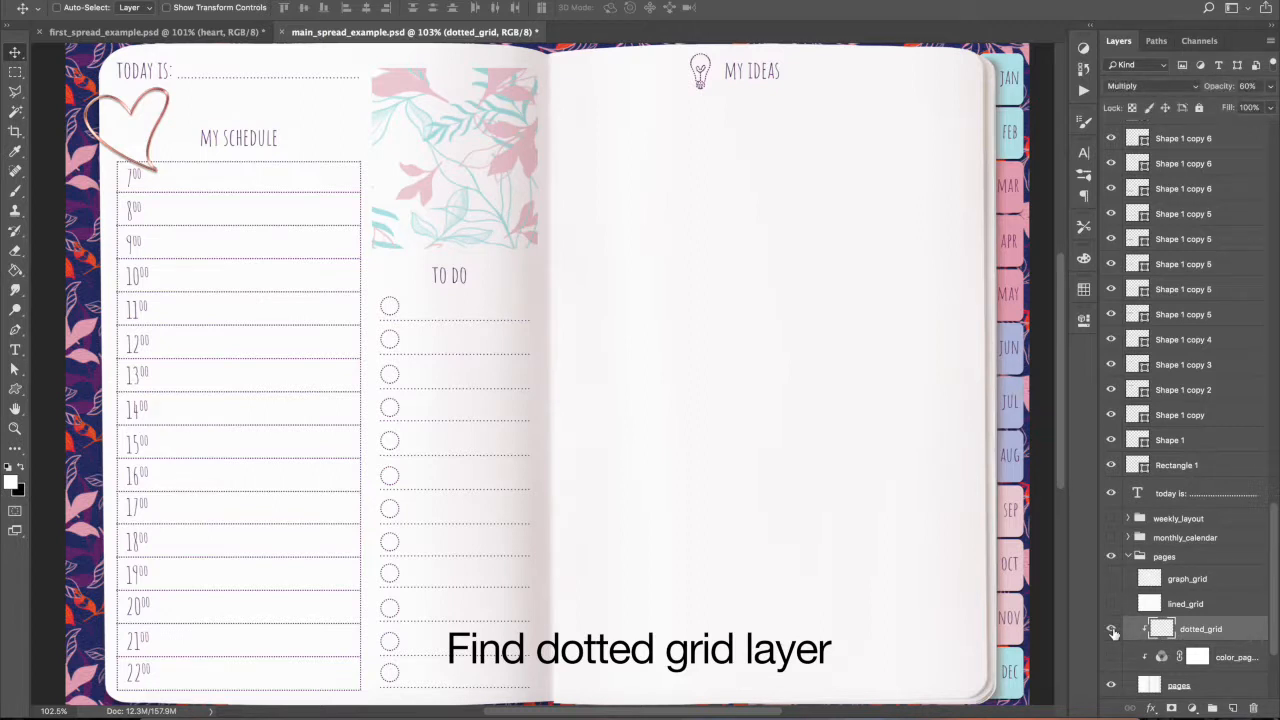
pyautogui.click(1110, 628)
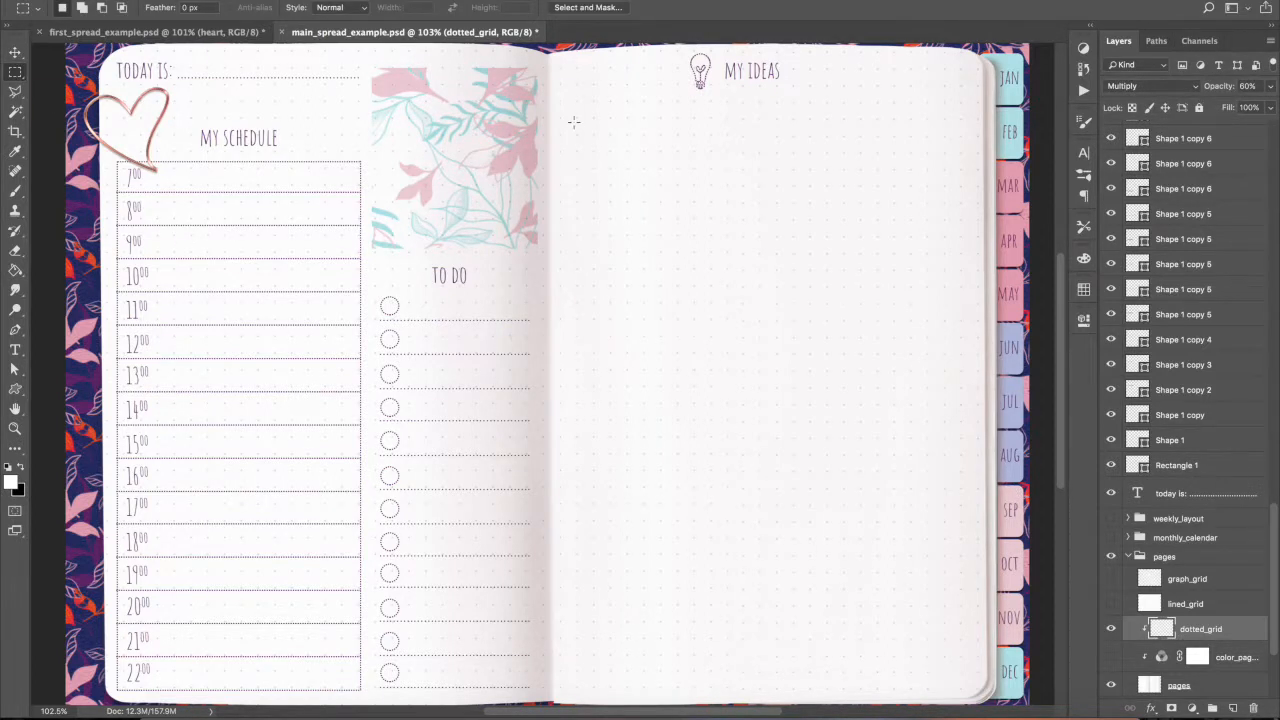
# Copy a marqueed grid box under MY IDEAS to its own layer and hide the full-page grid
pyautogui.moveTo(574, 122); pyautogui.dragTo(800, 136)
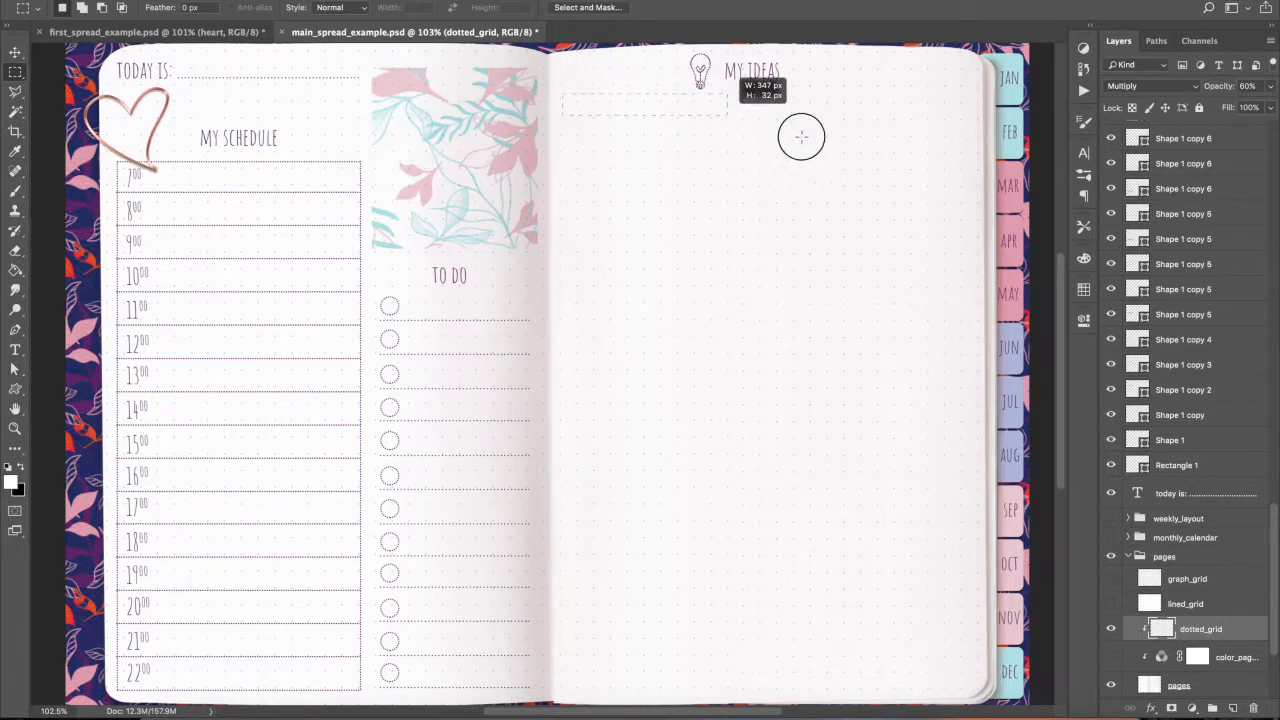
pyautogui.moveTo(644, 104); pyautogui.dragTo(956, 370)
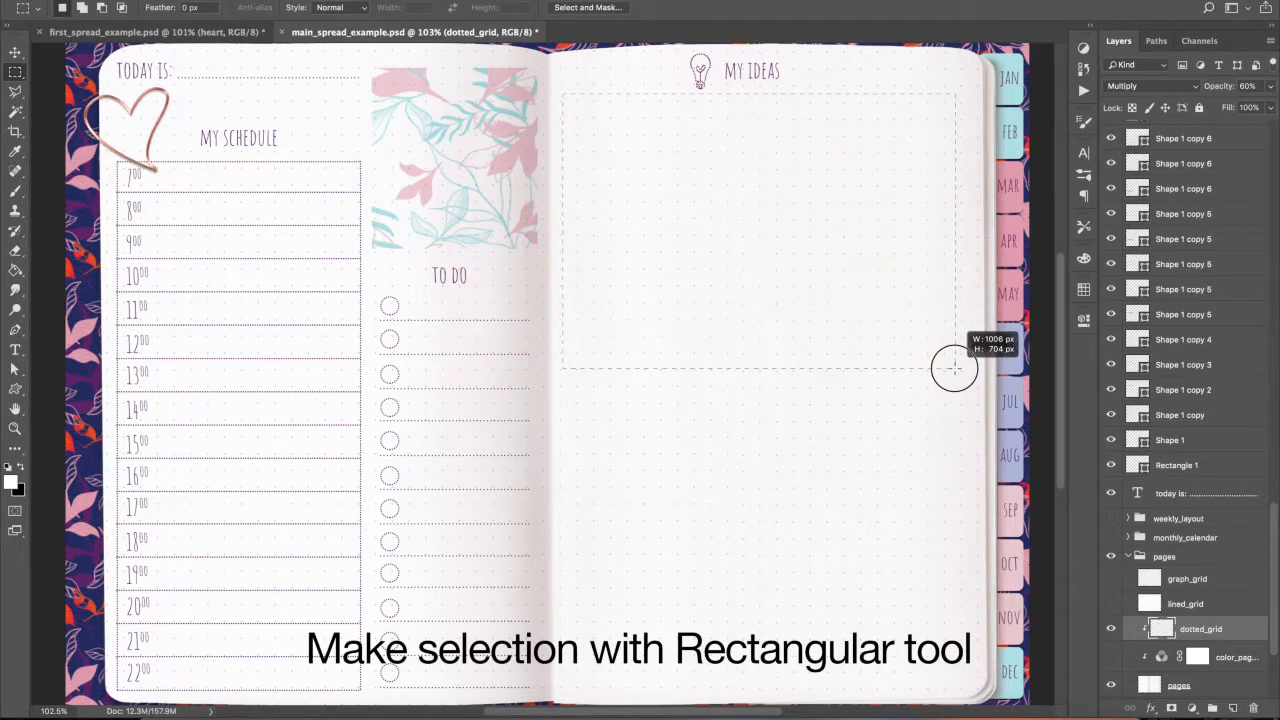
pyautogui.moveTo(952, 368); pyautogui.dragTo(972, 452)
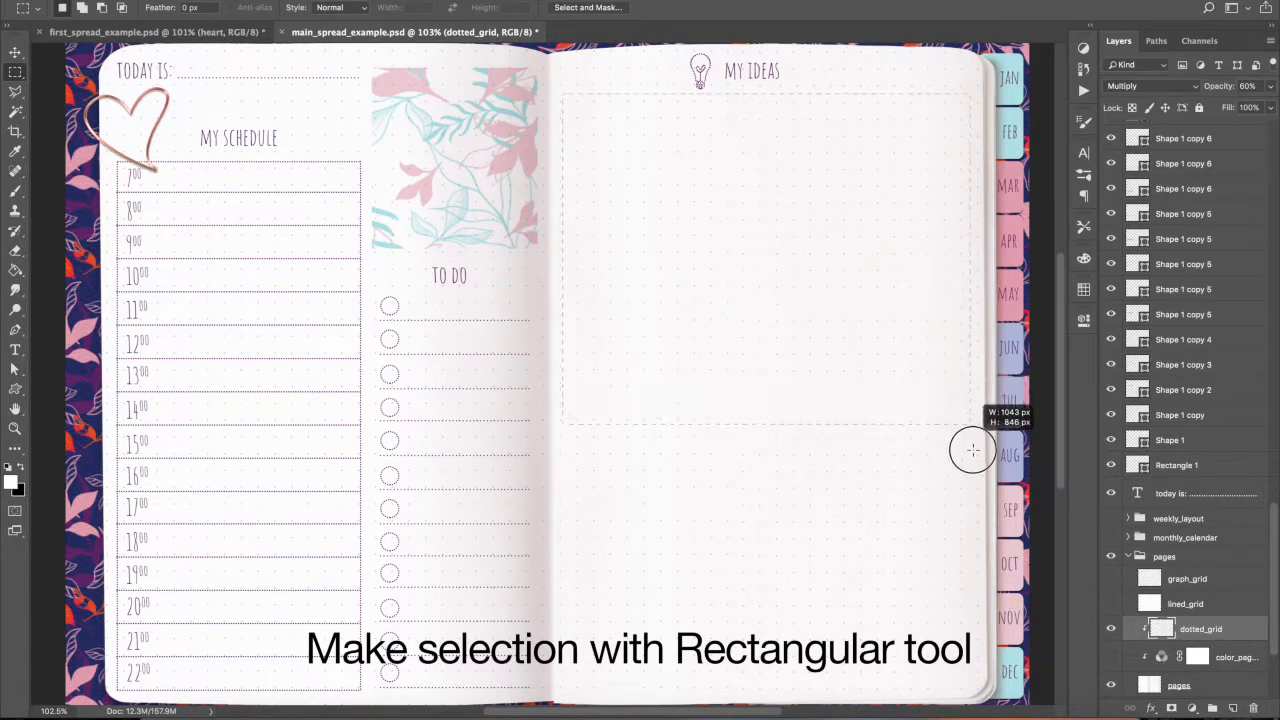
pyautogui.moveTo(972, 450); pyautogui.dragTo(972, 464)
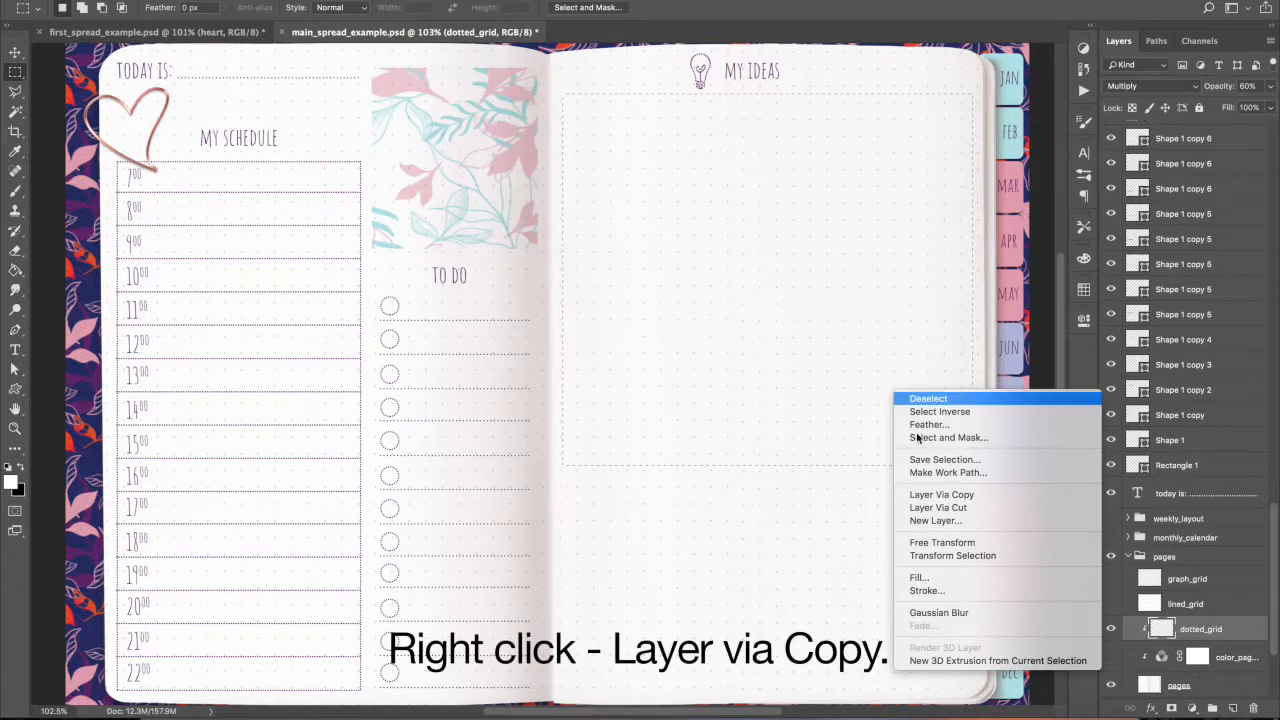
pyautogui.moveTo(938, 508)
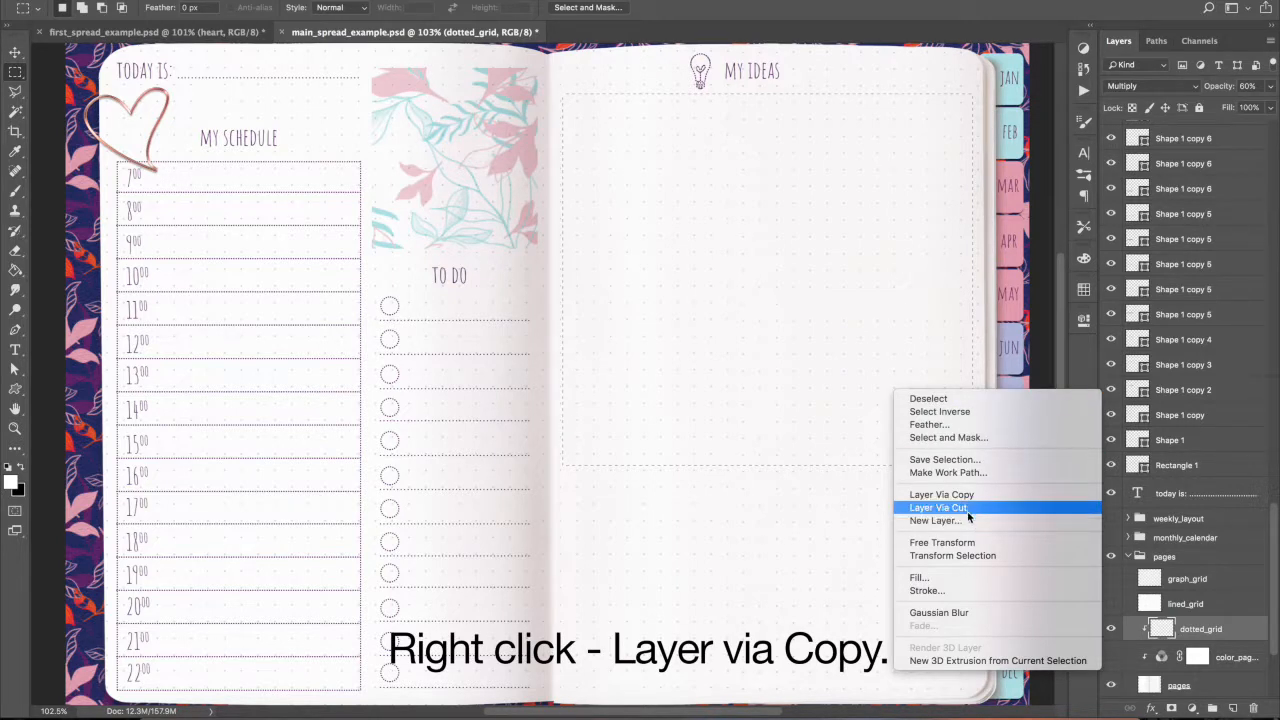
pyautogui.moveTo(940, 494)
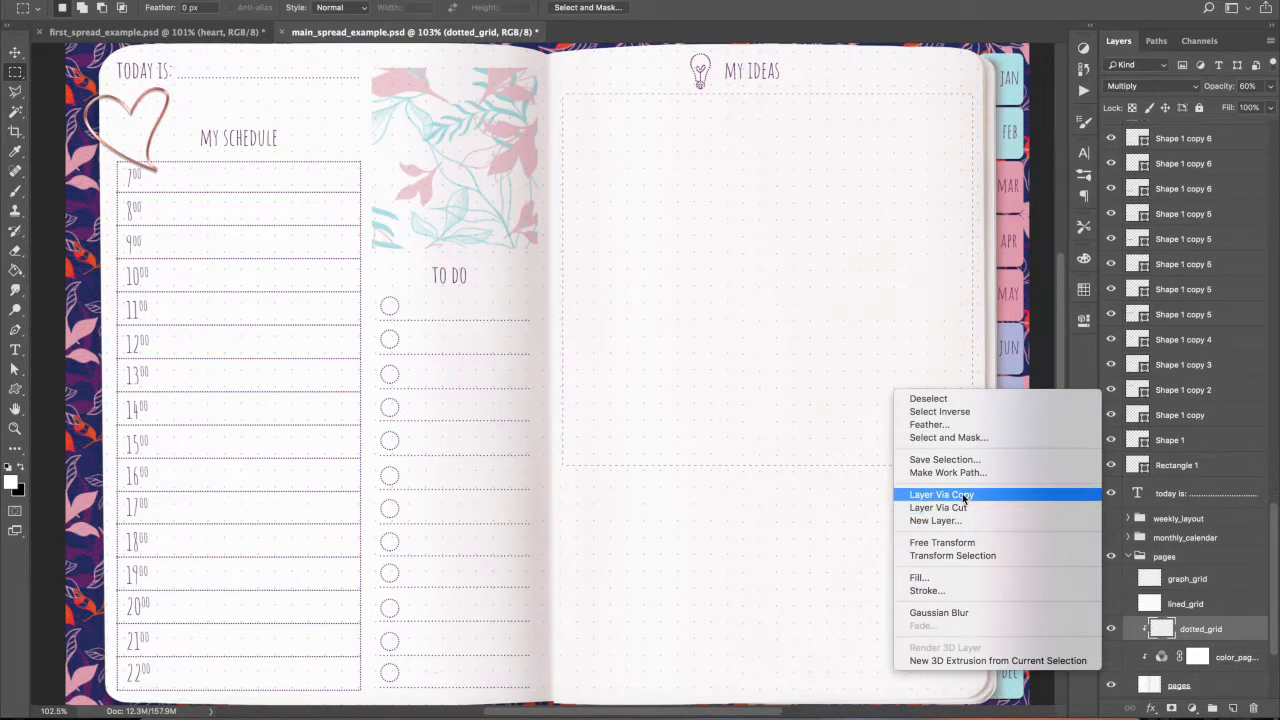
pyautogui.click(940, 494)
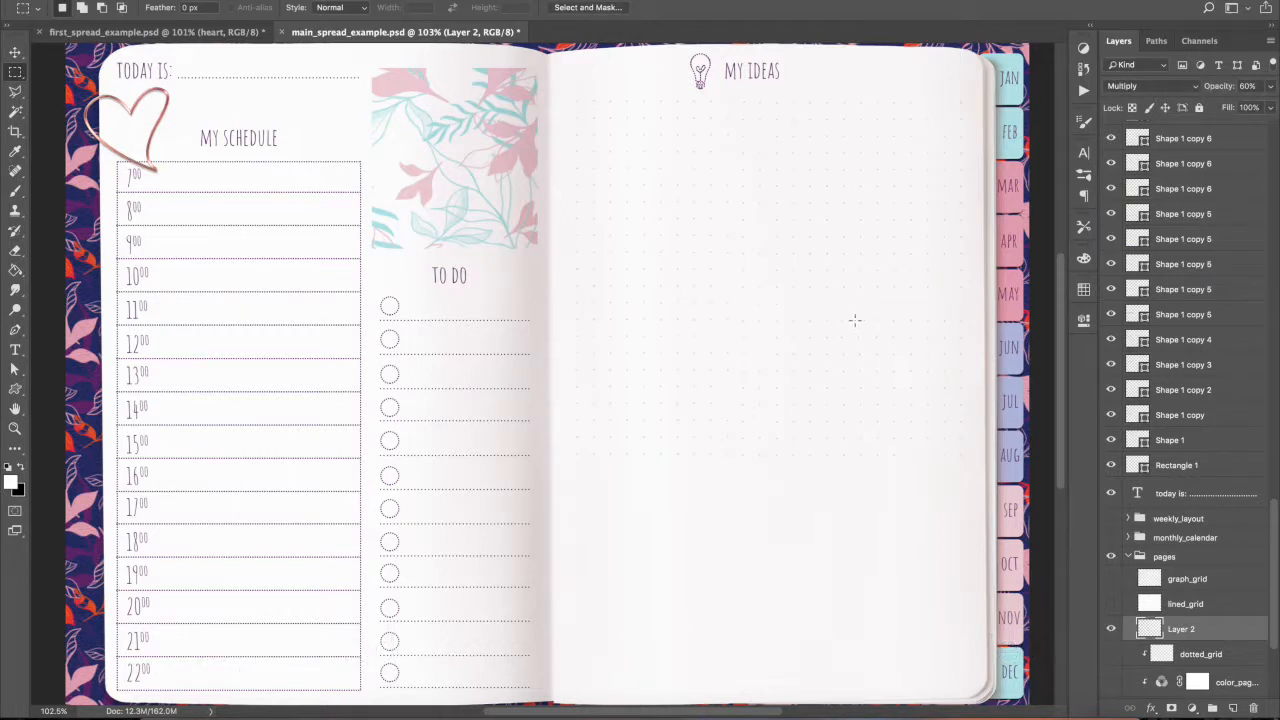
pyautogui.click(16, 52)
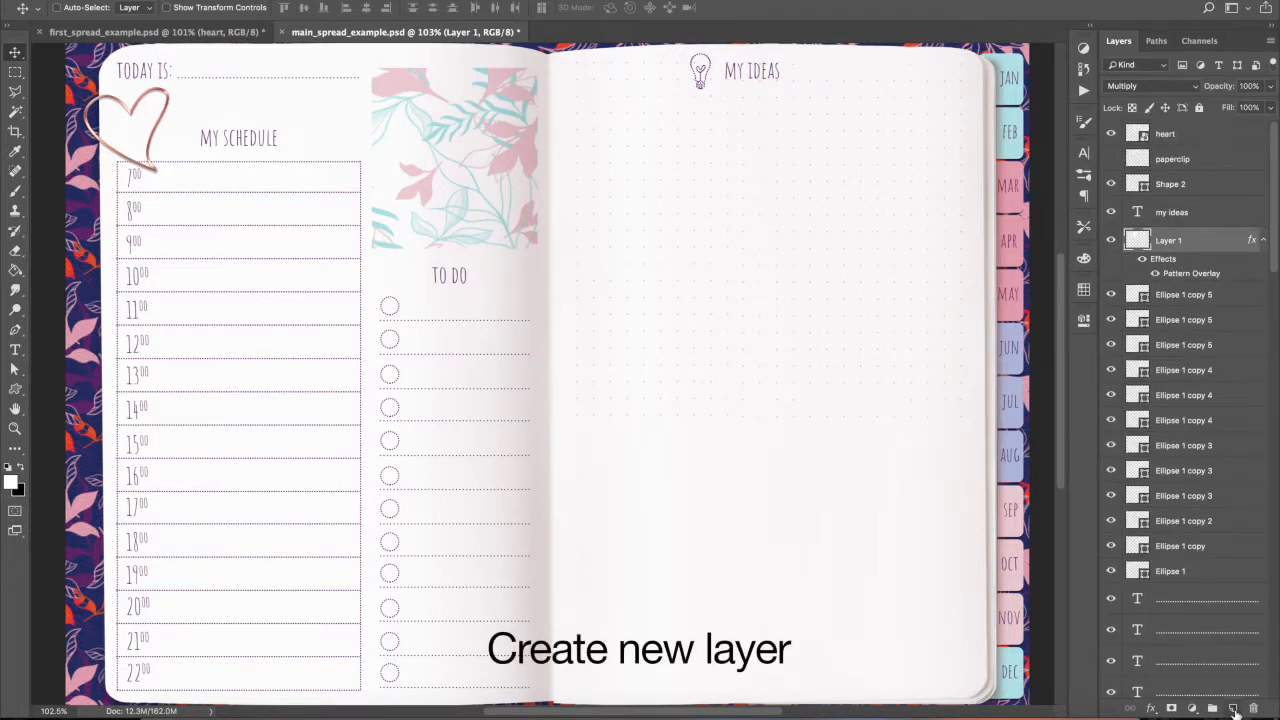
# Add a white strip on a new layer across the right page blending in Multiply
pyautogui.click(1220, 708)
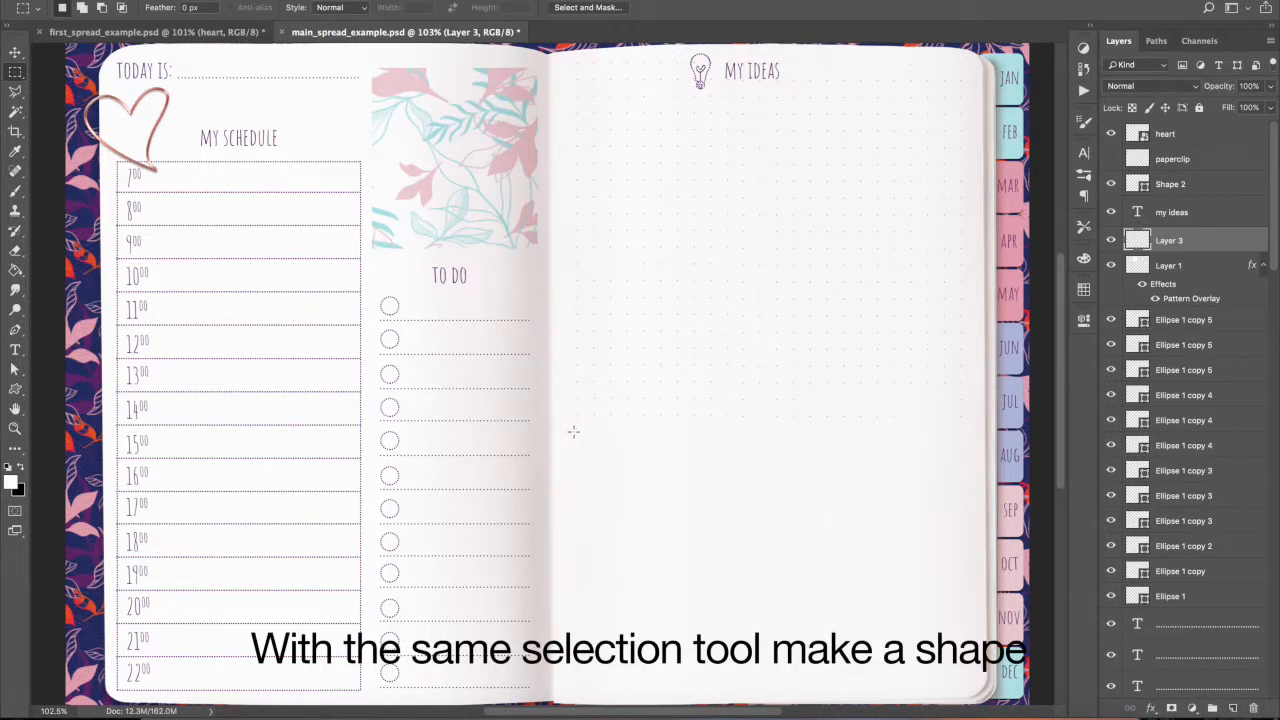
pyautogui.moveTo(572, 432); pyautogui.dragTo(950, 472)
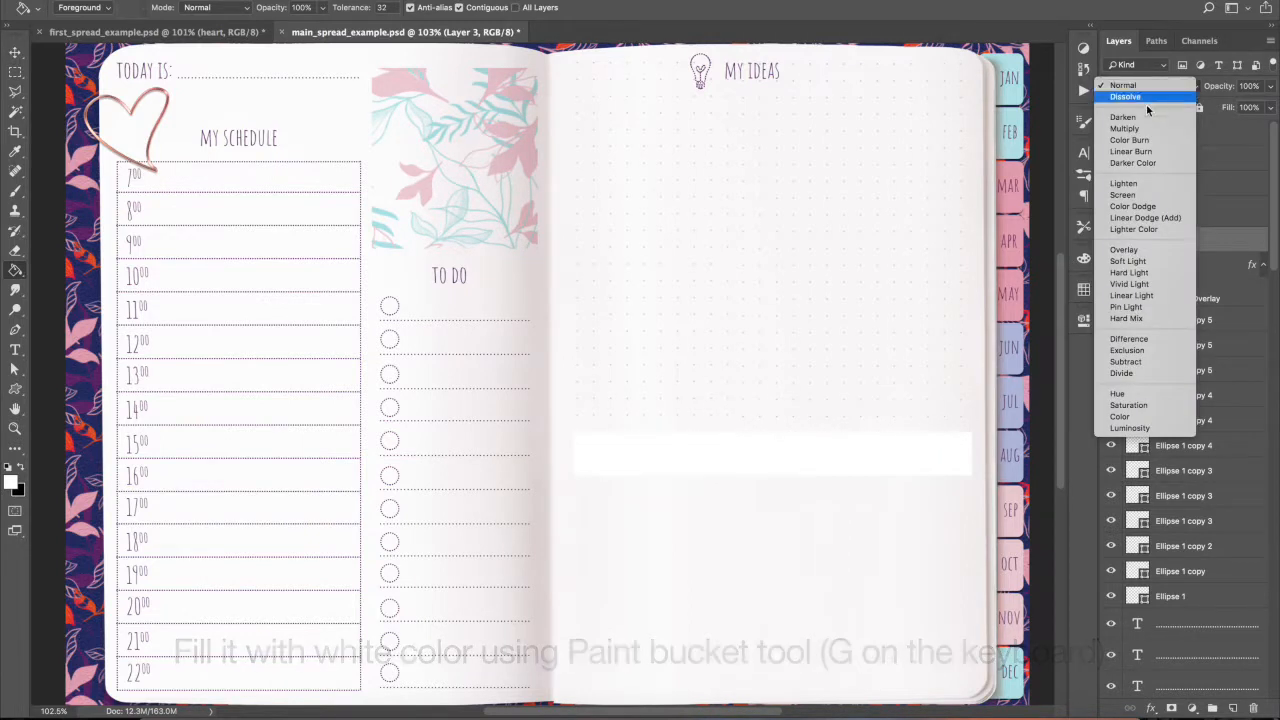
pyautogui.click(1124, 128)
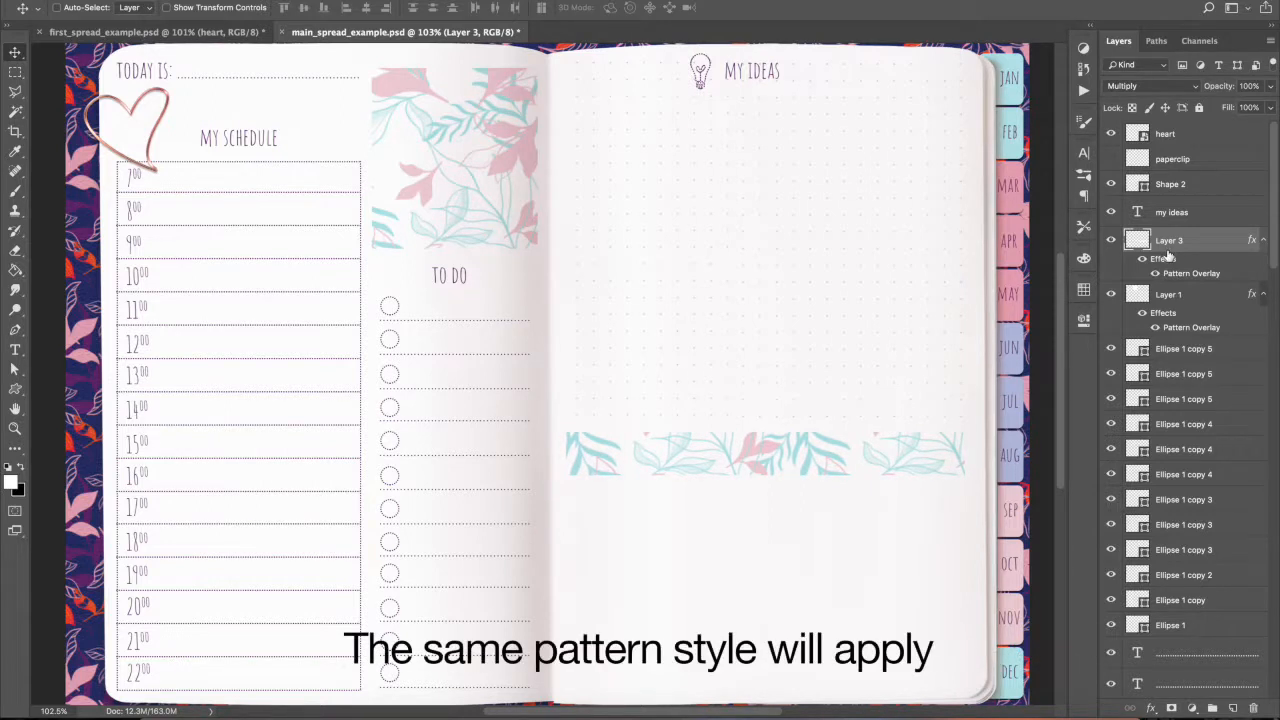
pyautogui.click(16, 350)
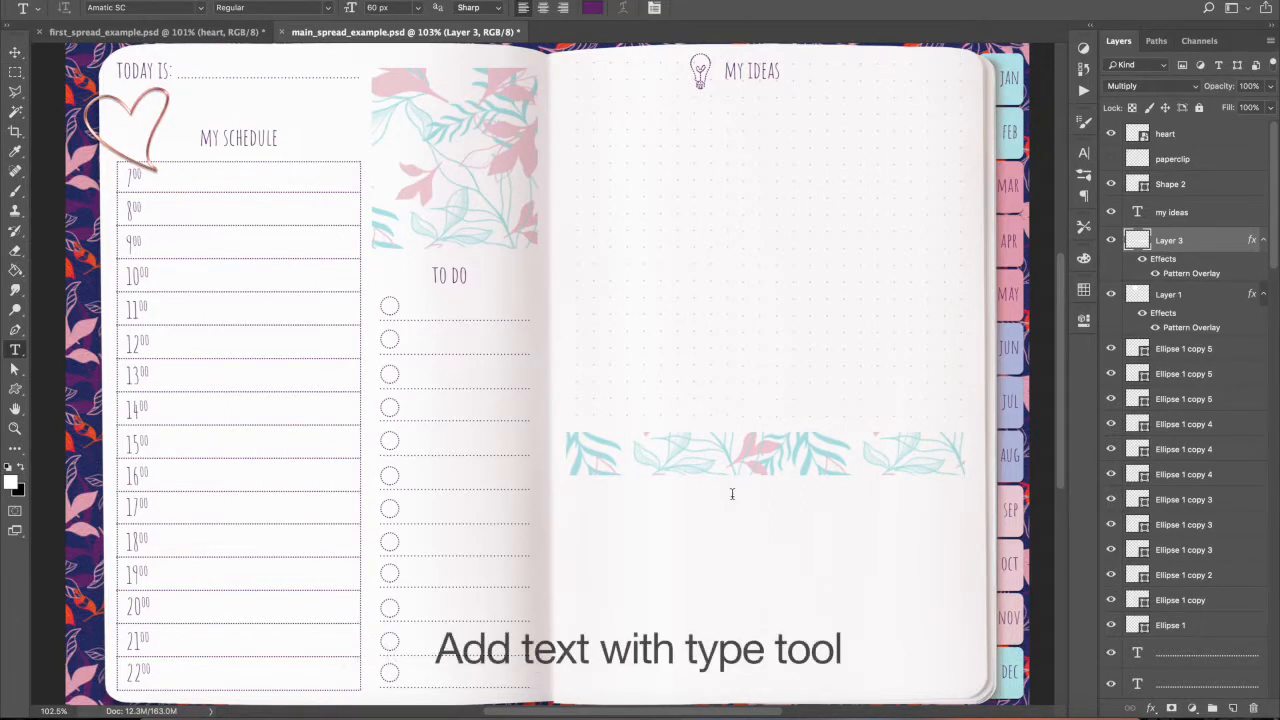
# Add a DRINK WATER label centred under the strip, aligned with the MY IDEAS heading
pyautogui.write('DRINK')
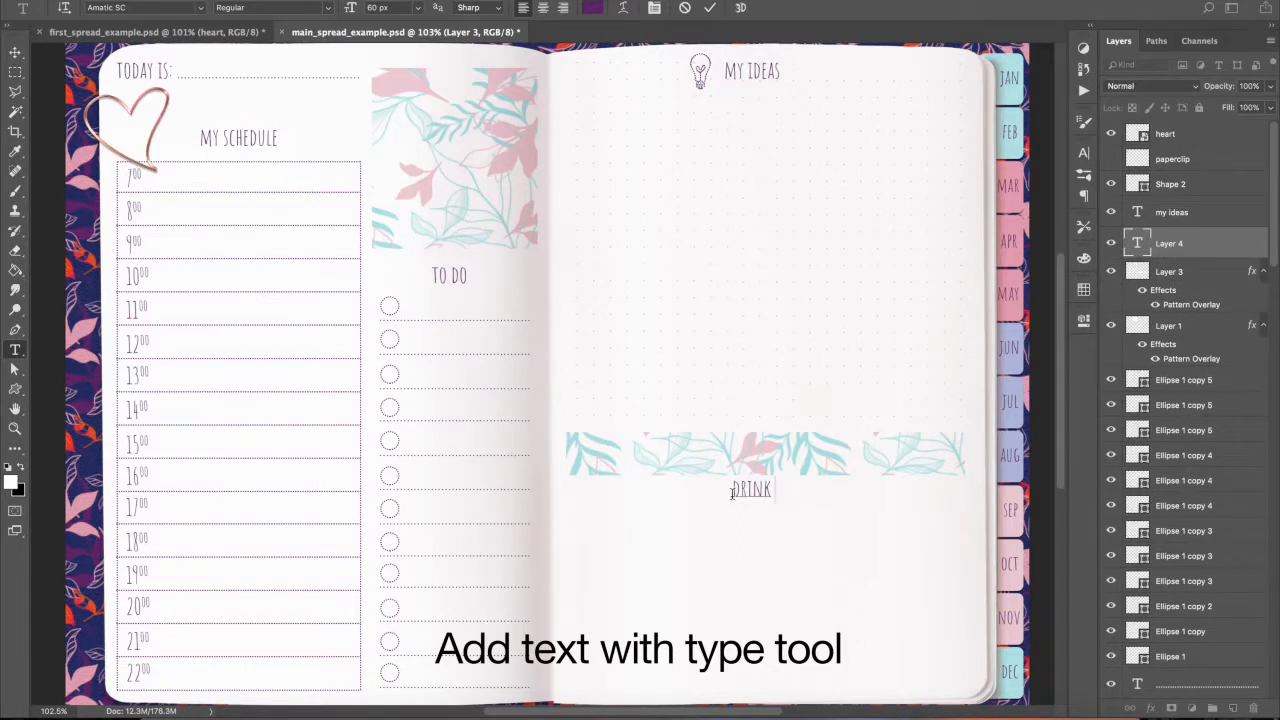
pyautogui.write('WATER')
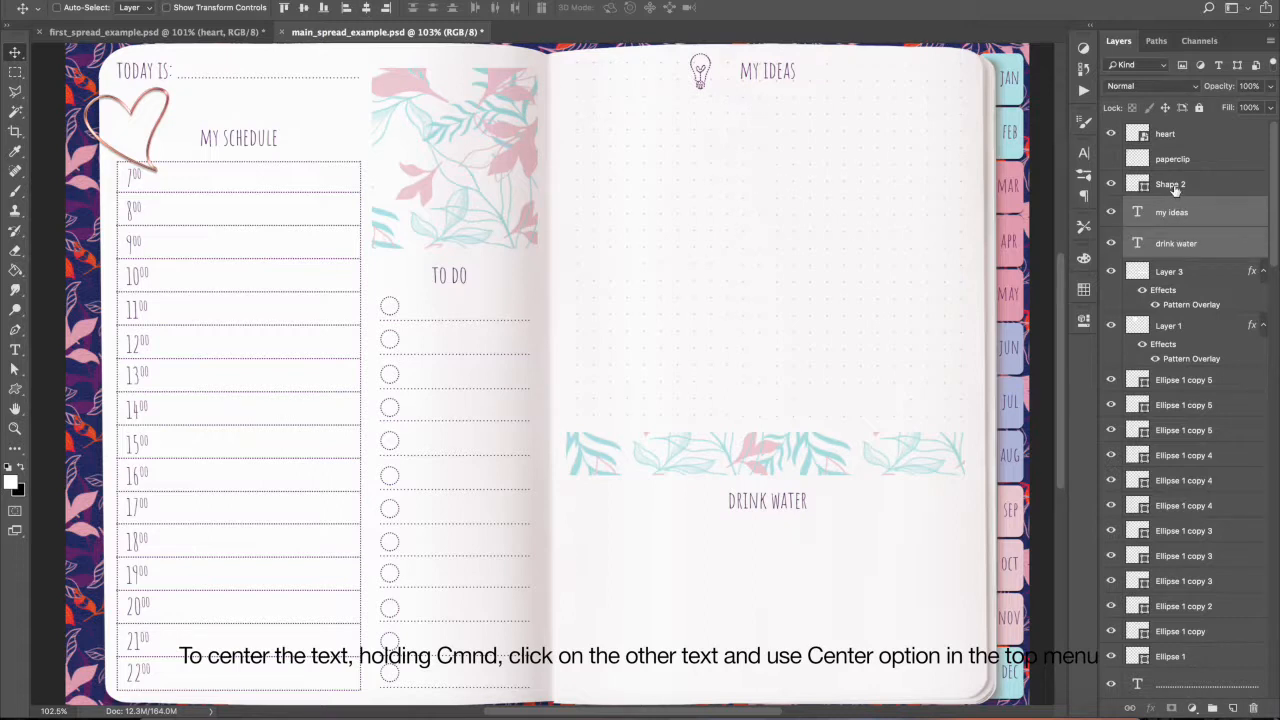
pyautogui.click(1170, 184)
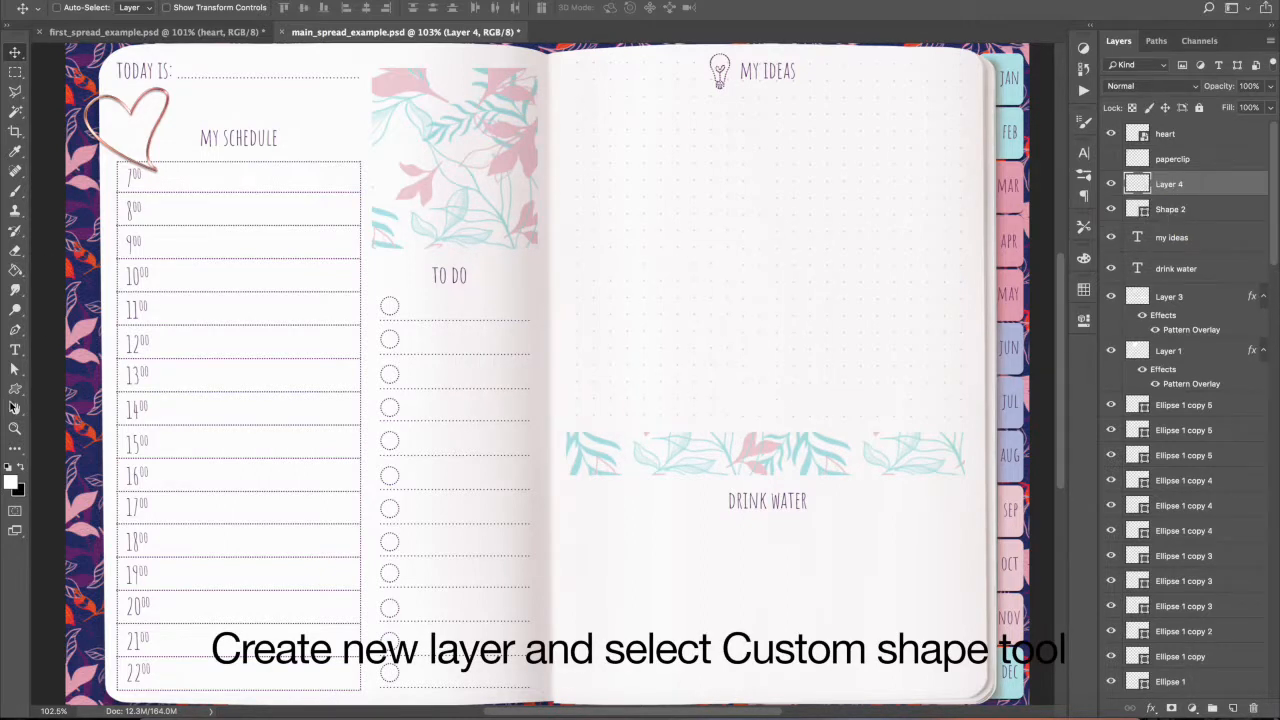
# Load the complete All custom shape library and choose the droplet shape
pyautogui.click(16, 388)
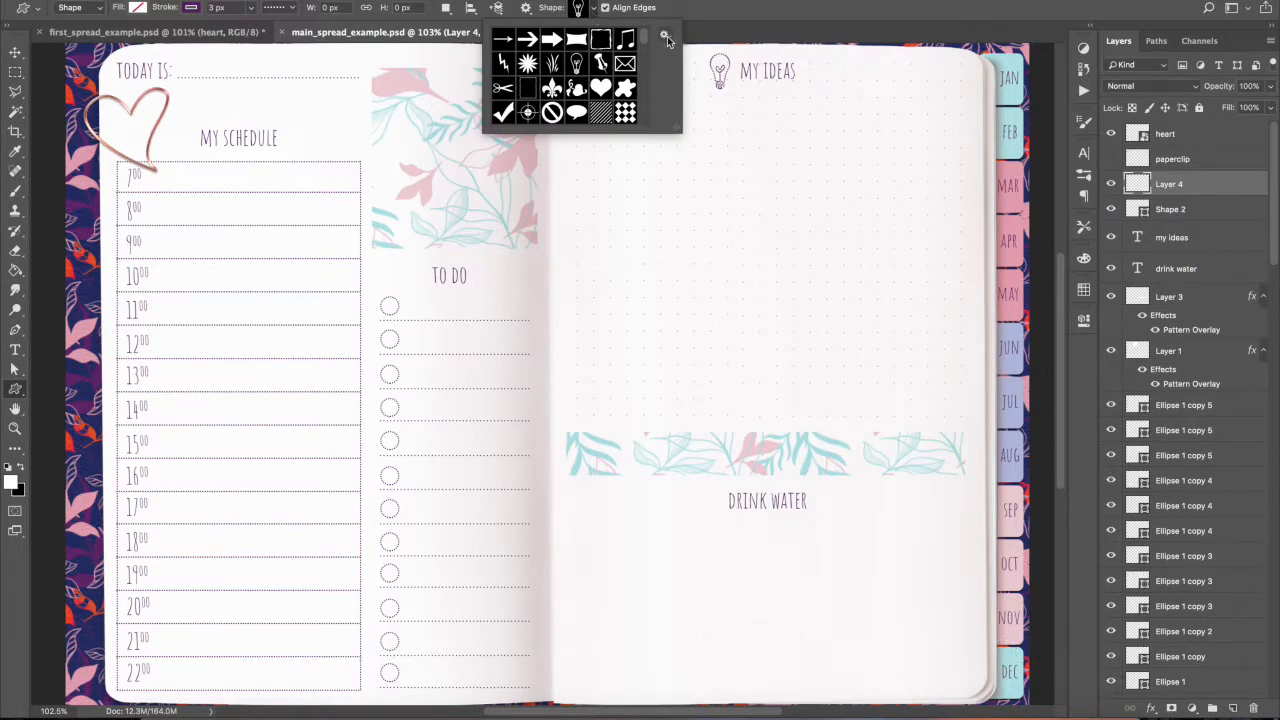
pyautogui.click(666, 36)
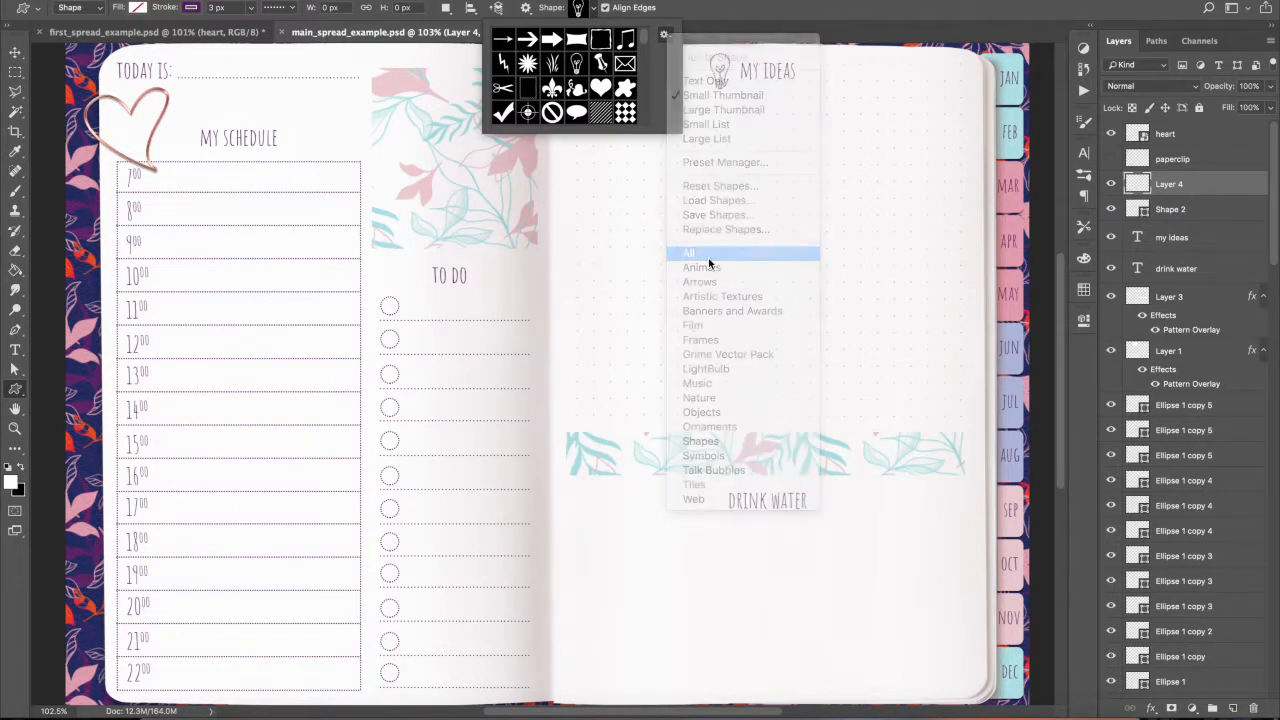
pyautogui.click(688, 252)
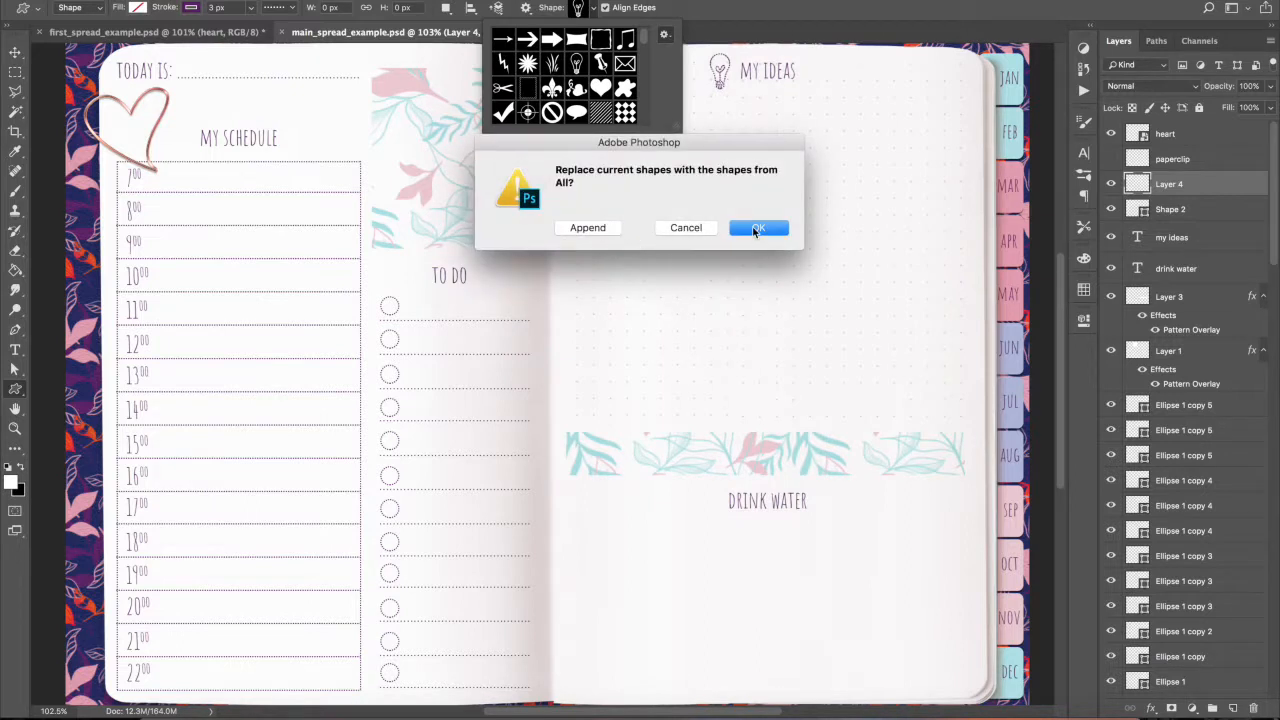
pyautogui.click(758, 228)
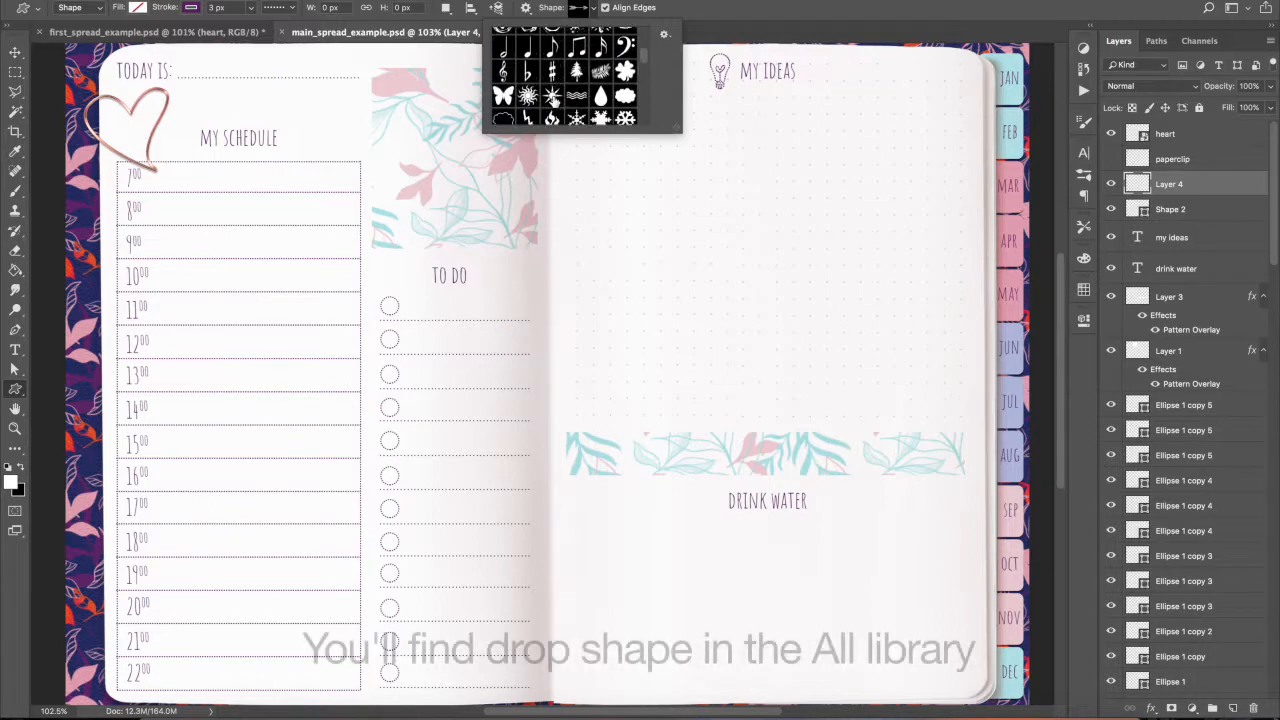
pyautogui.click(600, 96)
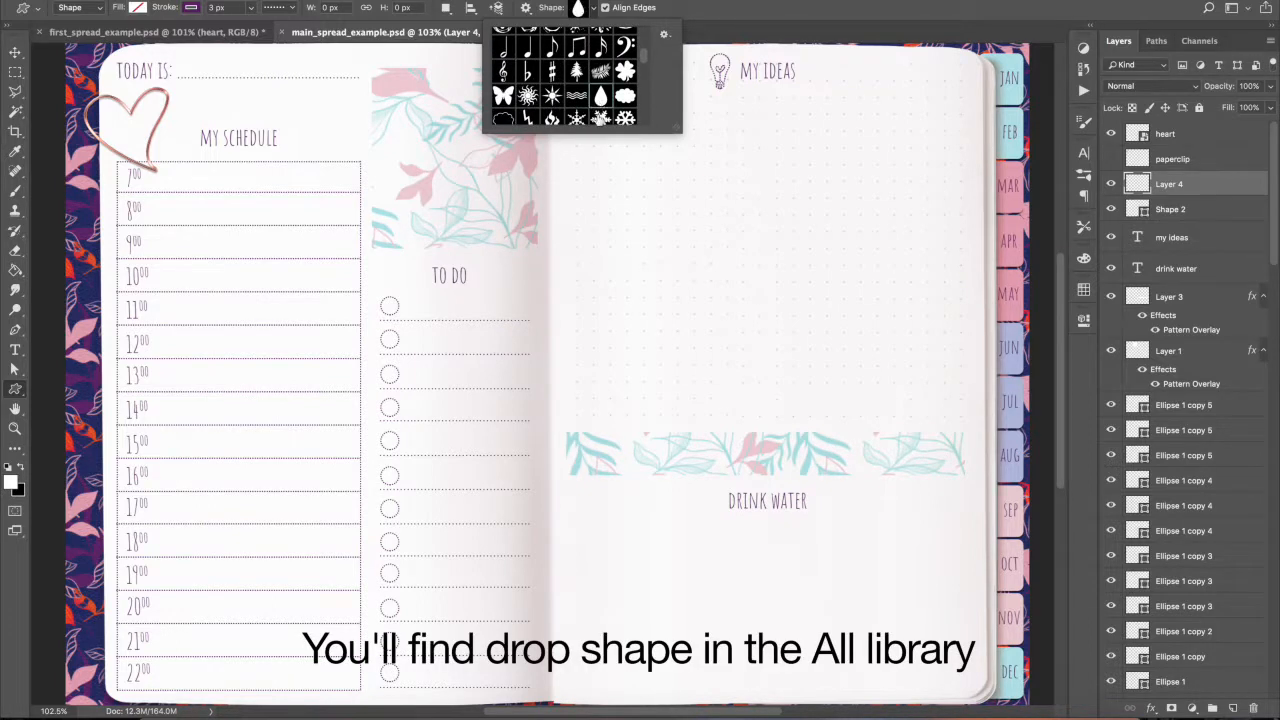
pyautogui.moveTo(572, 542)
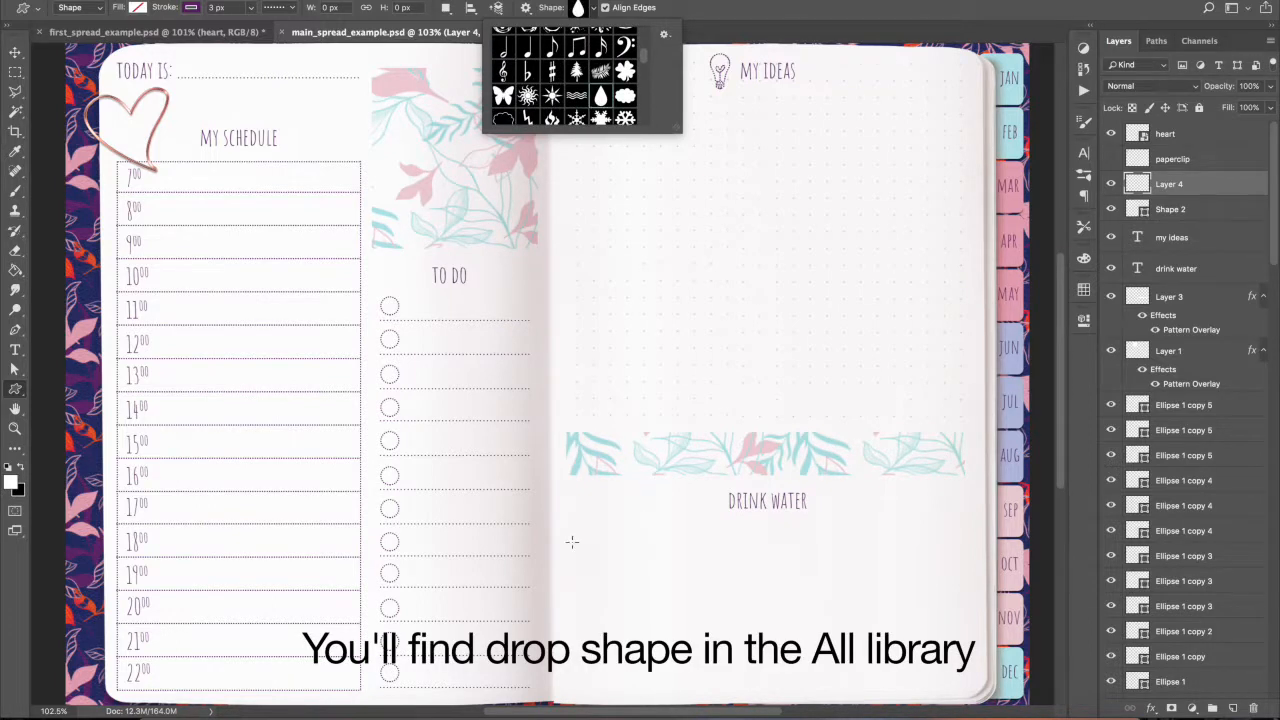
# Draw a droplet below DRINK WATER, duplicate it into a row, and select all droplet layers
pyautogui.moveTo(588, 544); pyautogui.dragTo(590, 580)
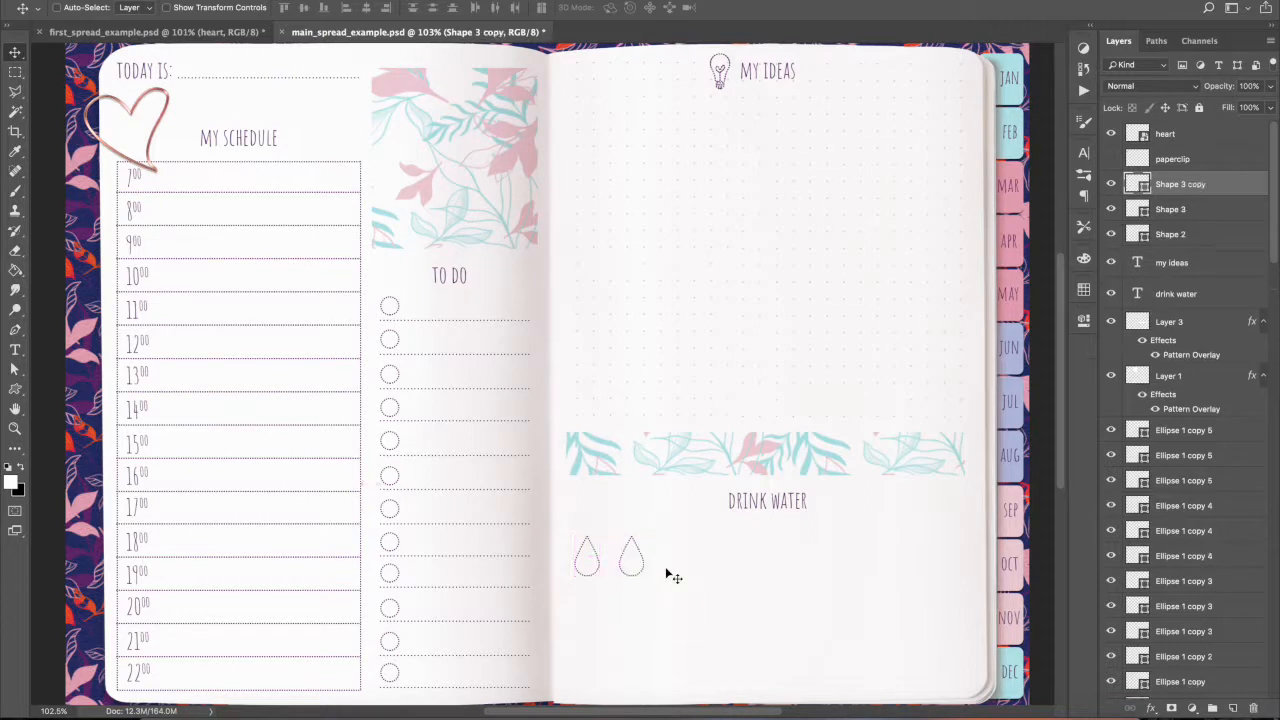
pyautogui.moveTo(632, 558); pyautogui.dragTo(676, 558)
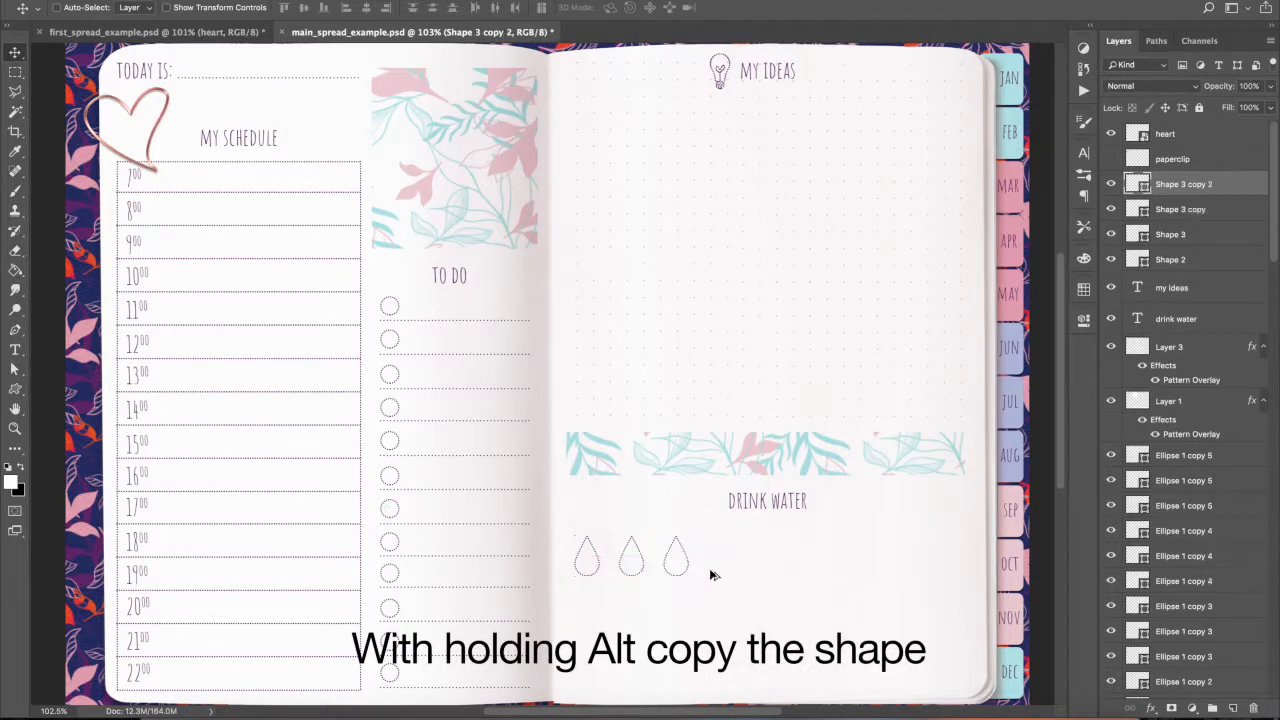
pyautogui.moveTo(676, 558); pyautogui.dragTo(722, 558)
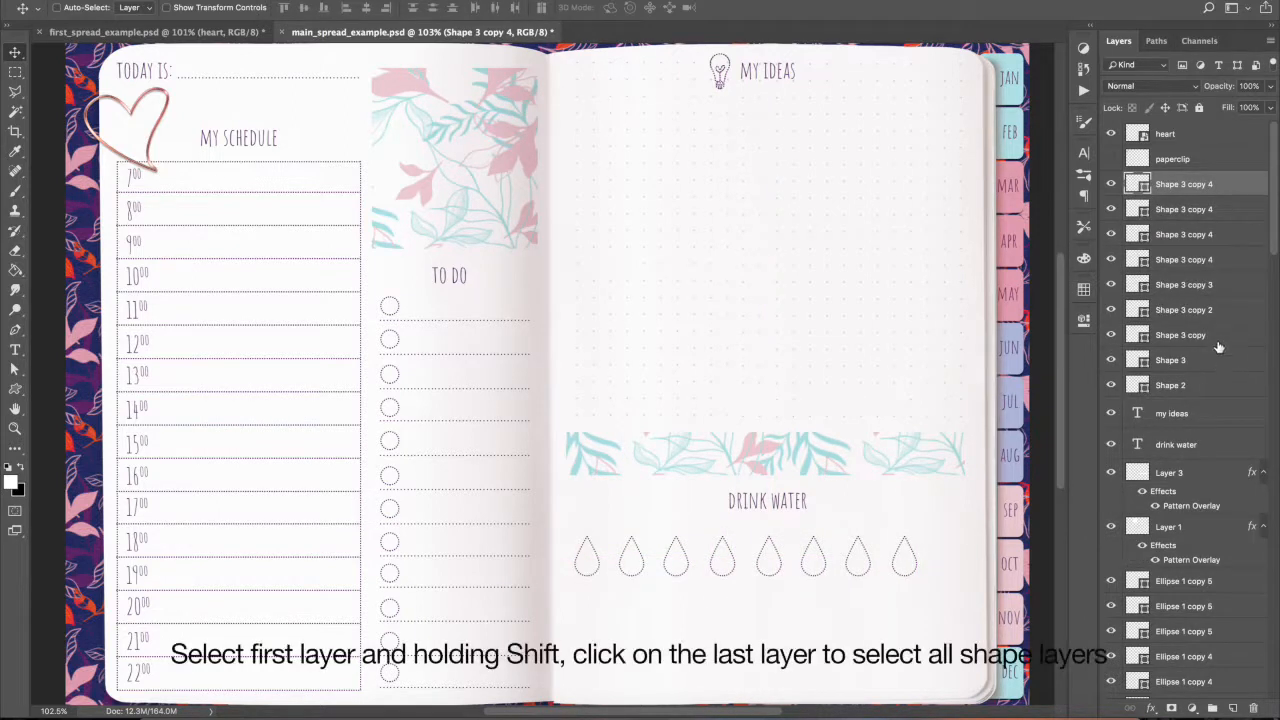
pyautogui.click(1180, 336)
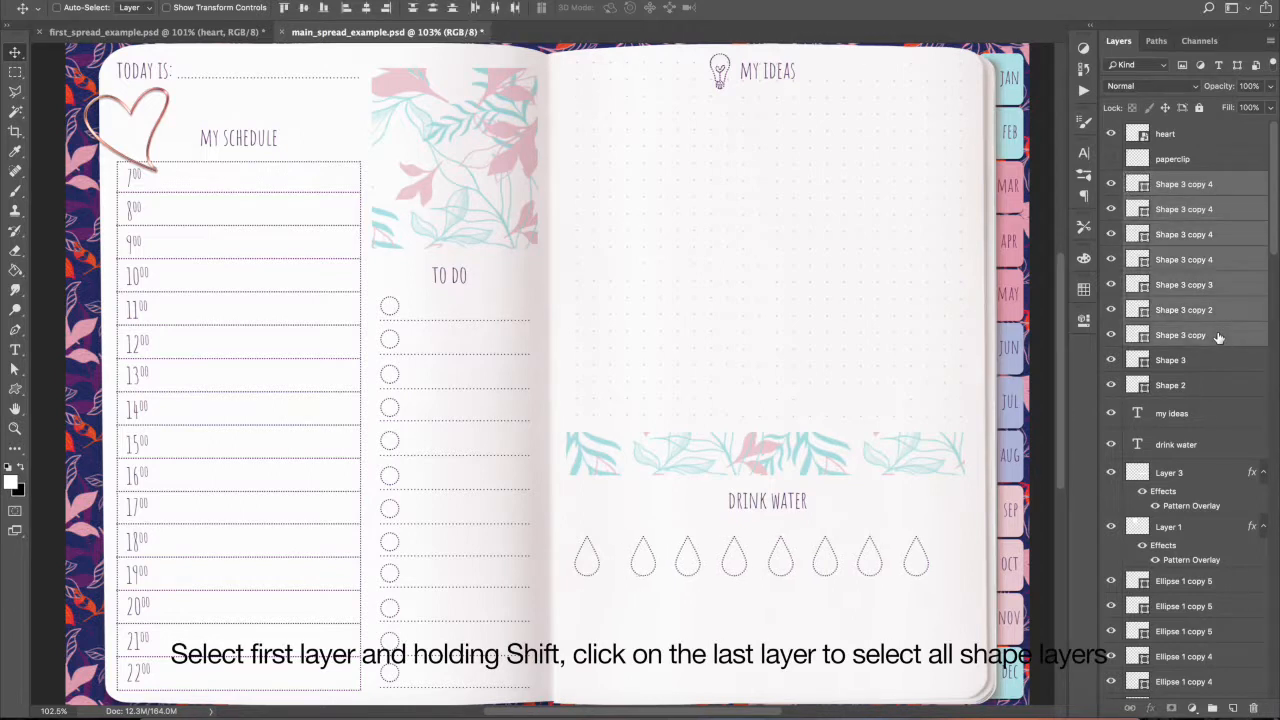